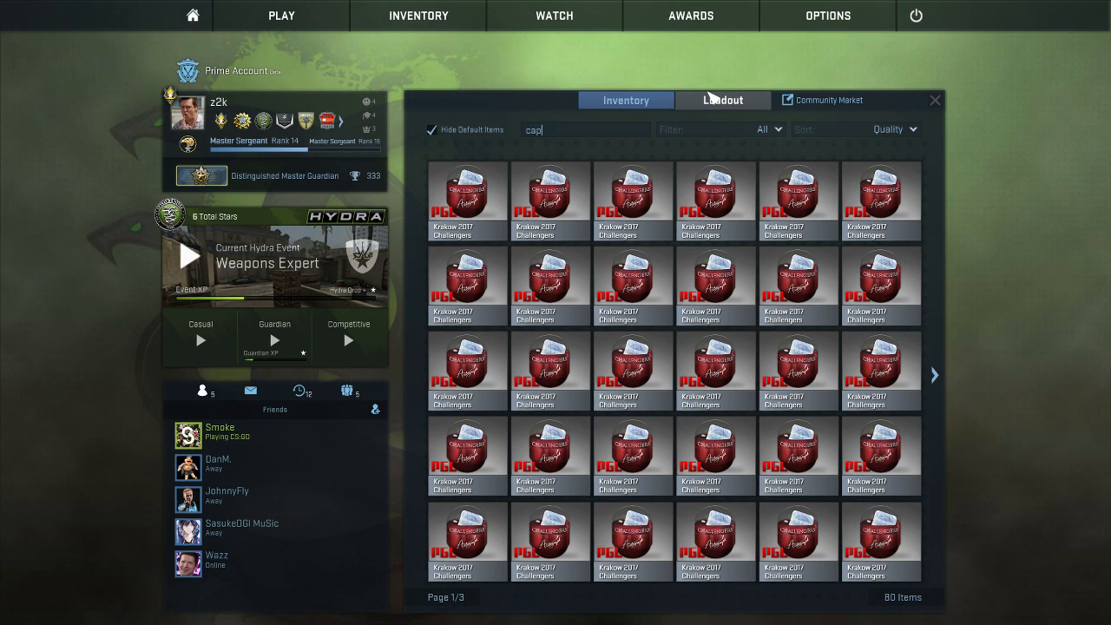
Open a Krakow 2017 Challengers capsule for a steel sticker, then filter inventory by 'cap'
click(934, 375)
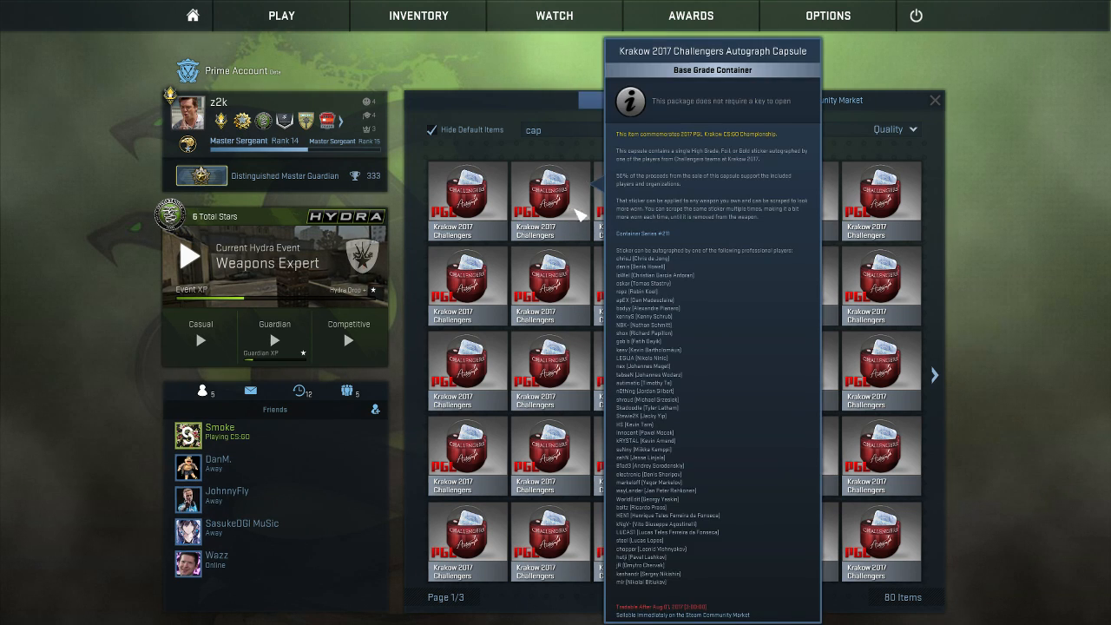
click(466, 199)
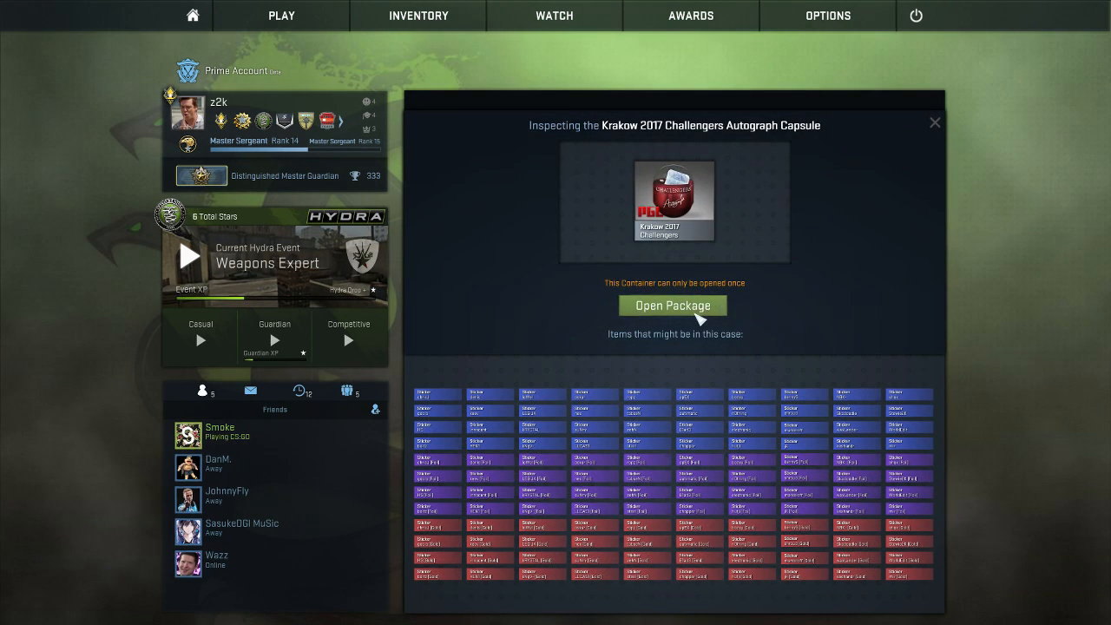
click(672, 304)
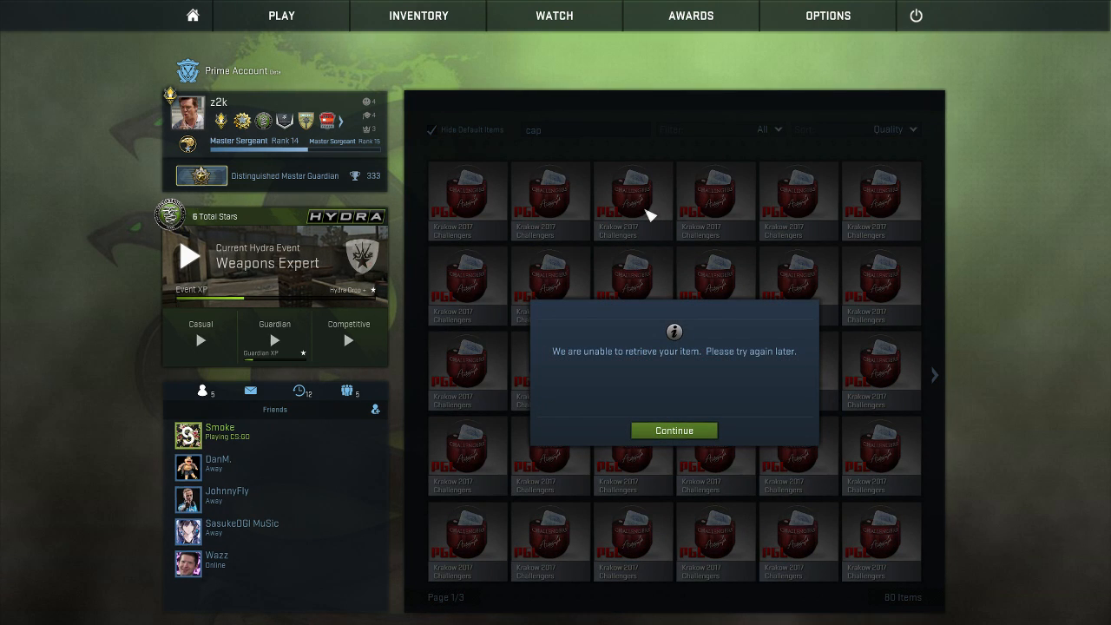
click(674, 431)
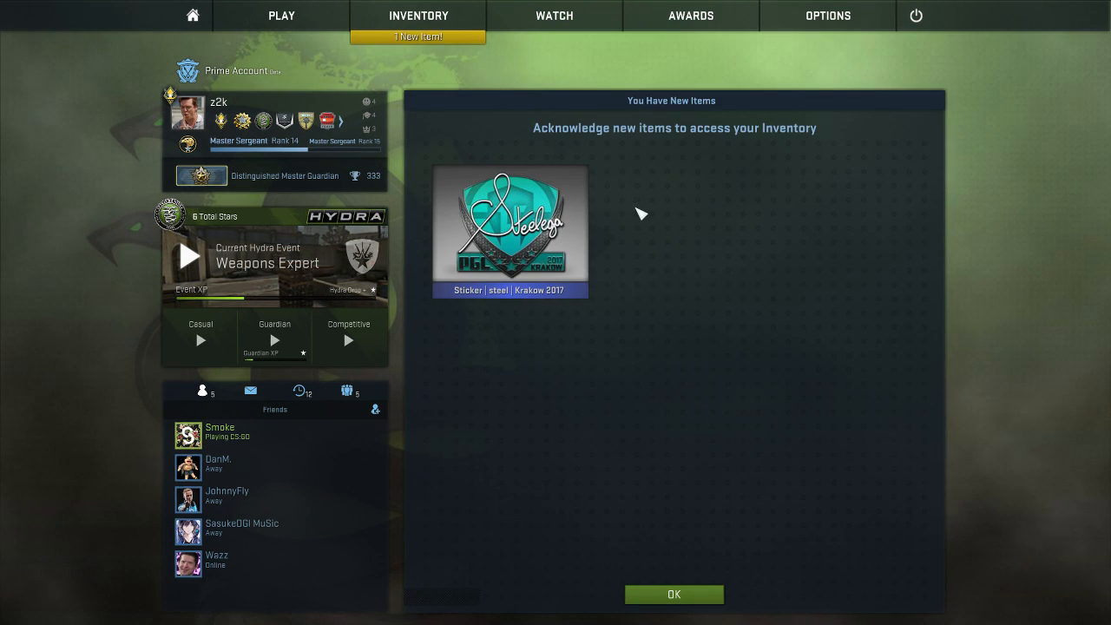
mouse_move(550, 413)
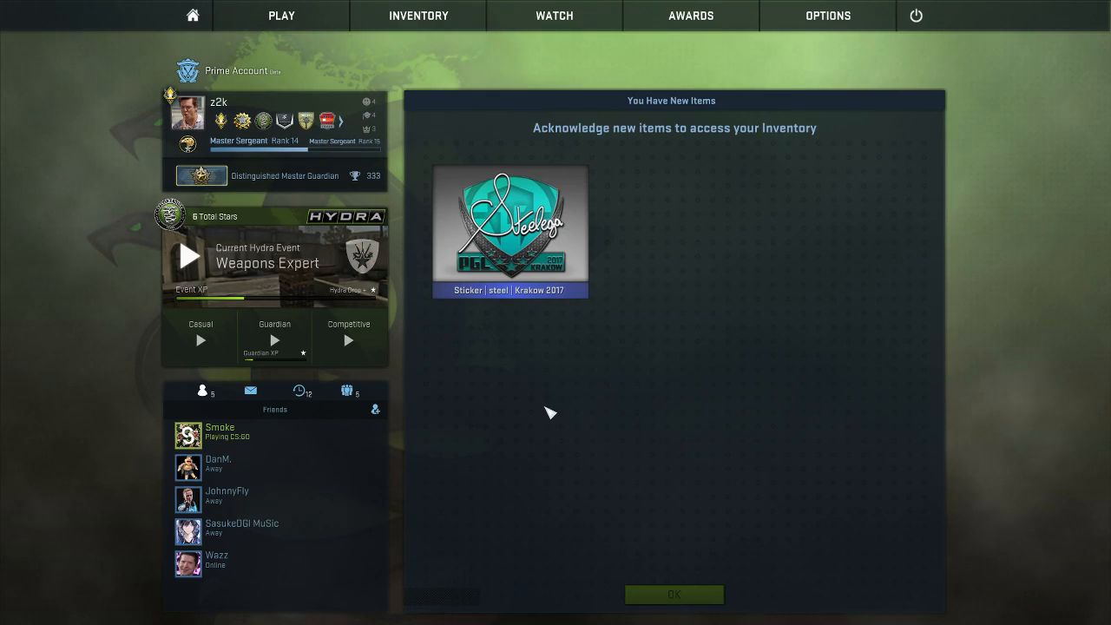
click(673, 593)
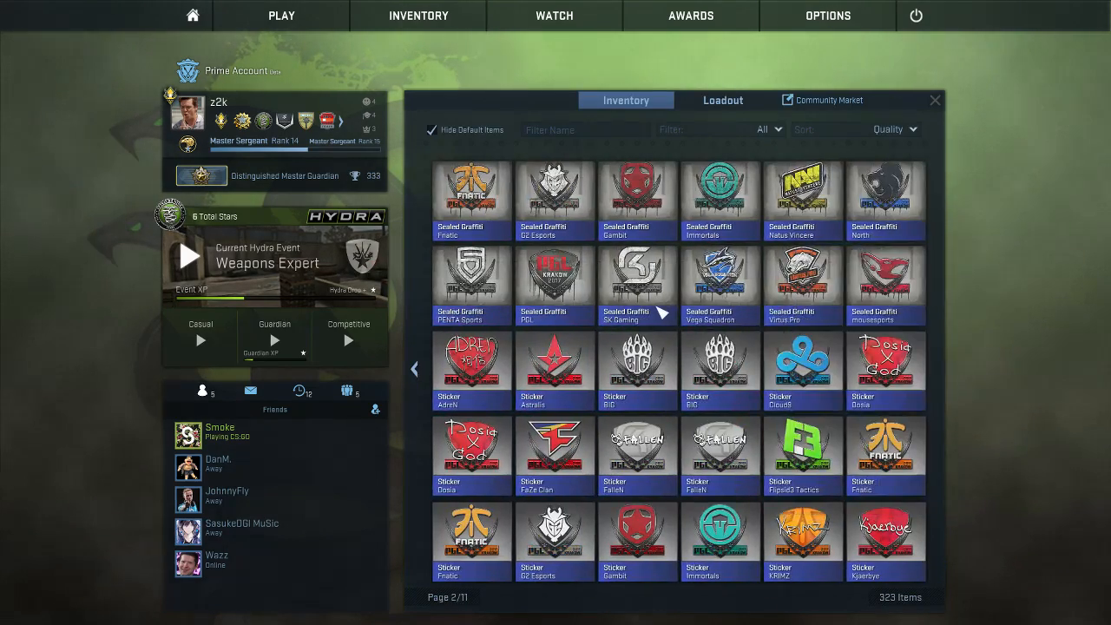
click(934, 374)
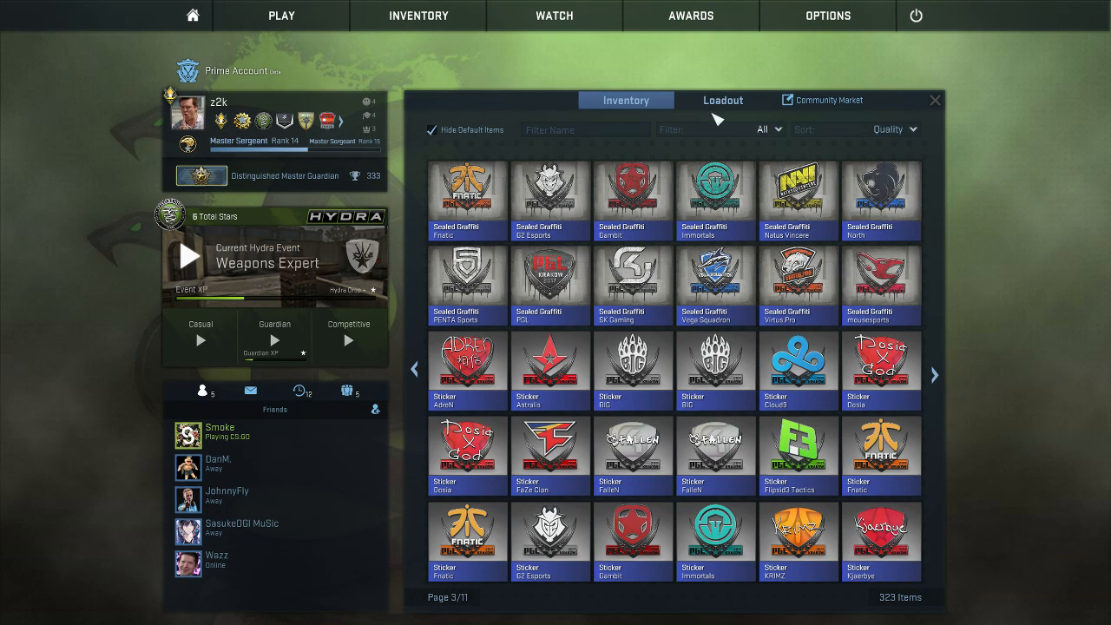
text(cap)
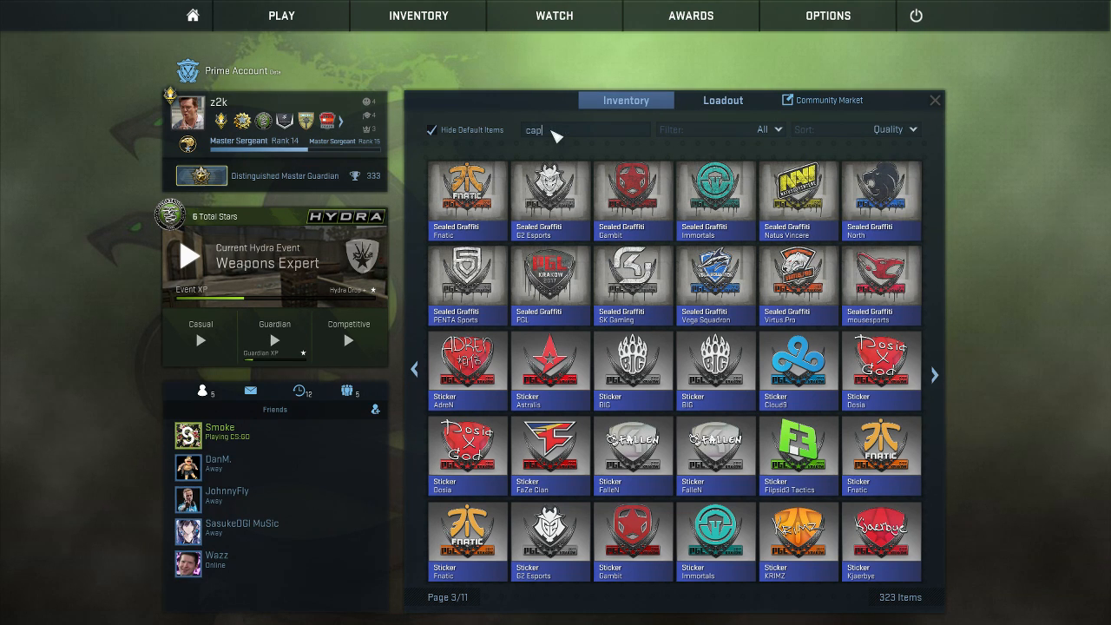
mouse_move(549, 278)
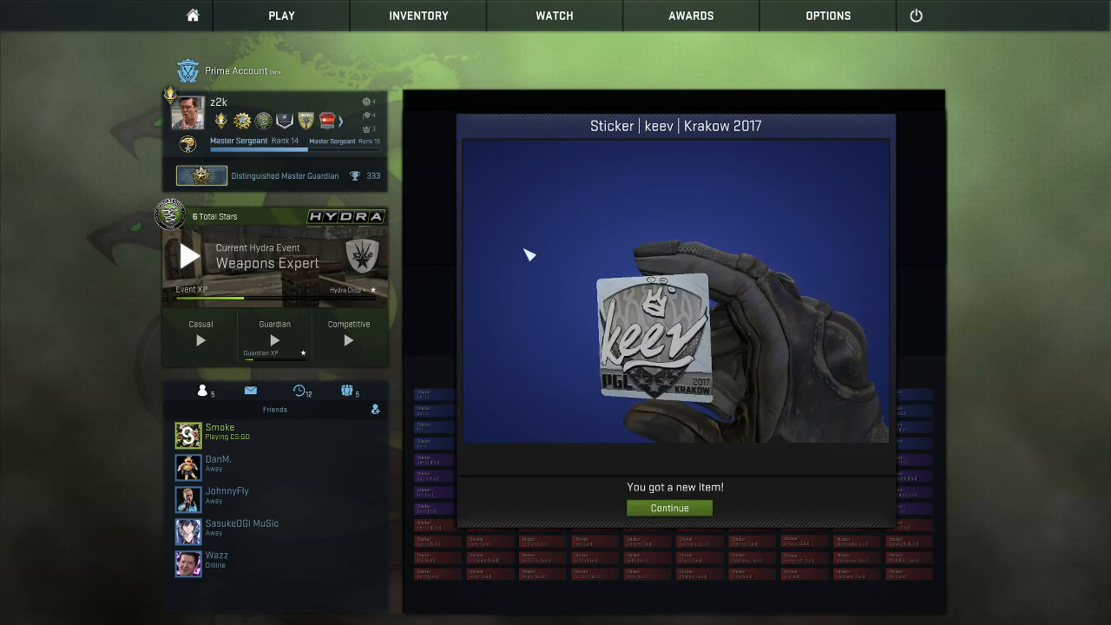
Open three Challengers capsules, collecting keev, boltz (Foil) and keshandr (Foil) stickers
click(668, 507)
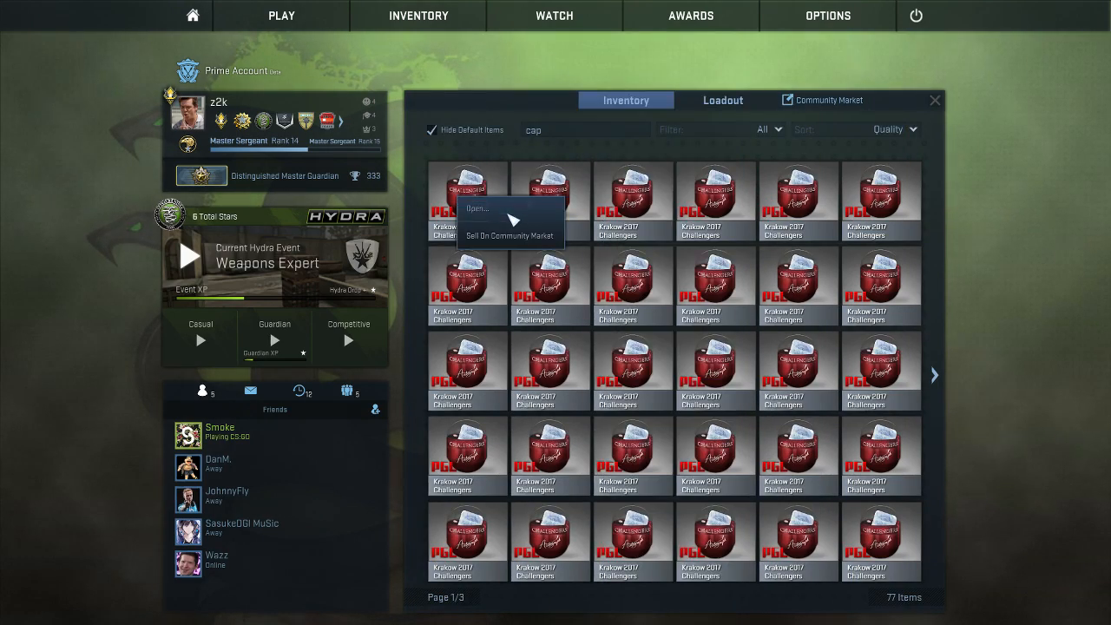
click(477, 209)
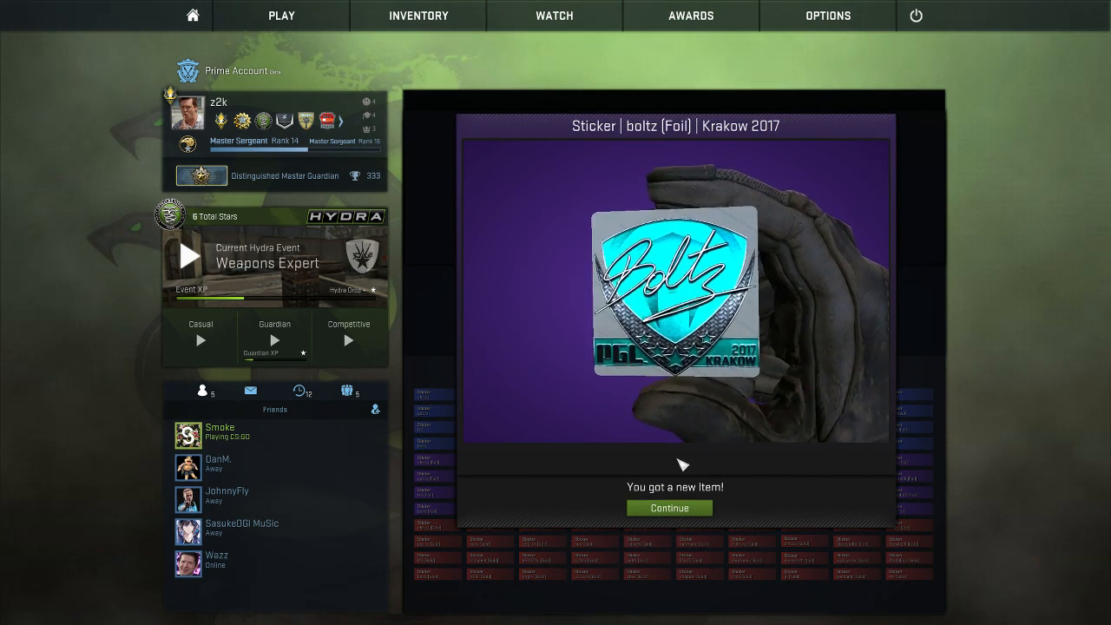
click(668, 508)
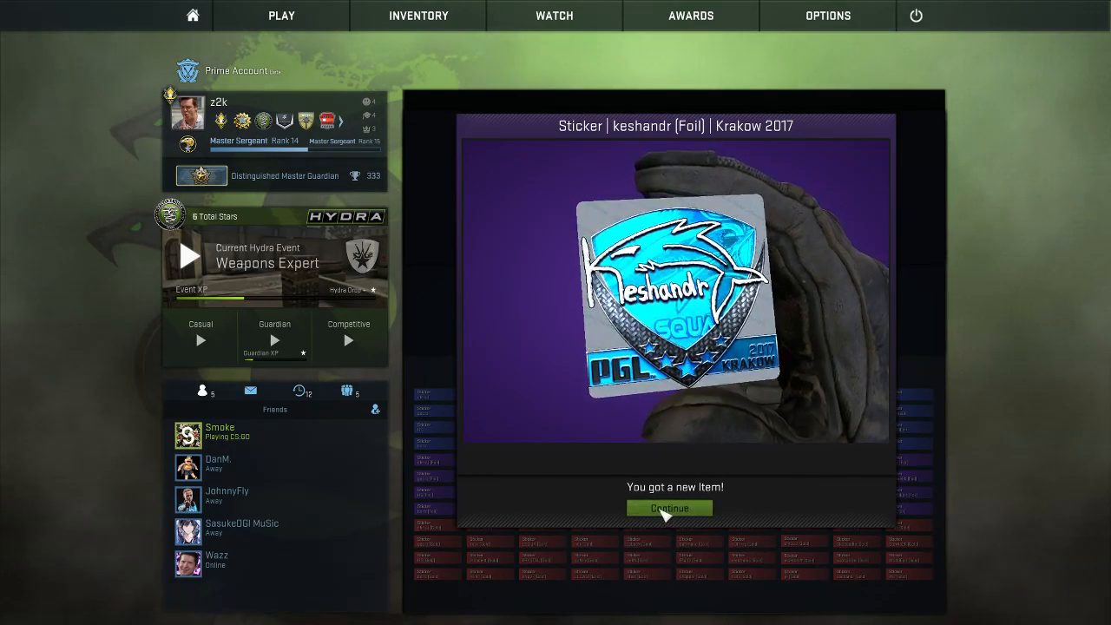
click(668, 508)
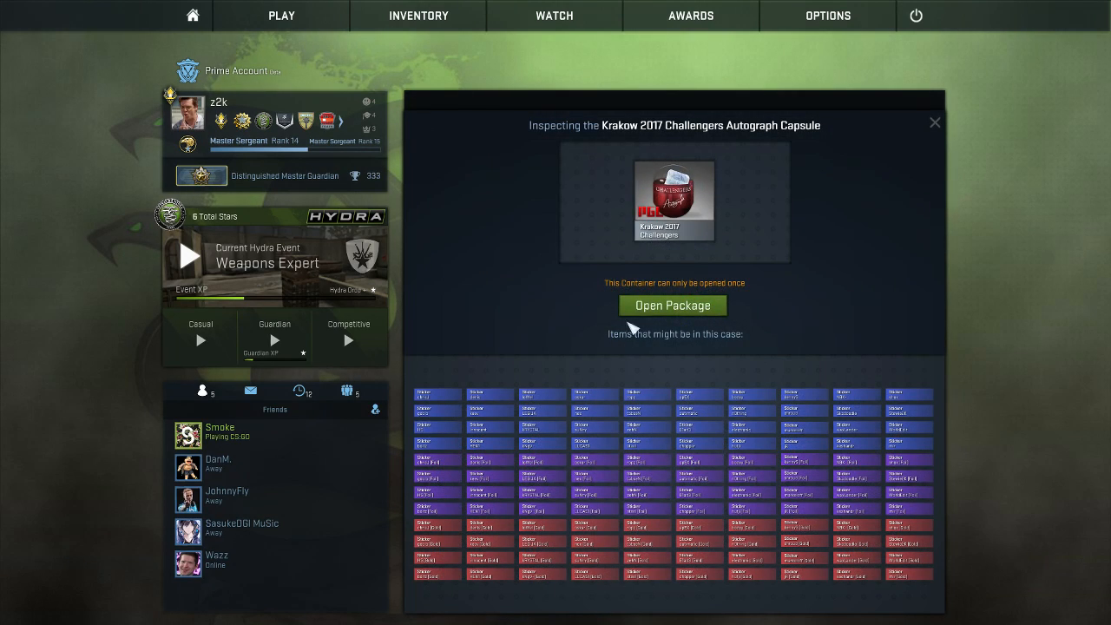
click(673, 304)
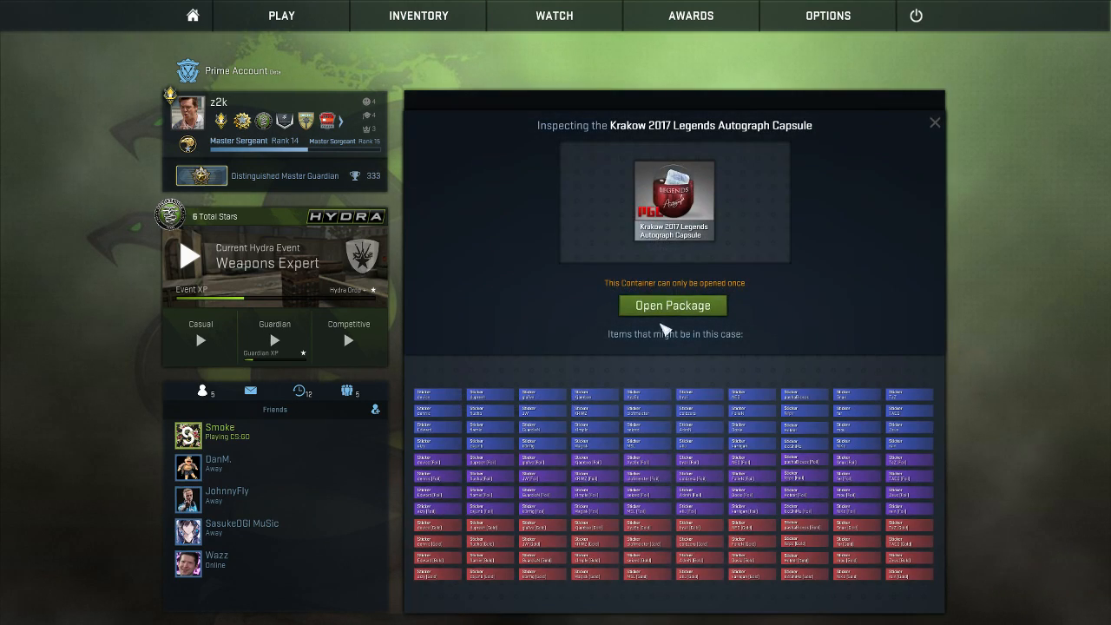
Open two more Challengers capsules, collecting denis and mir (Foil) stickers
click(672, 305)
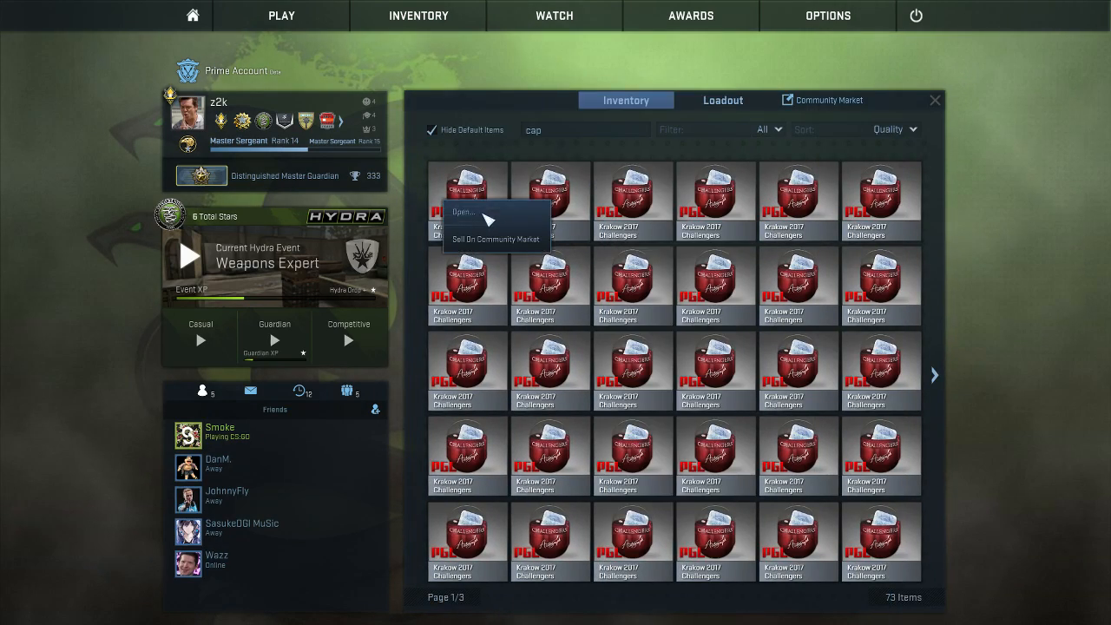
click(463, 211)
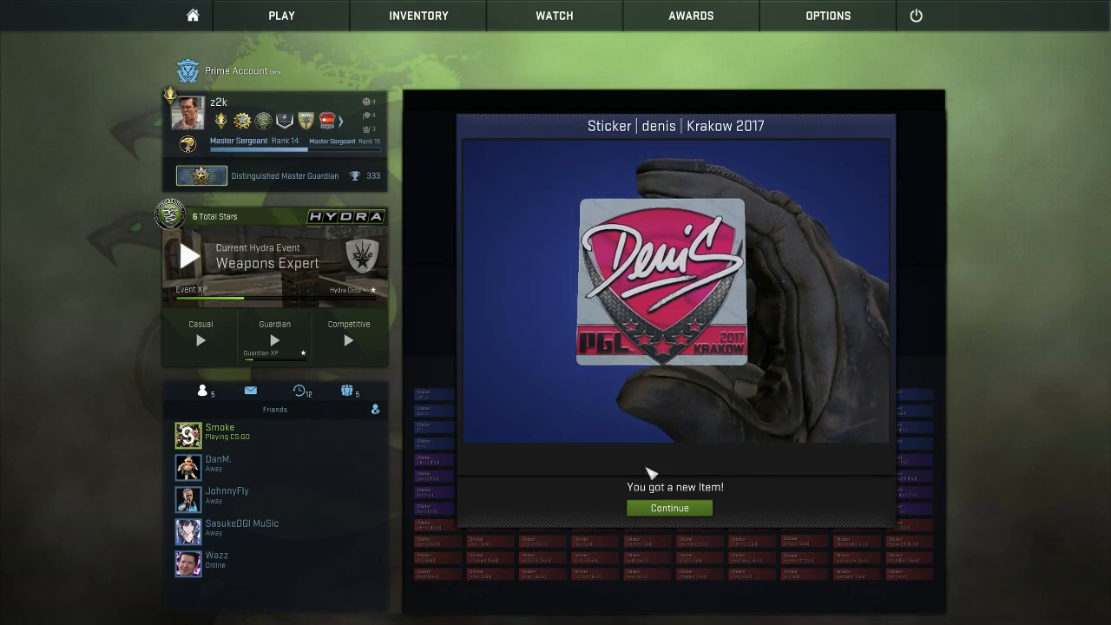
click(668, 507)
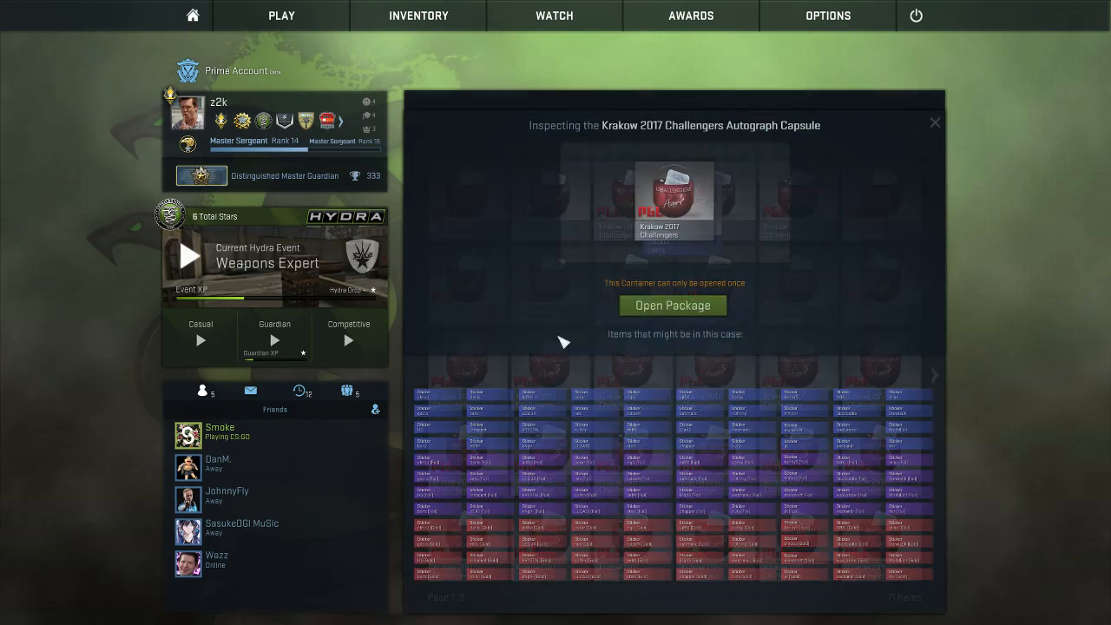
click(672, 304)
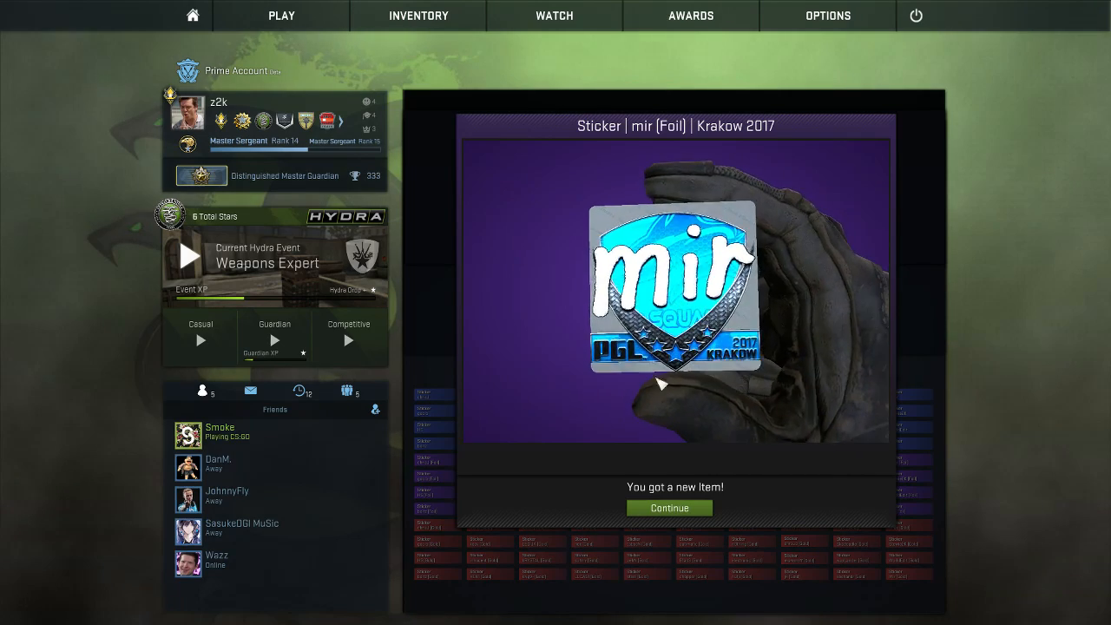
click(668, 508)
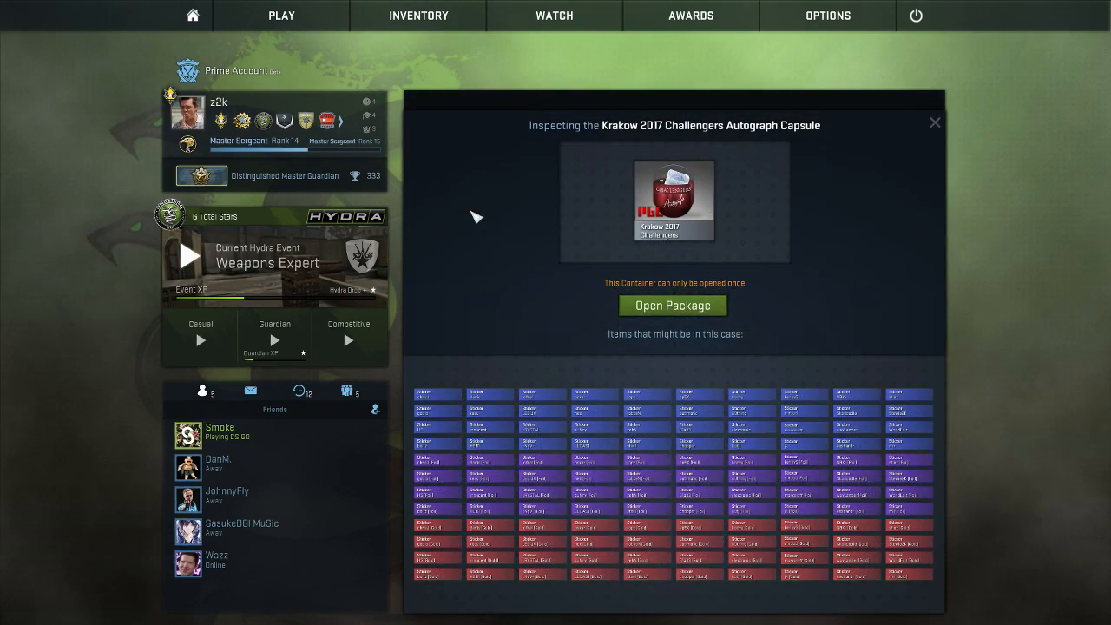
Open five Challengers capsules for wayLander (Foil), zehN, LEGIJA (Foil), apEX and chrisJ stickers
click(672, 305)
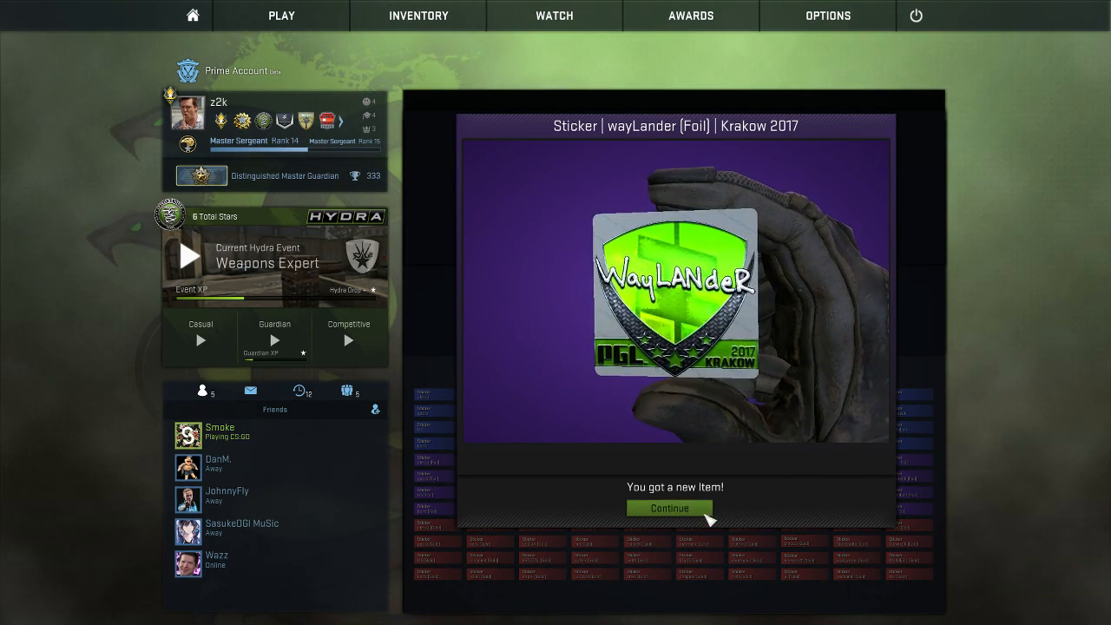
click(668, 507)
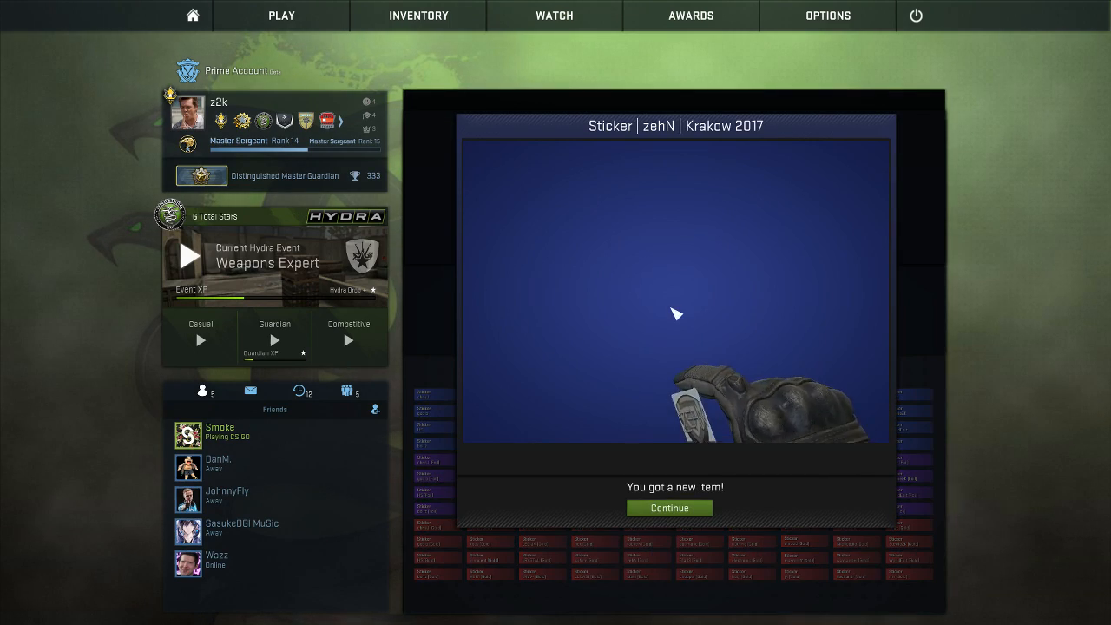
click(668, 507)
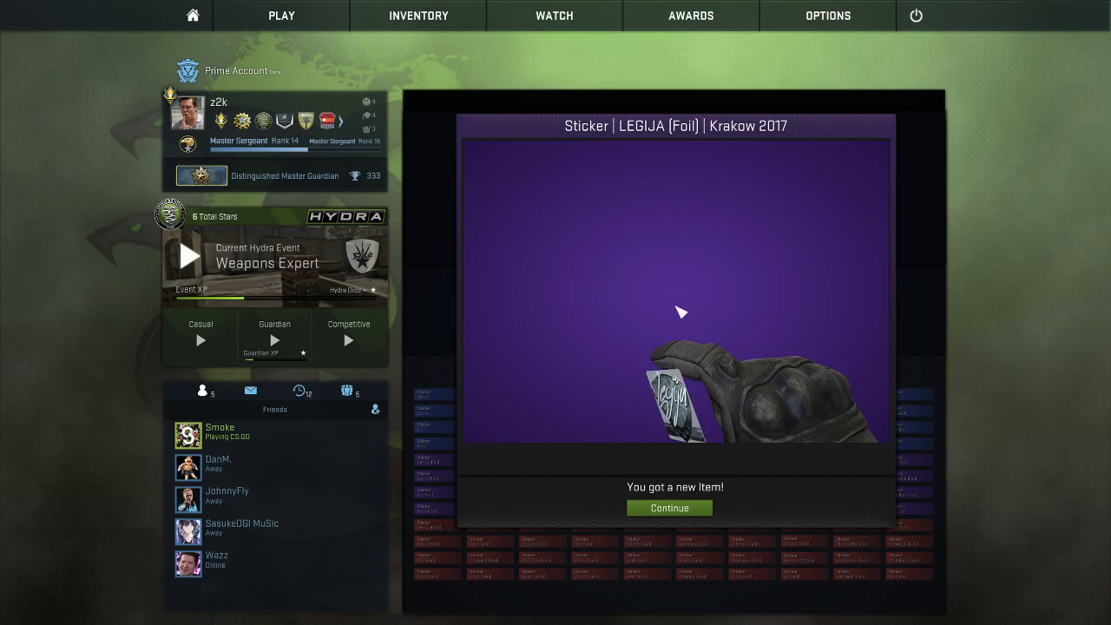
click(669, 507)
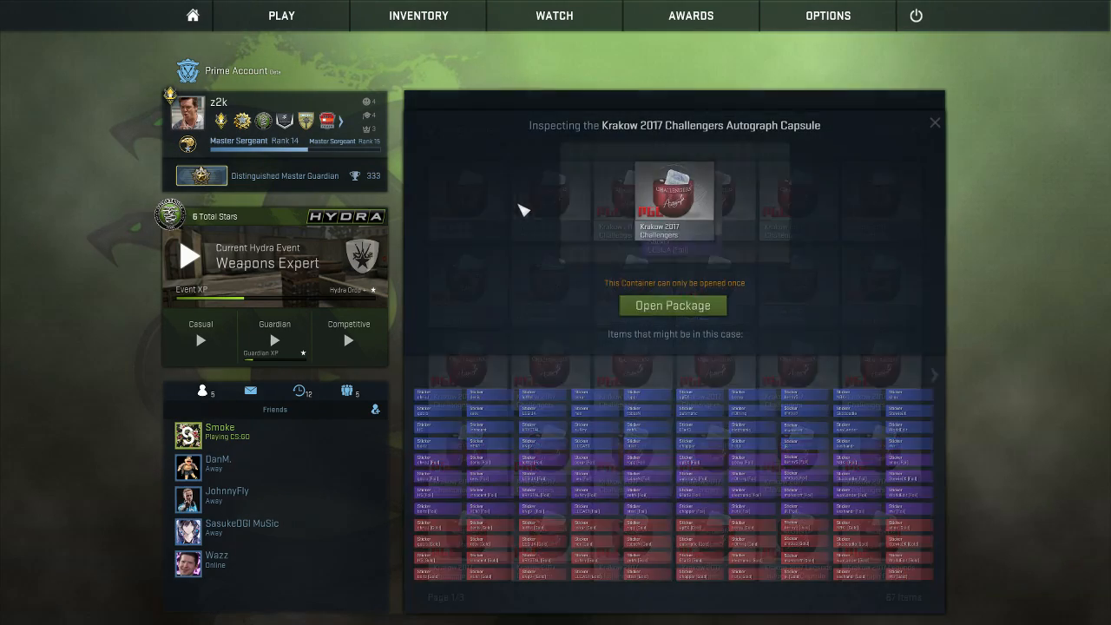
click(673, 304)
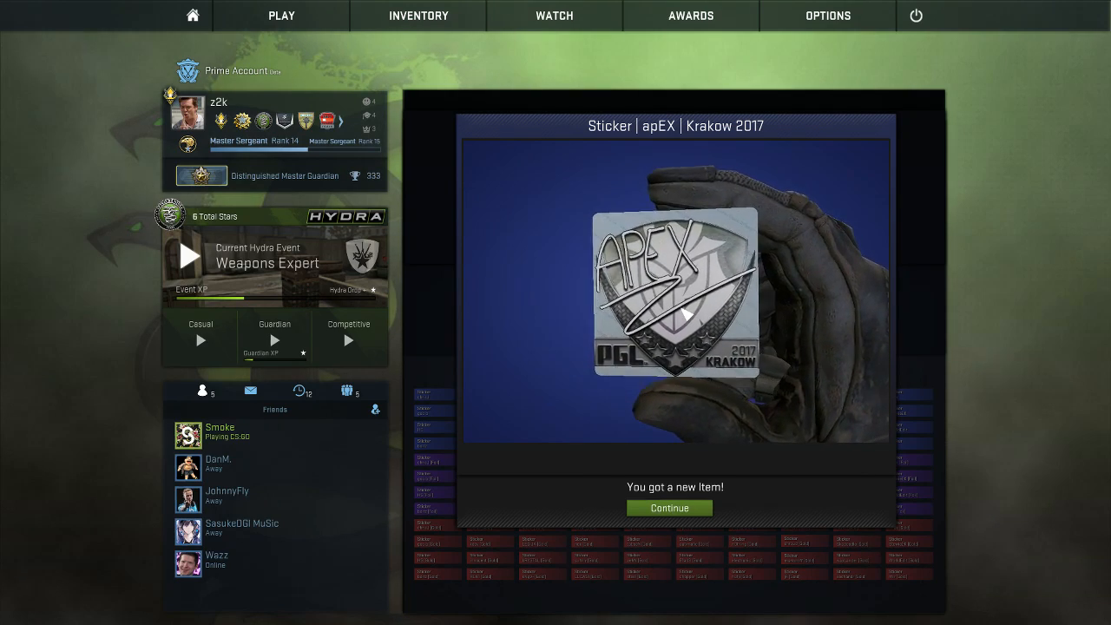
click(668, 508)
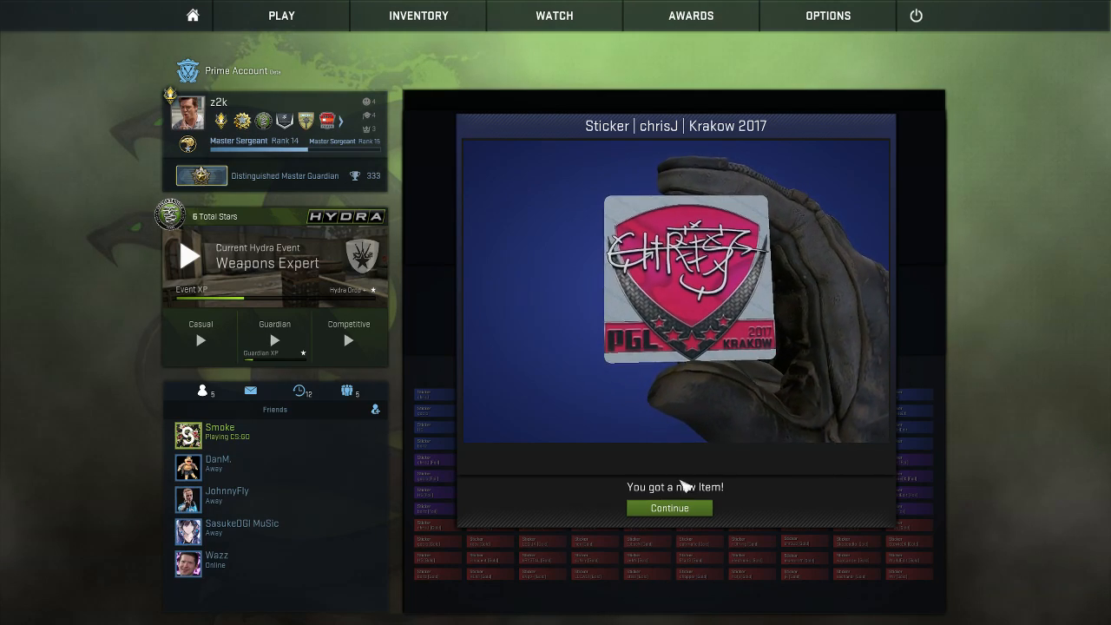
click(668, 508)
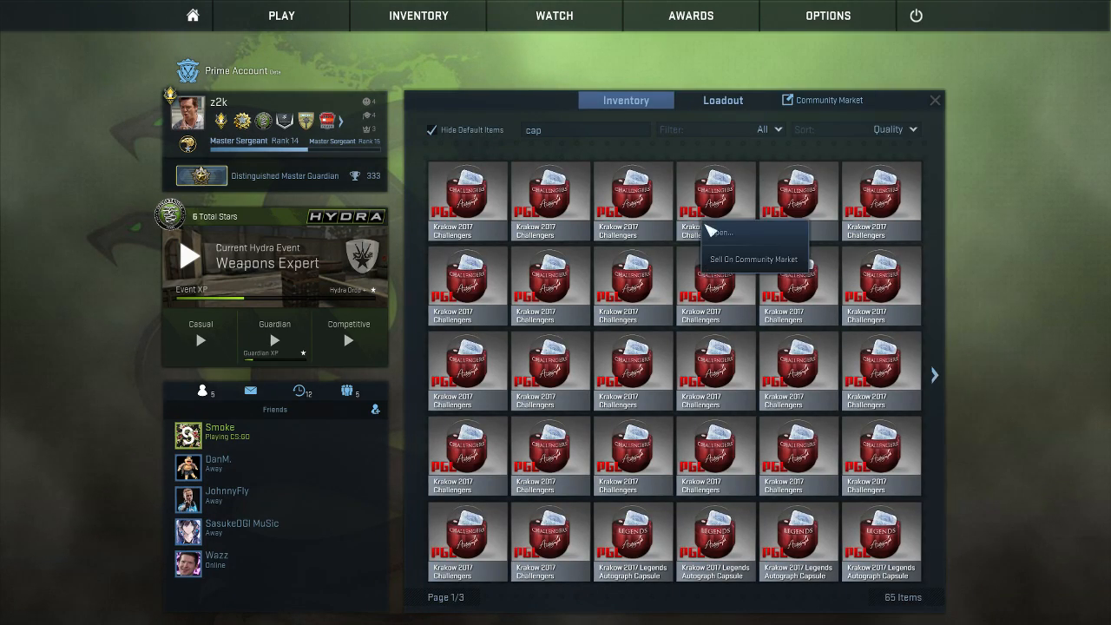
Open three Challengers capsules, collecting B1ad3 and two LUCAS1 stickers
click(721, 233)
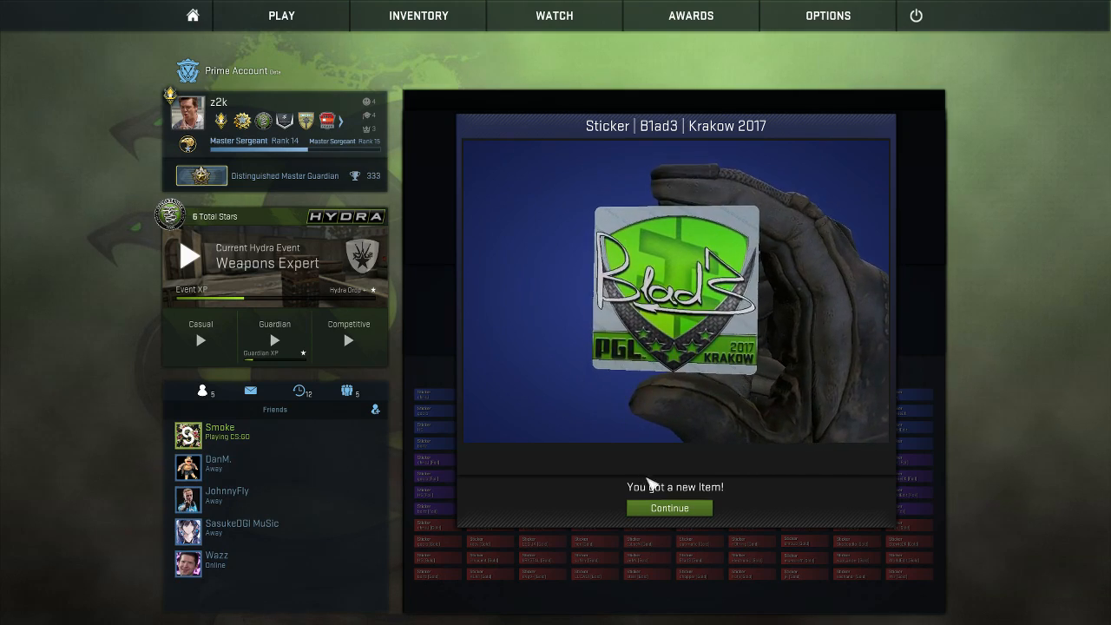
click(668, 507)
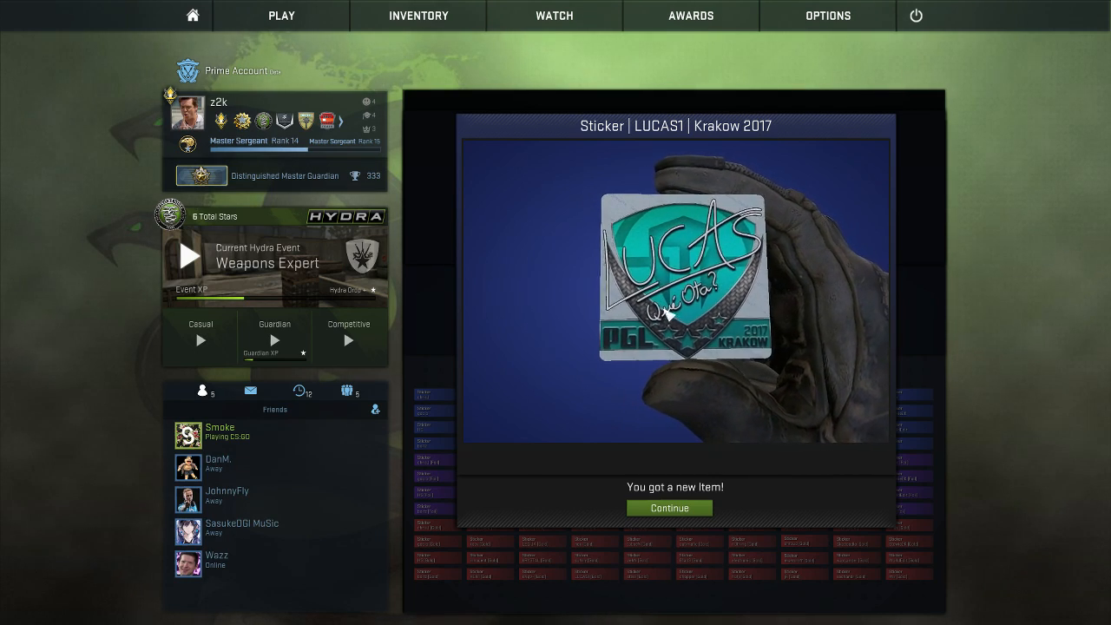
click(668, 507)
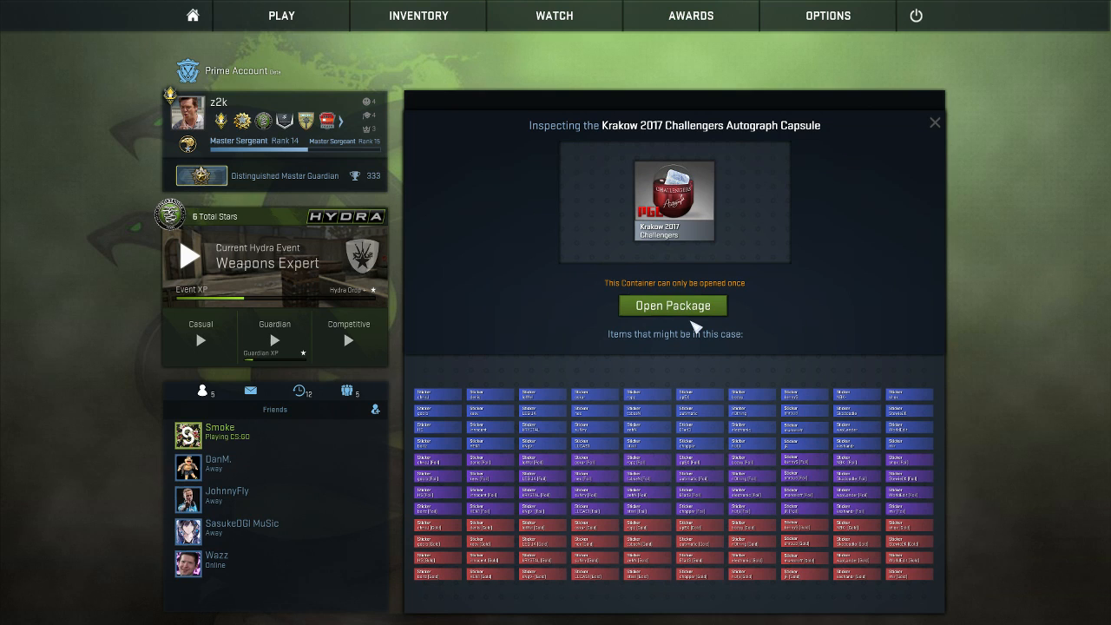
click(673, 304)
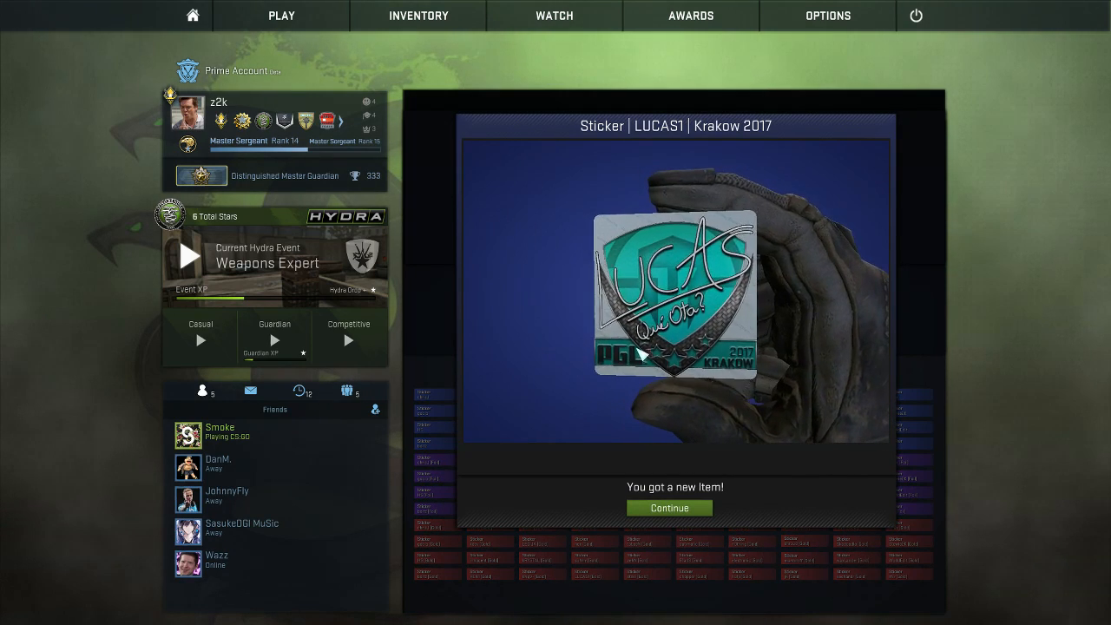
click(668, 507)
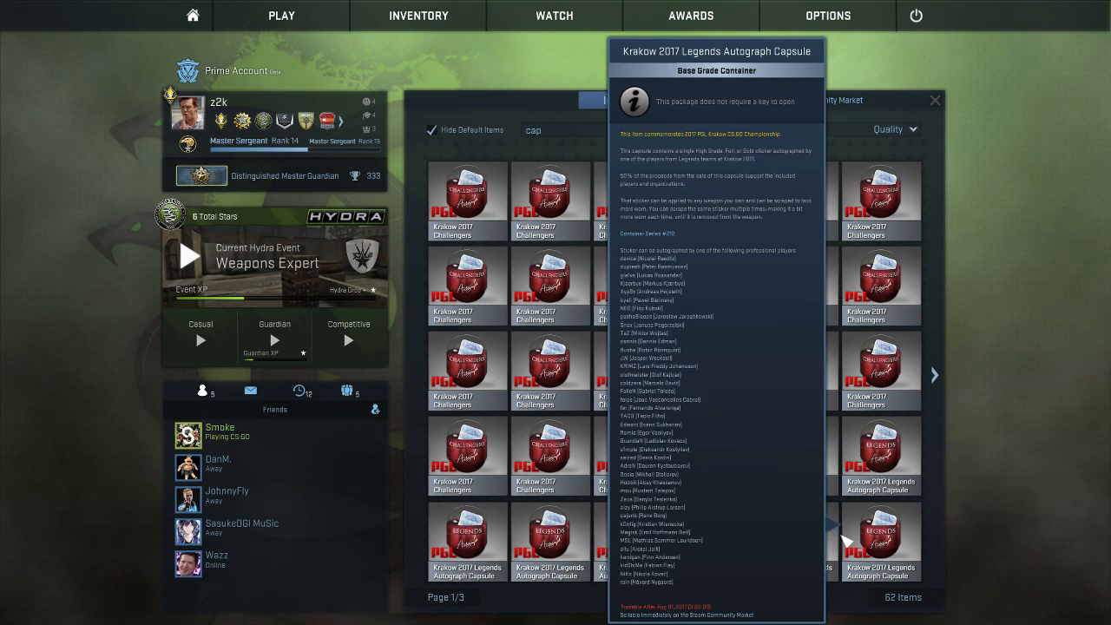
Open two Krakow 2017 Legends capsules, collecting the rain sticker and revealing Zeus
click(934, 375)
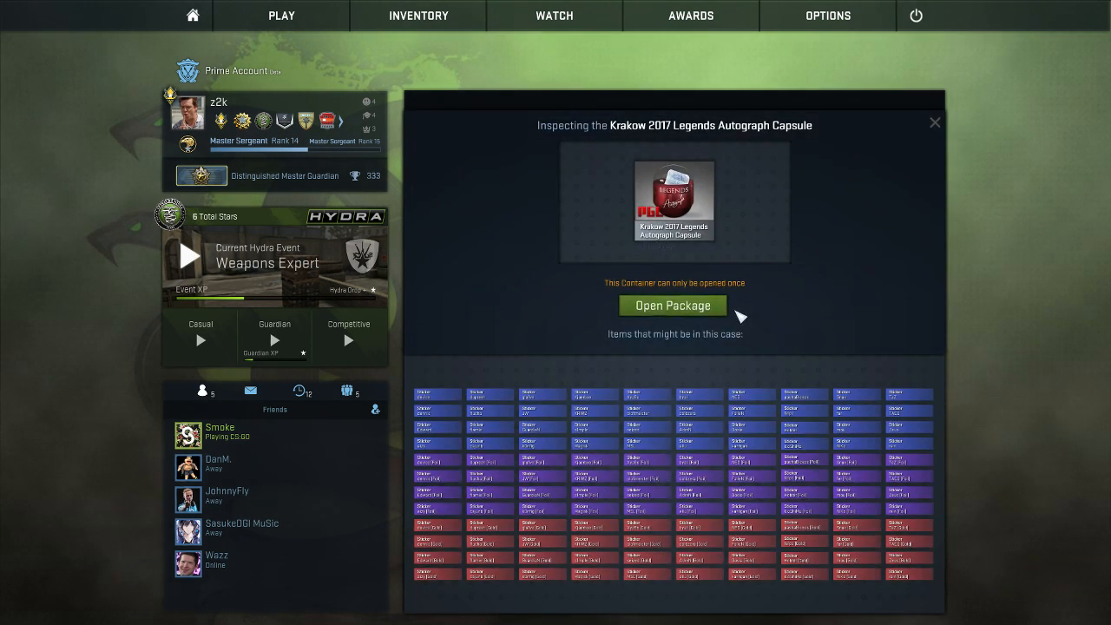
click(672, 304)
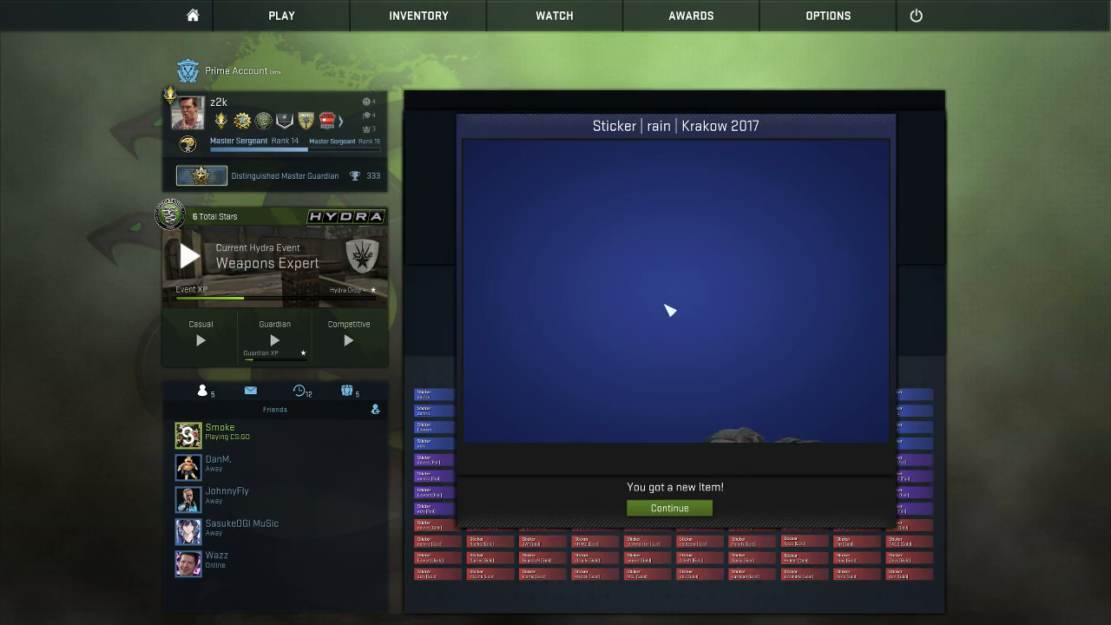
click(668, 507)
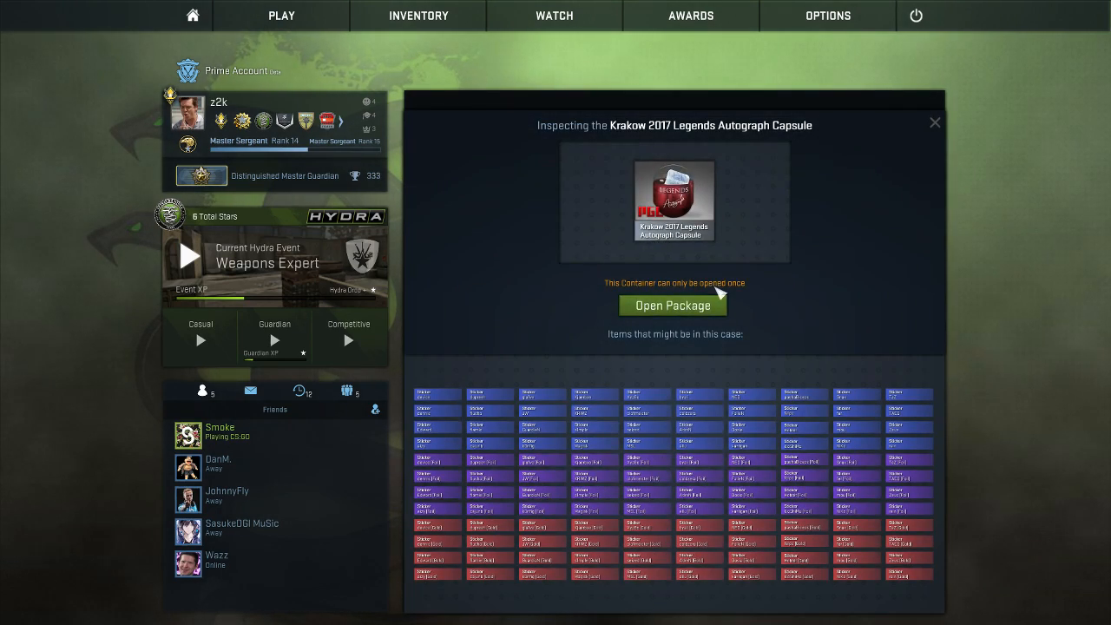
click(674, 305)
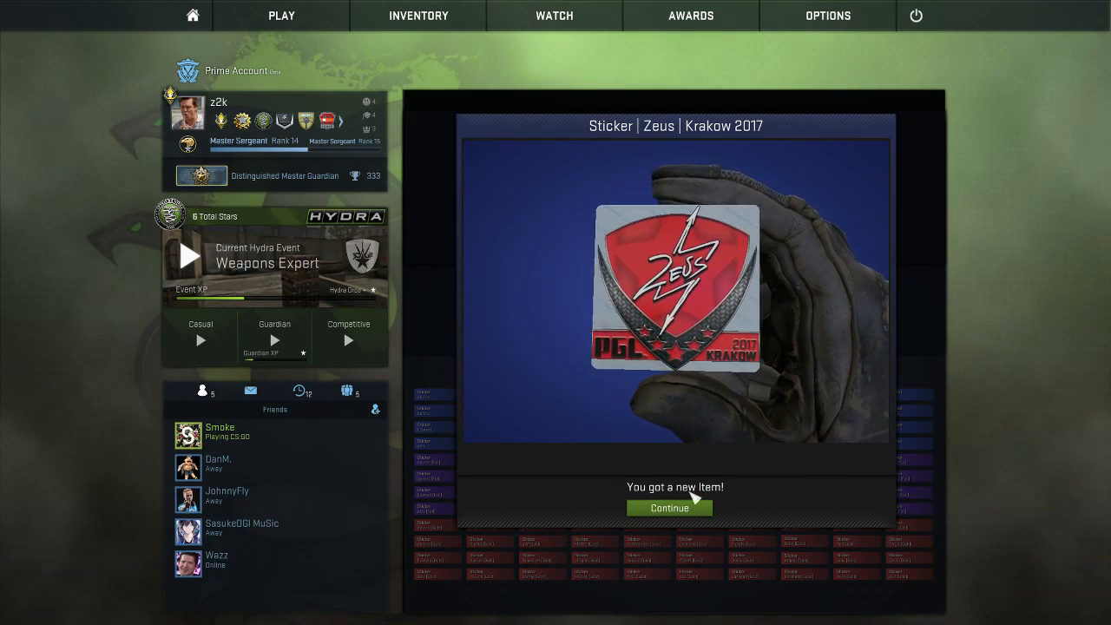
Accept the Zeus sticker, then open capsules for autimatic (Foil), LEGIJA and markeloff stickers
click(669, 507)
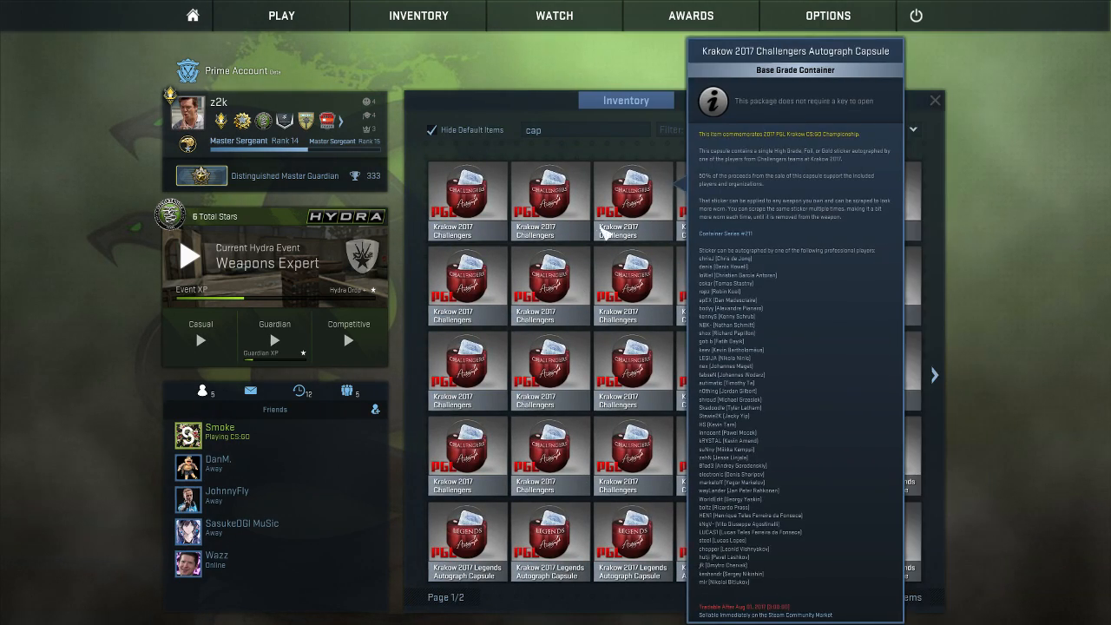
click(934, 100)
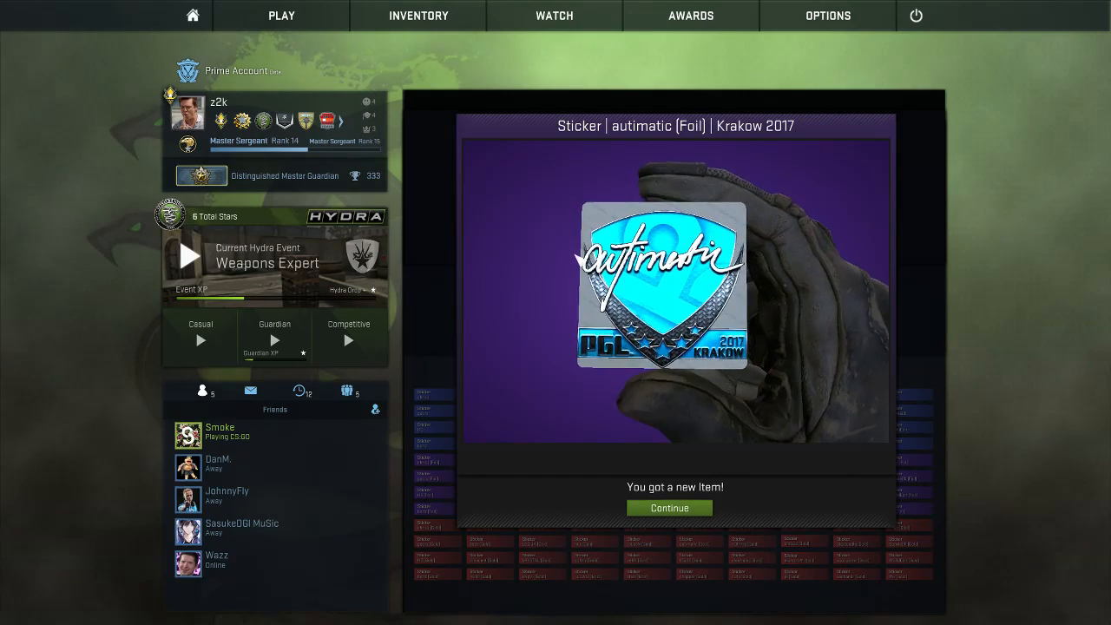
click(668, 508)
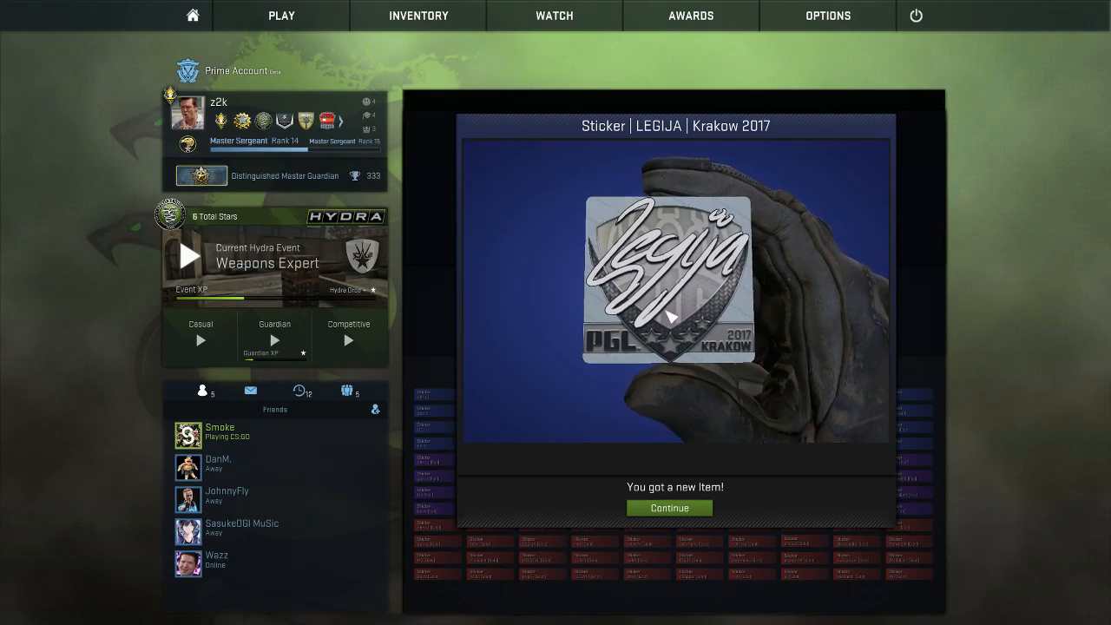
click(668, 508)
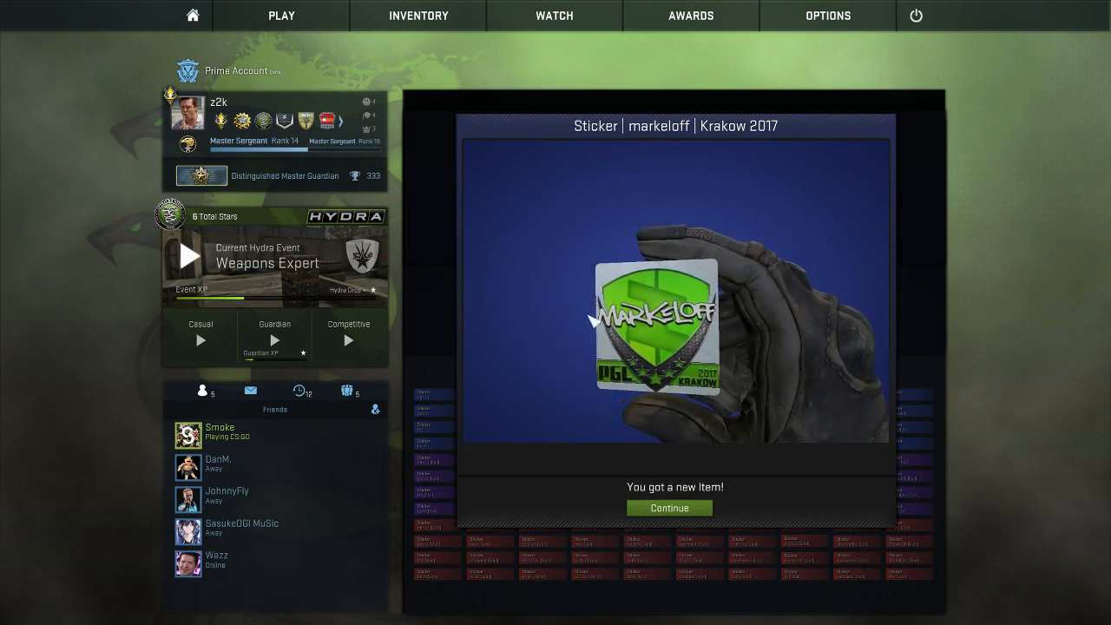
click(668, 507)
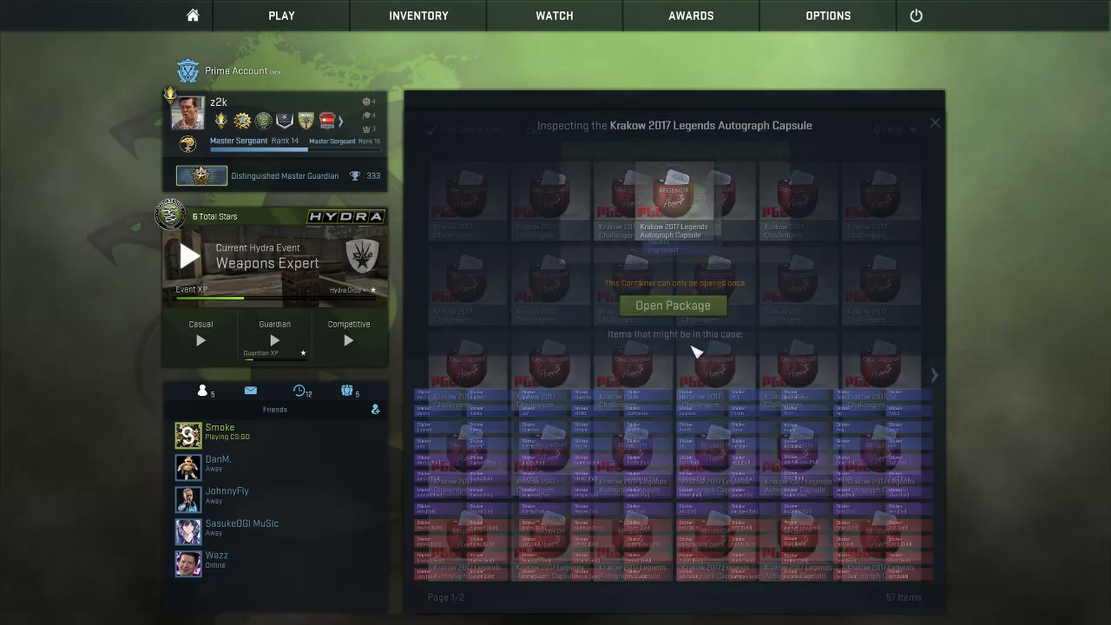
Open further Legends and Challengers capsules, collecting an n0thing (Foil) sticker
click(671, 305)
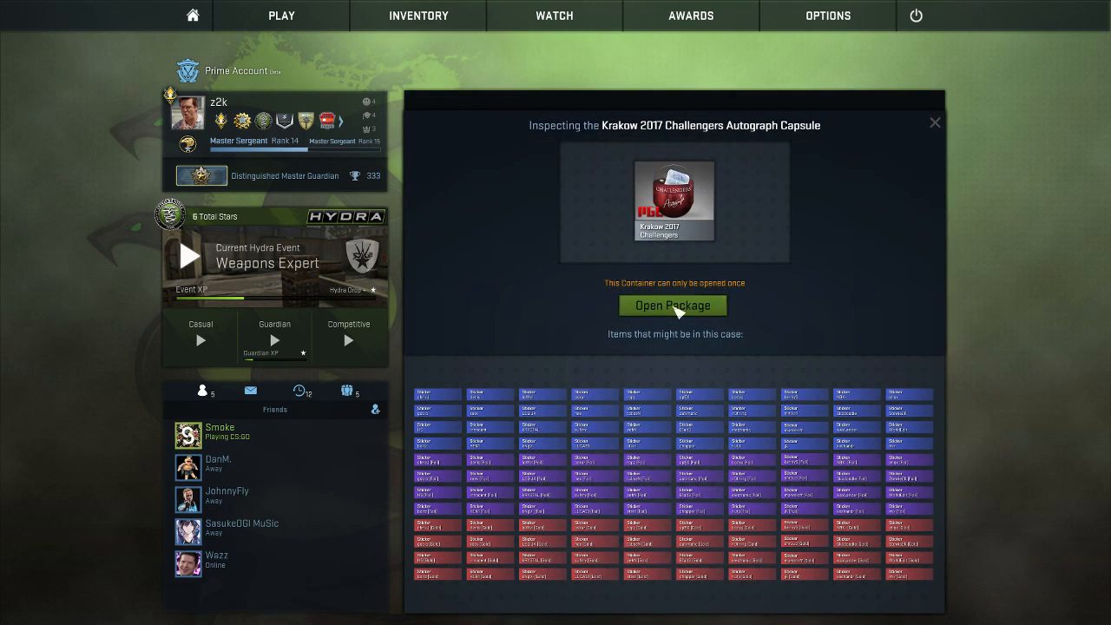
click(672, 305)
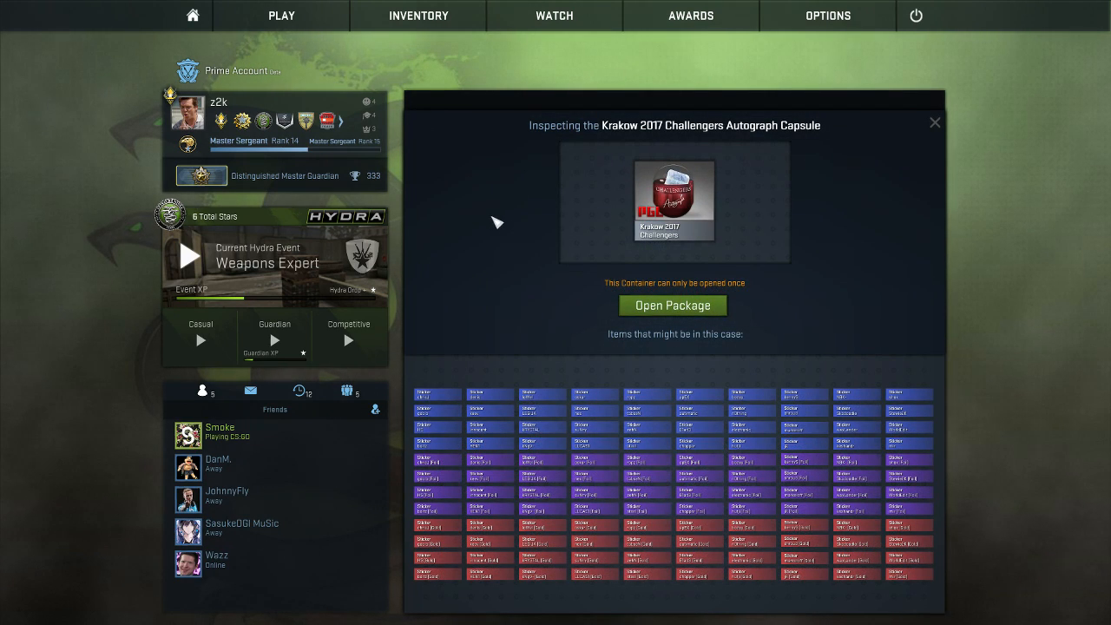
click(672, 304)
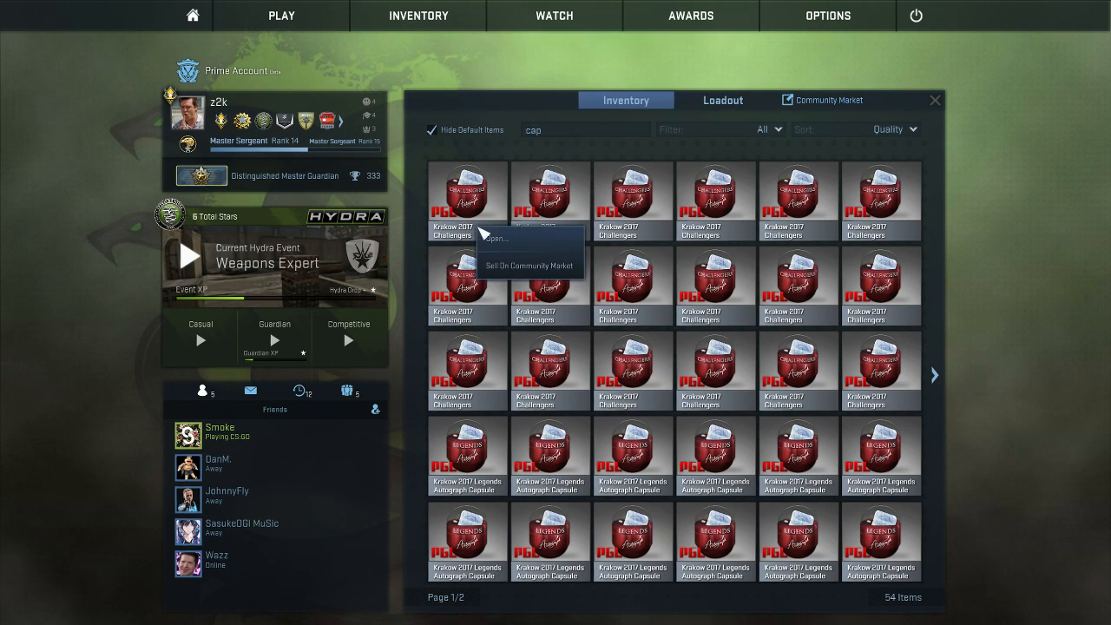
click(495, 237)
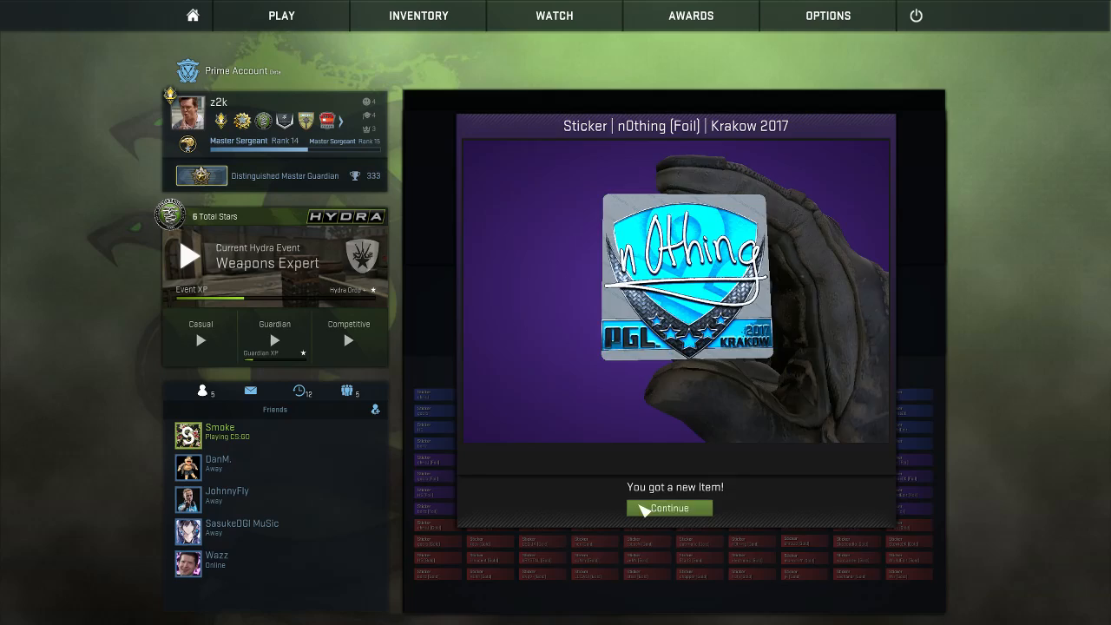
click(668, 508)
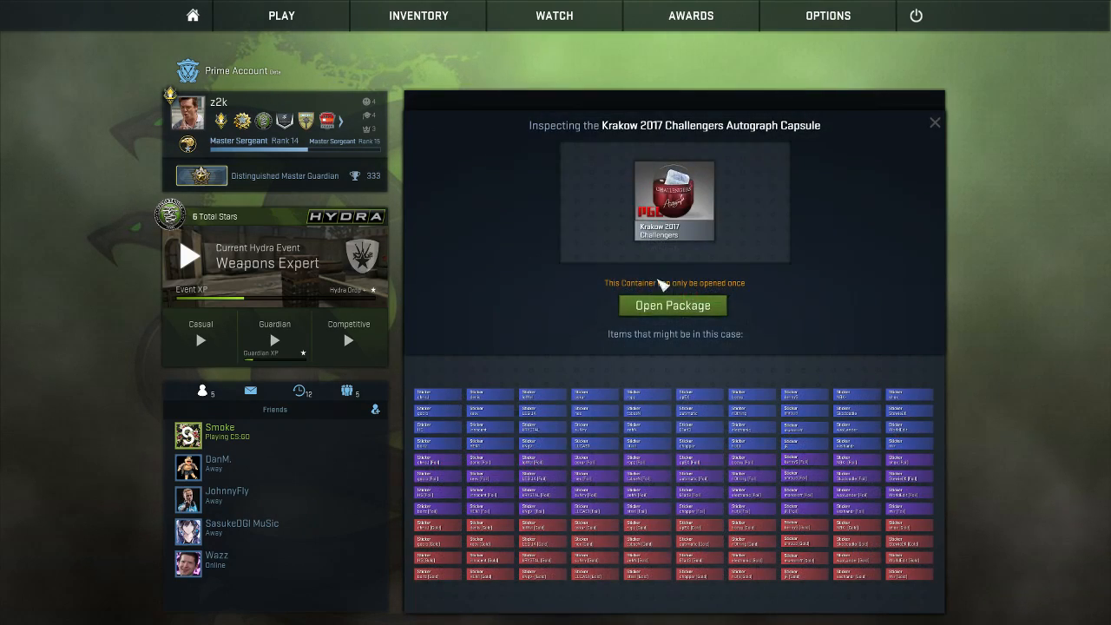
Open two Challengers capsules for kRYSTAL and steel stickers, then unseal another
click(673, 304)
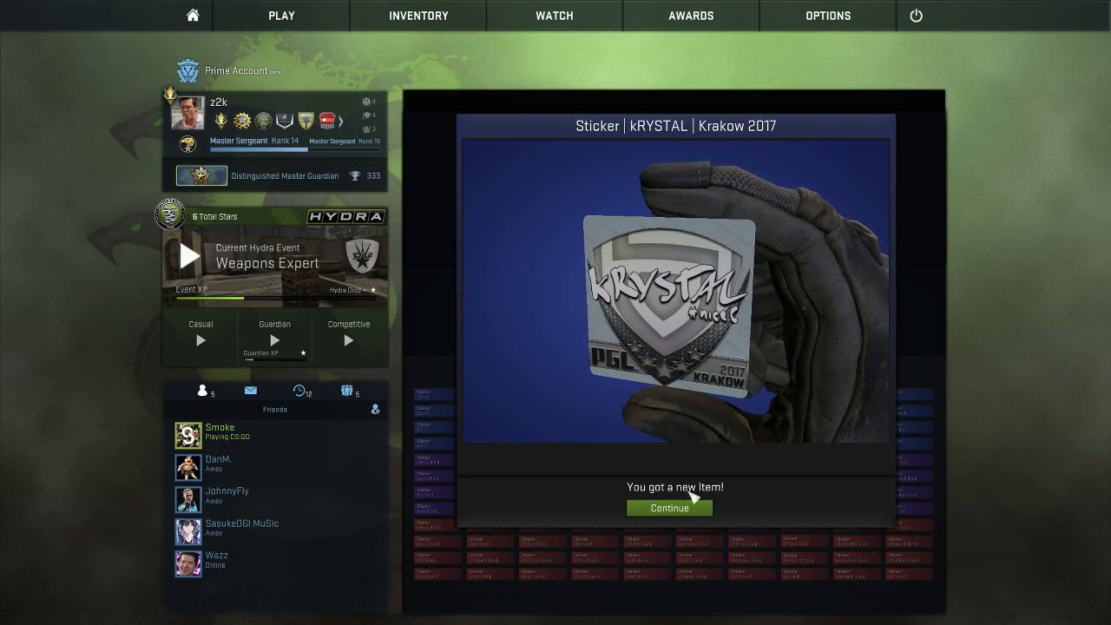
click(668, 508)
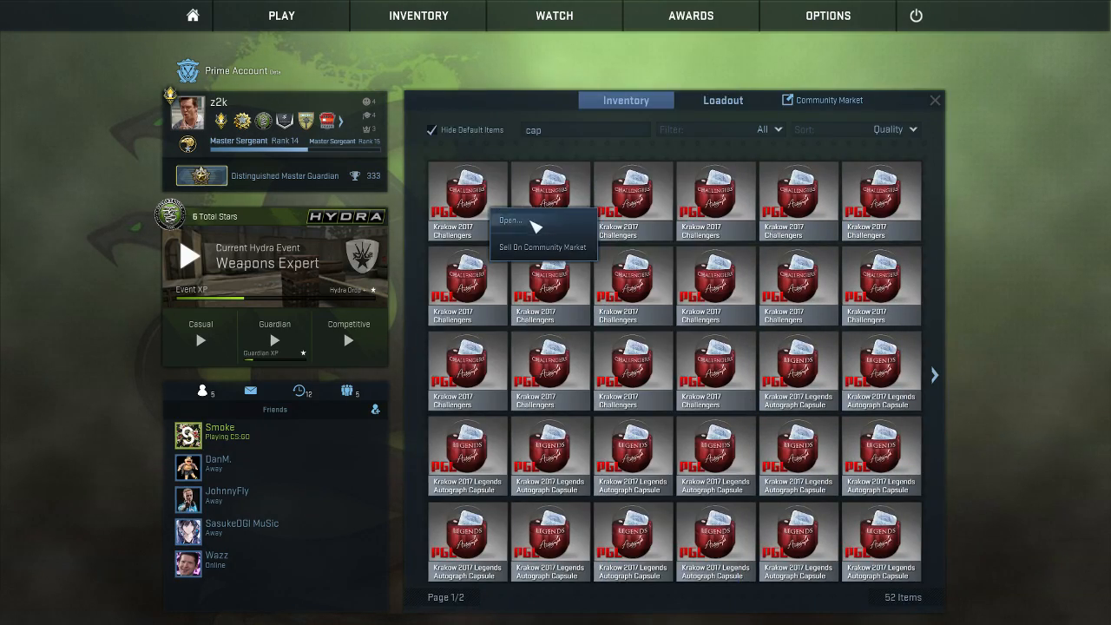
click(510, 220)
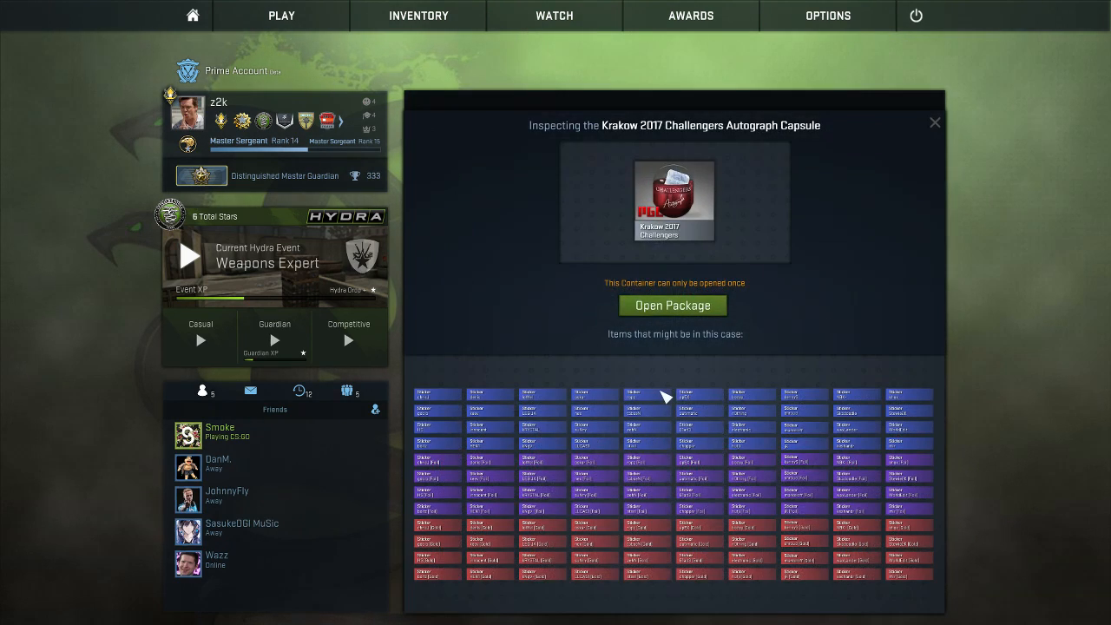
click(673, 305)
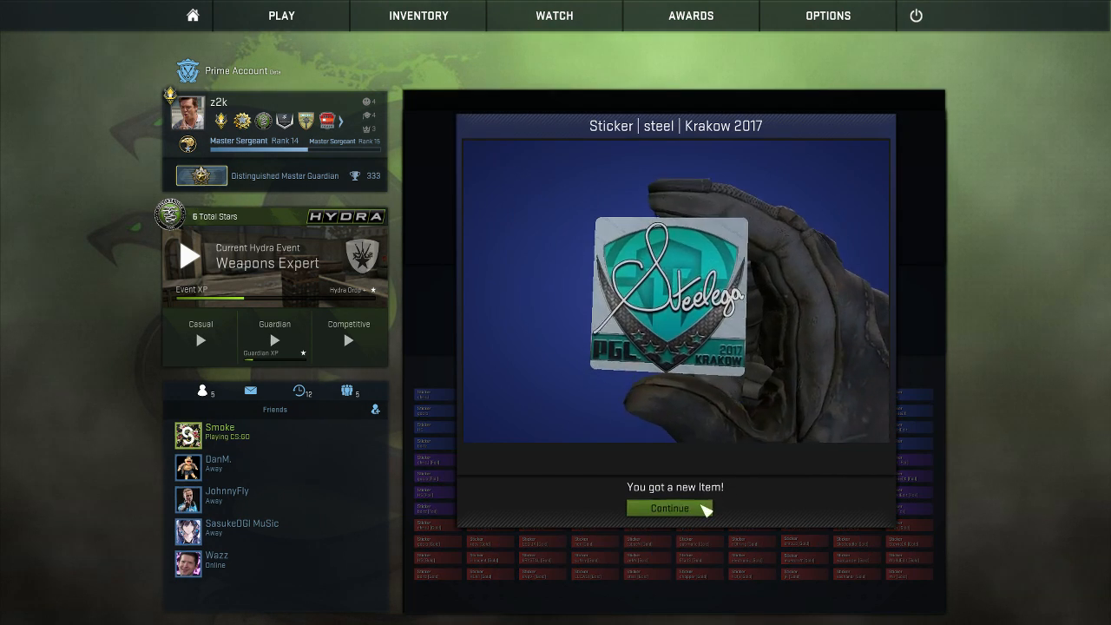
click(668, 507)
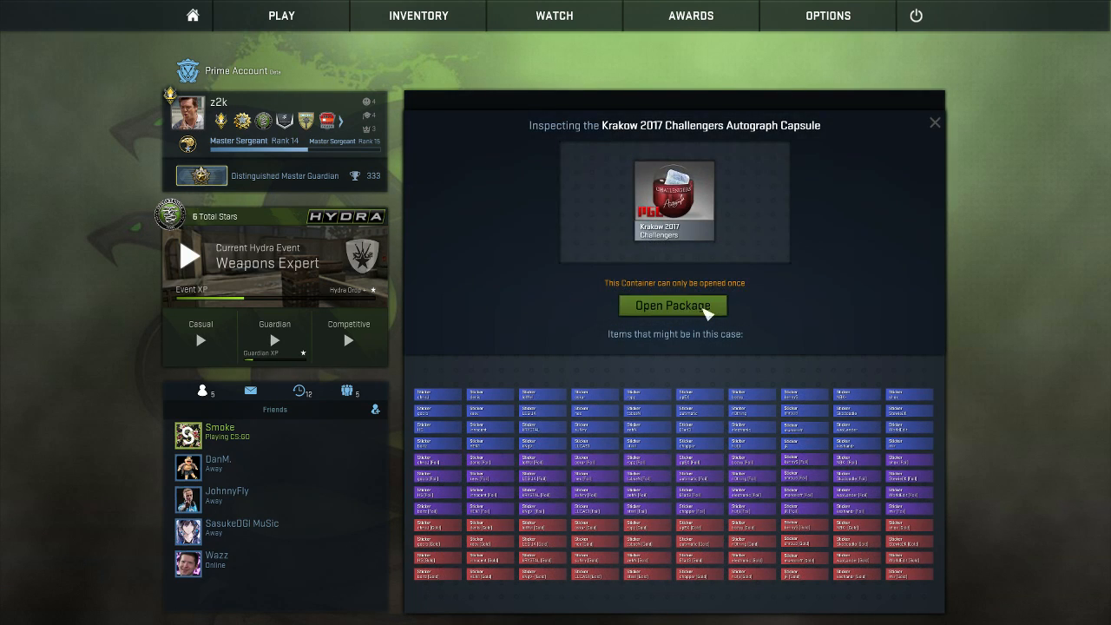
click(673, 305)
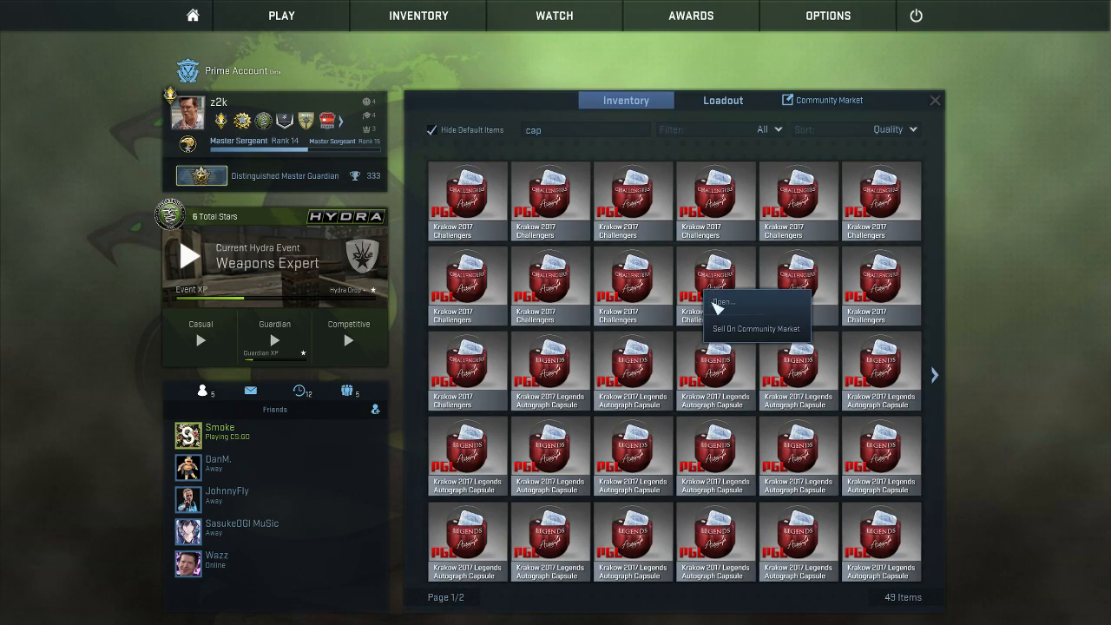
Open four Challengers capsules, collecting HS, apEX, WorldEdit and tabseN stickers
click(723, 302)
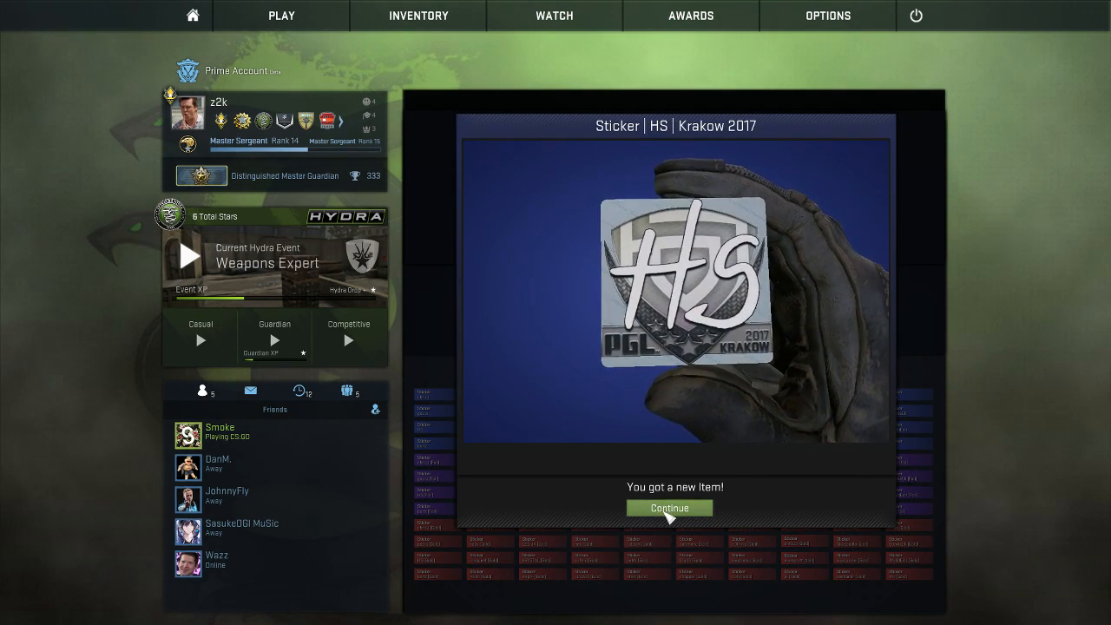
click(668, 508)
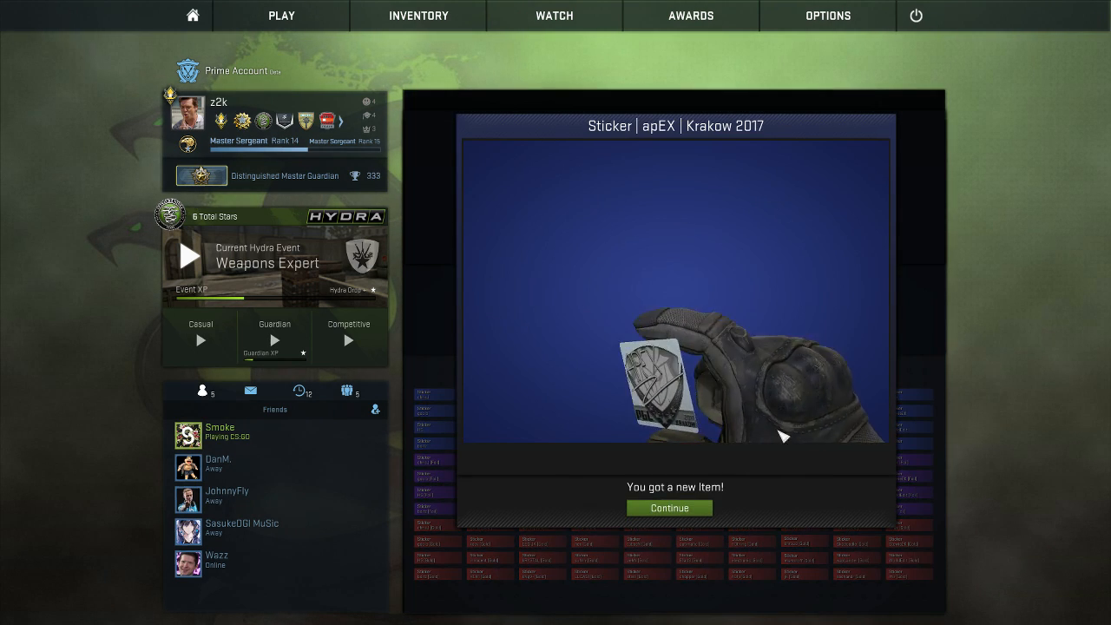
click(669, 508)
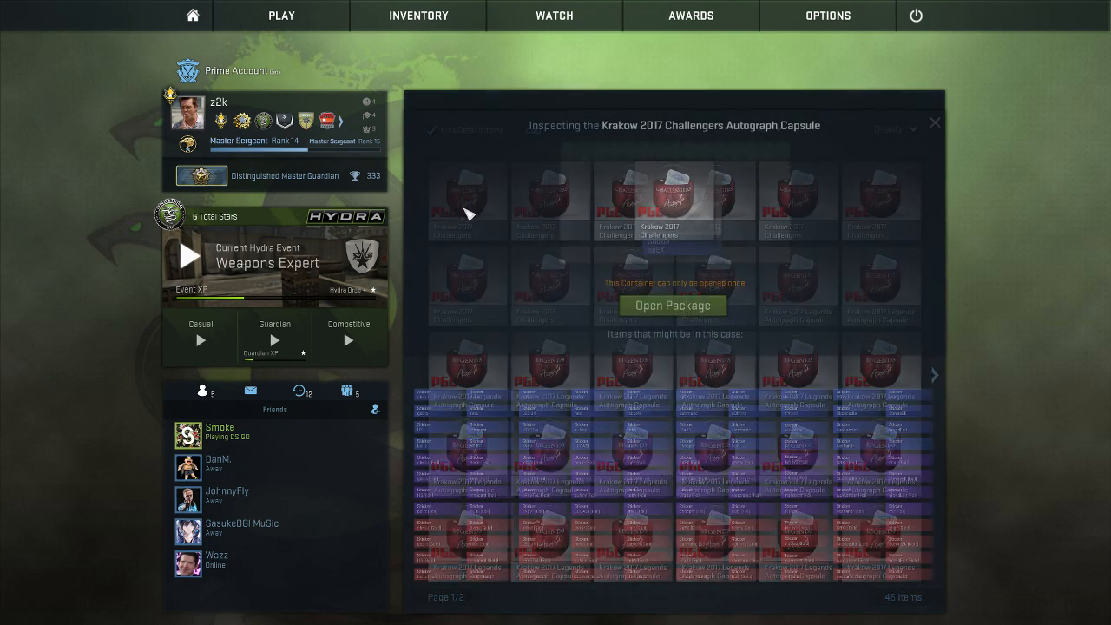
click(673, 304)
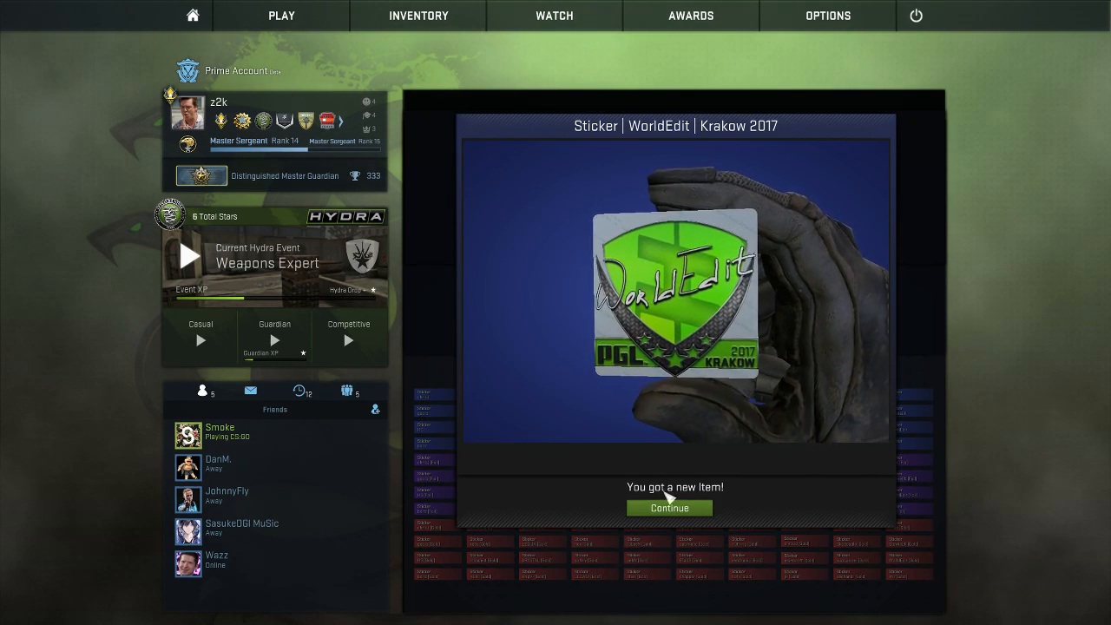
click(668, 508)
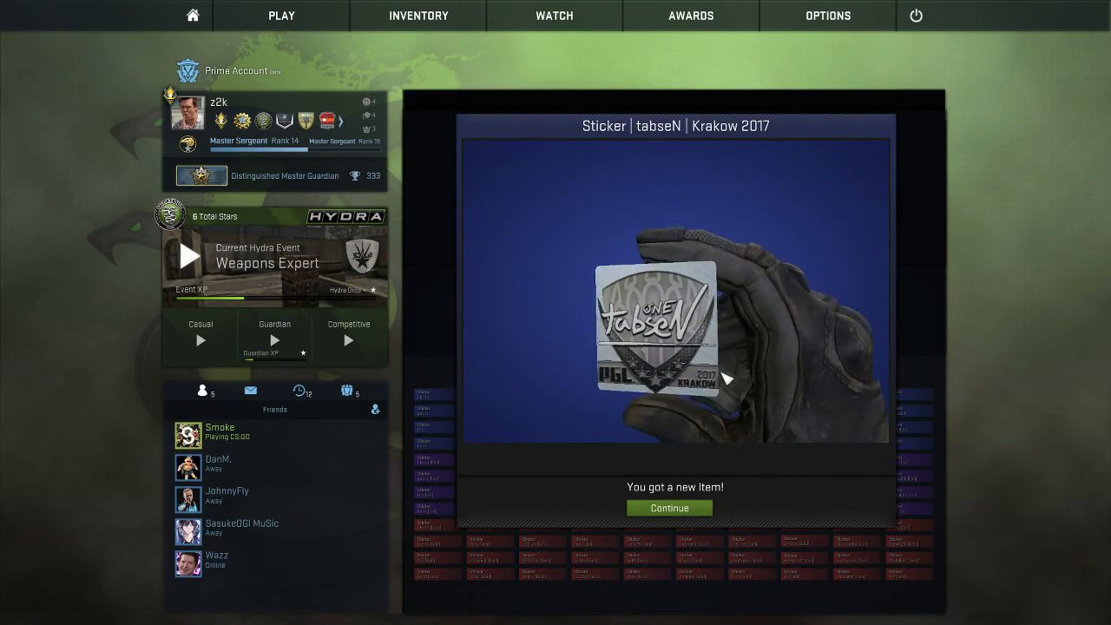
click(668, 508)
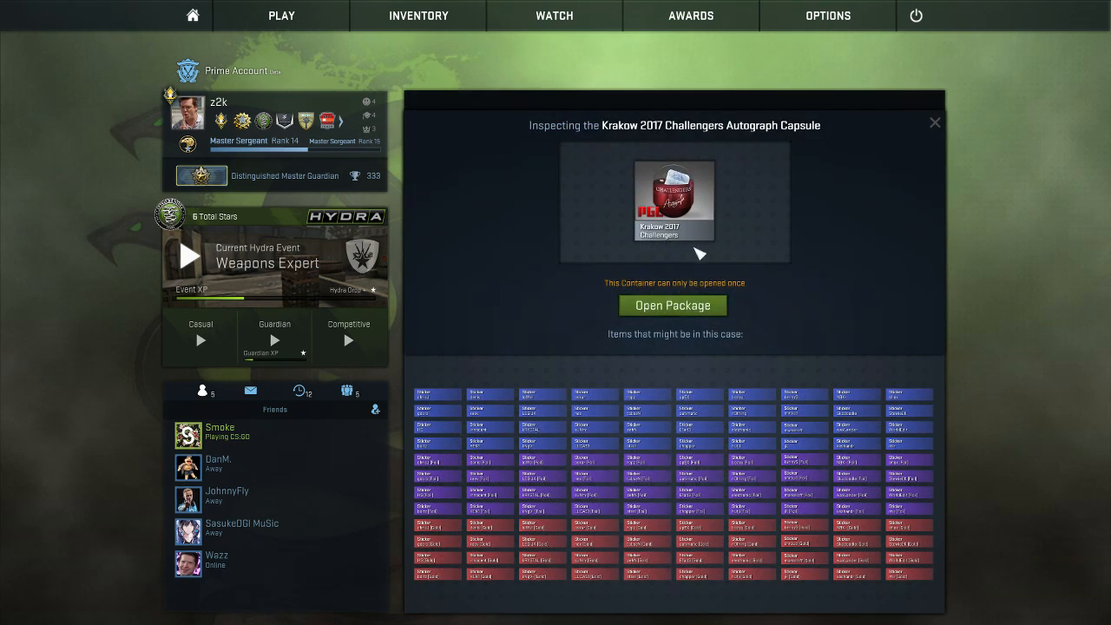
Open two Krakow 2017 Challengers capsules and accept the tabseN and Skadoodle stickers
click(673, 305)
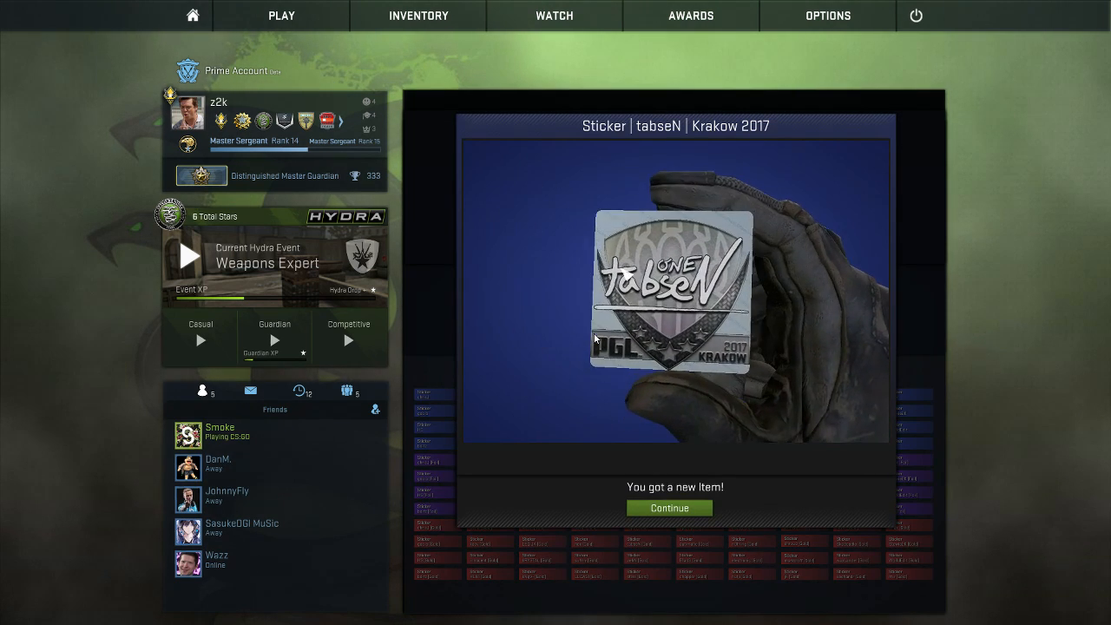
click(668, 508)
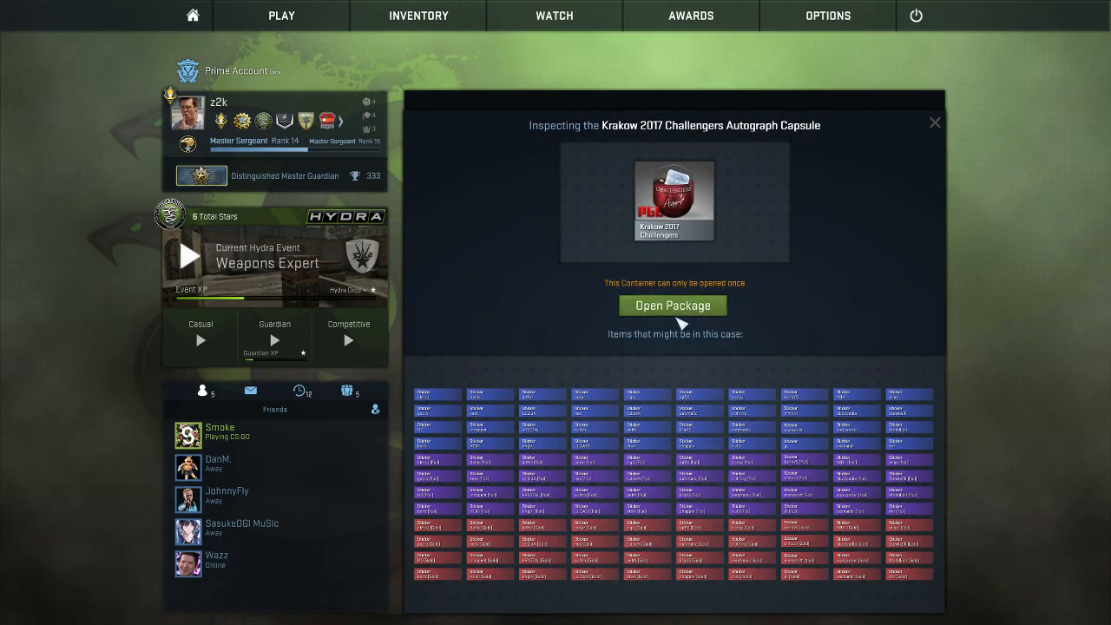
click(672, 304)
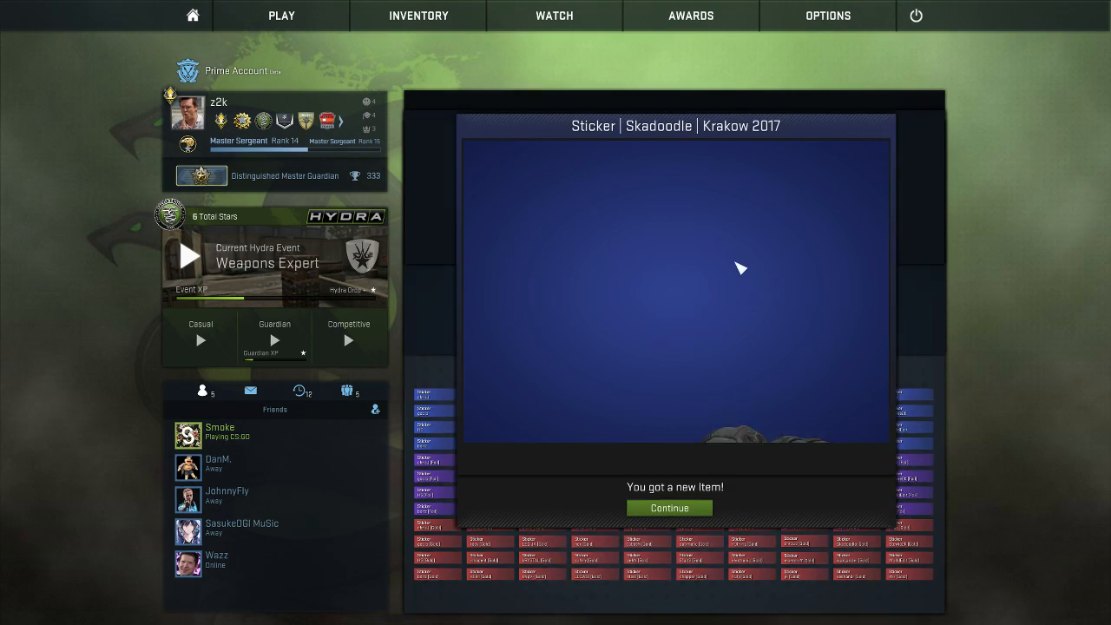
click(668, 507)
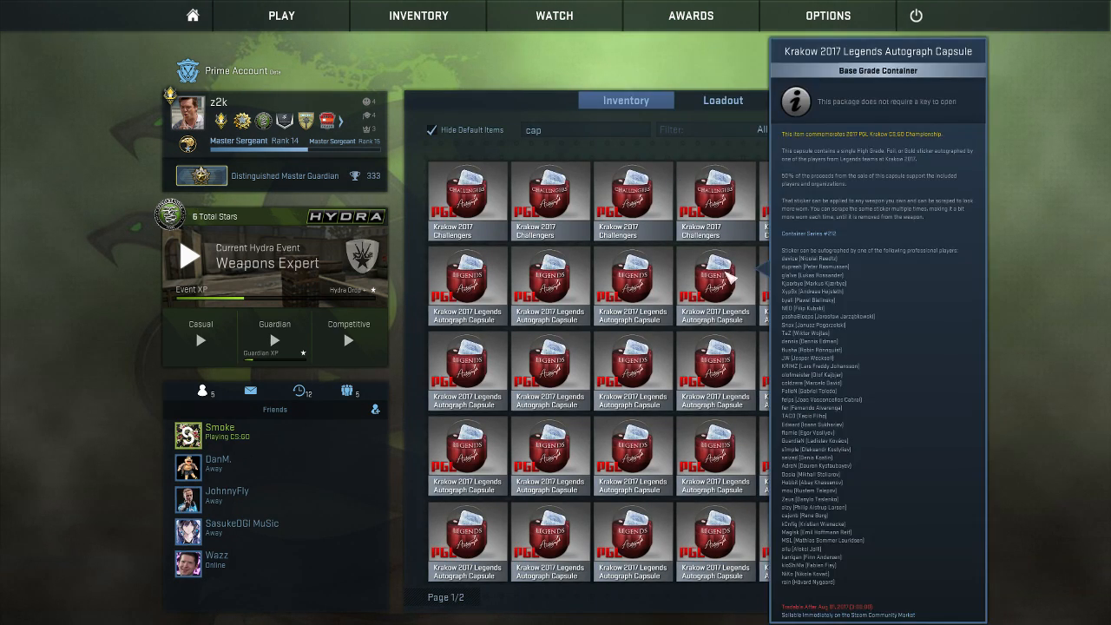
Open another Challengers capsule for a steel sticker, then unseal the next one
double_click(467, 191)
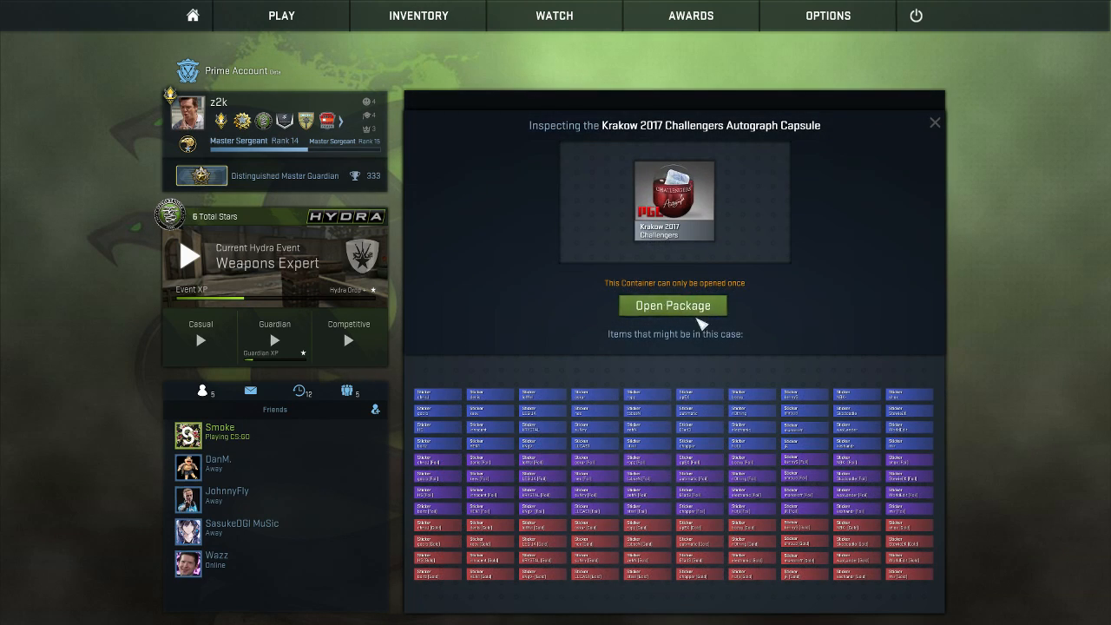
click(673, 305)
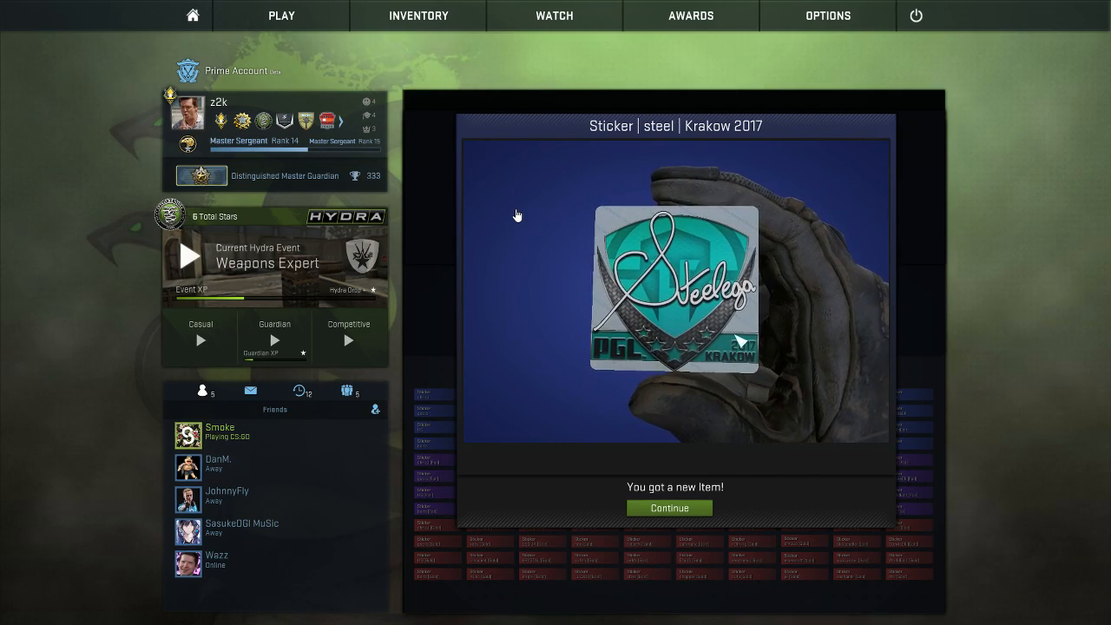
click(668, 508)
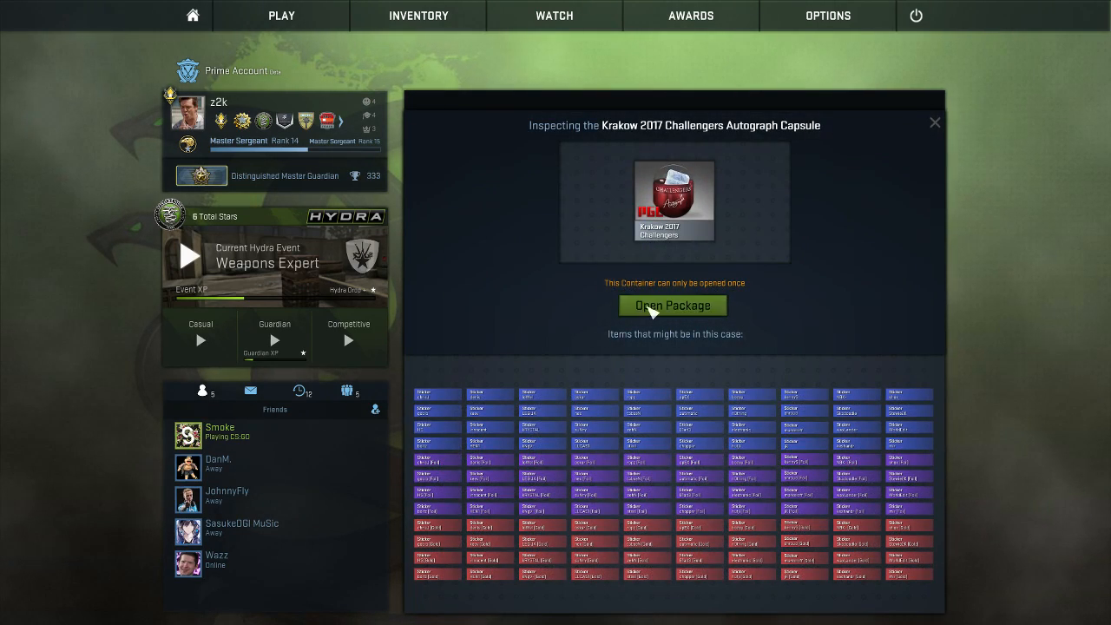
click(673, 304)
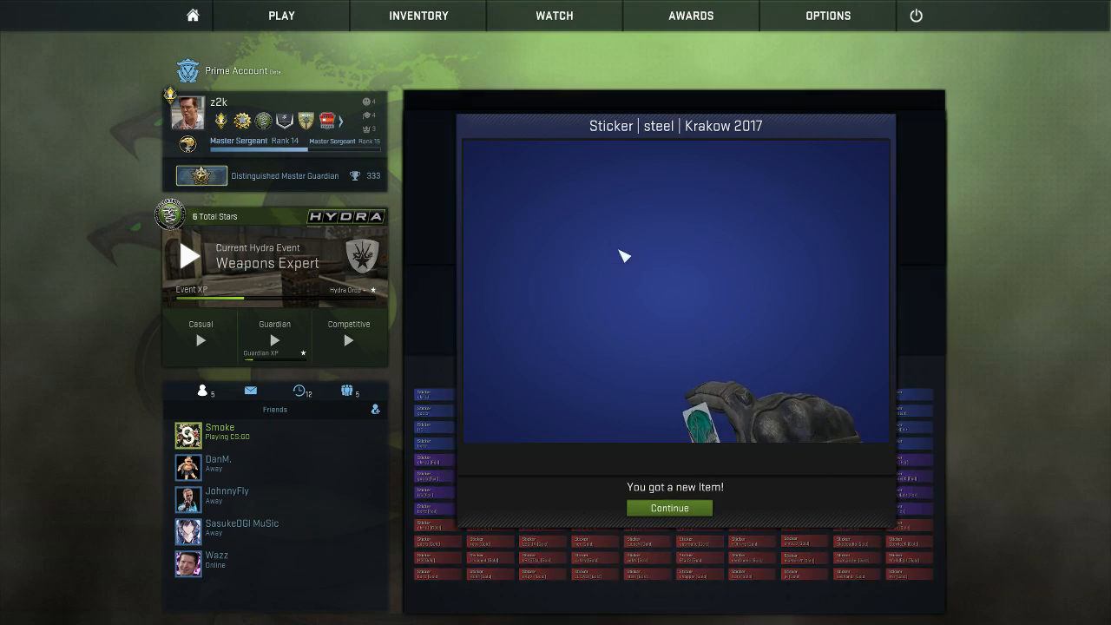
Accept the second steel sticker, then open a Challengers capsule yielding tabseN
click(668, 508)
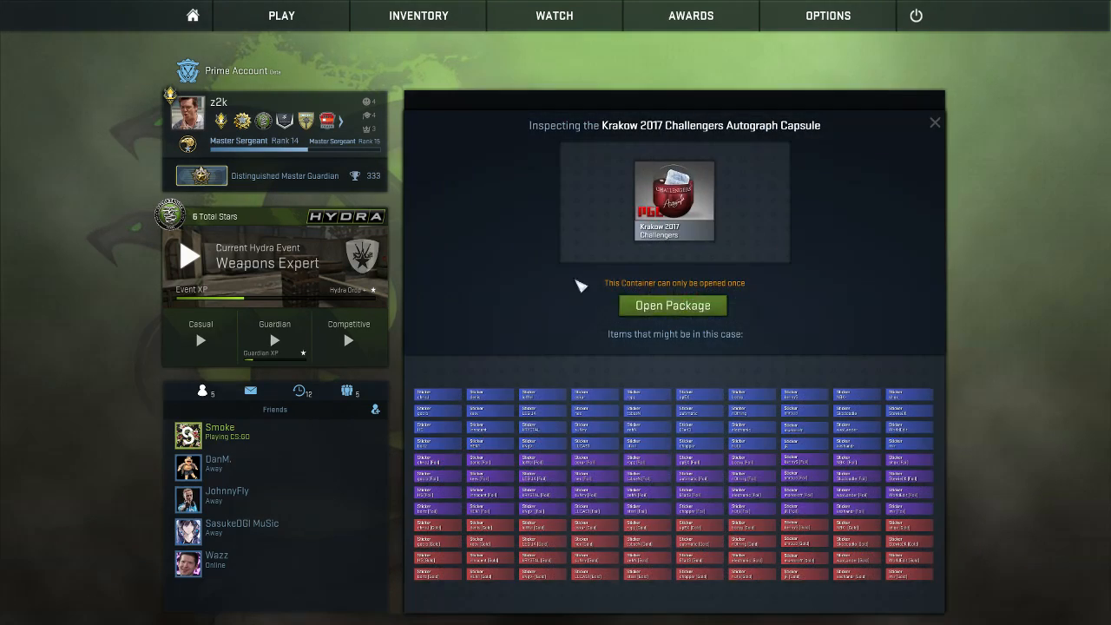
click(673, 304)
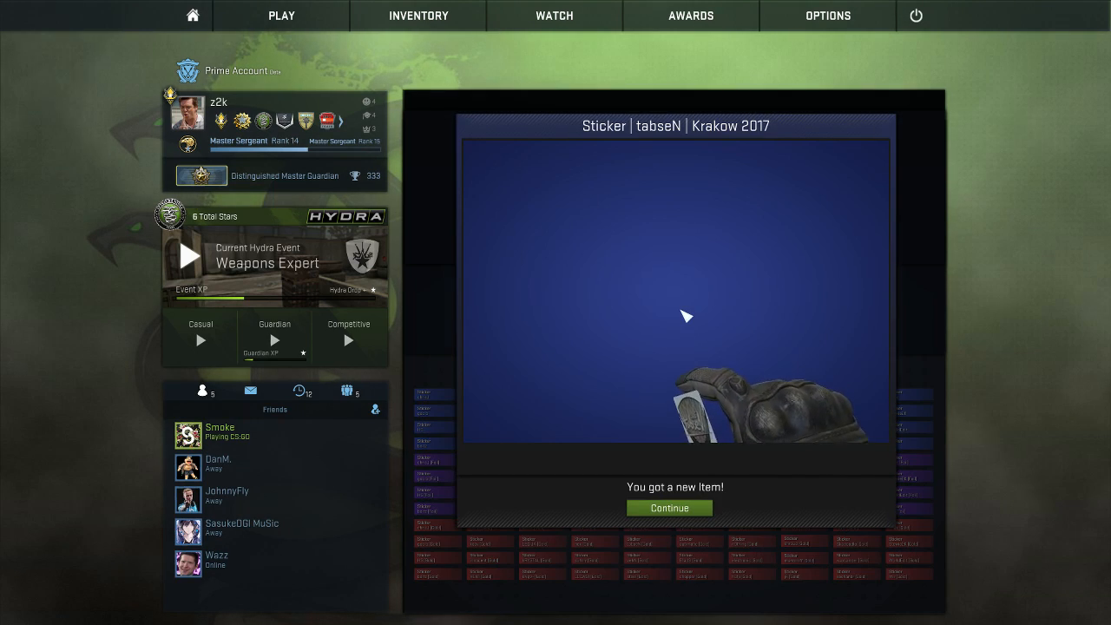
click(669, 508)
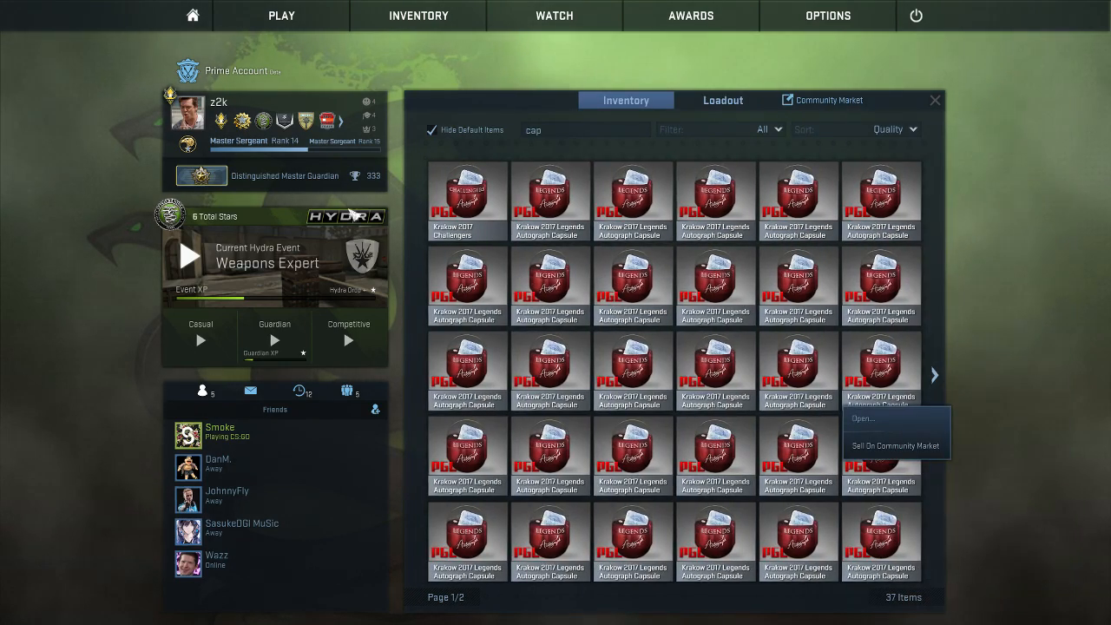
click(863, 417)
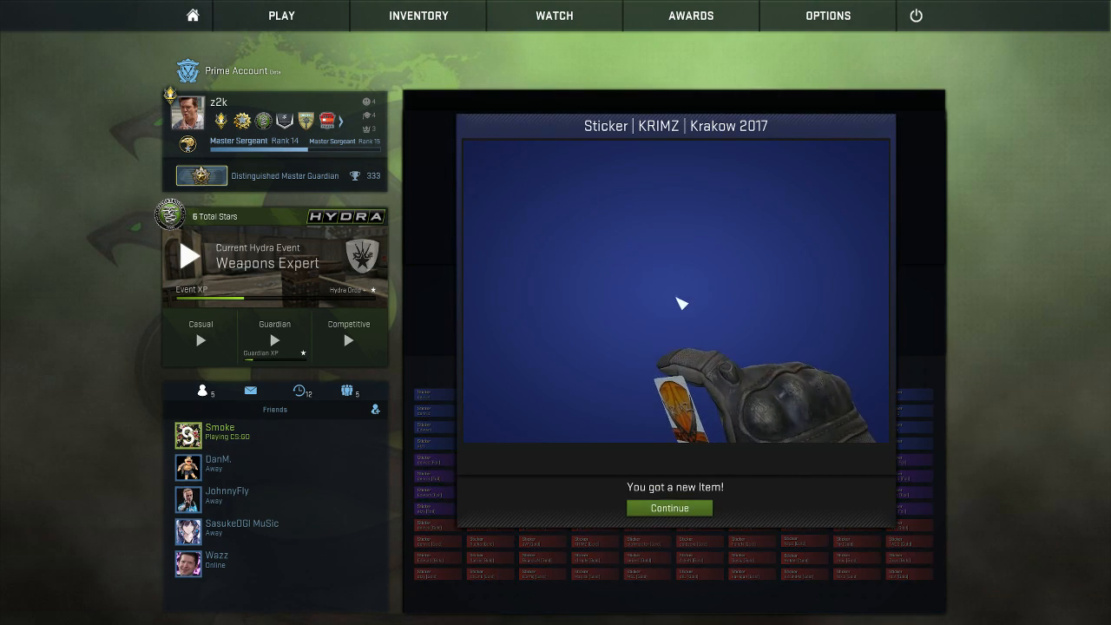
Accept the KRIMZ sticker and open a Legends capsule that gives dennis
click(668, 508)
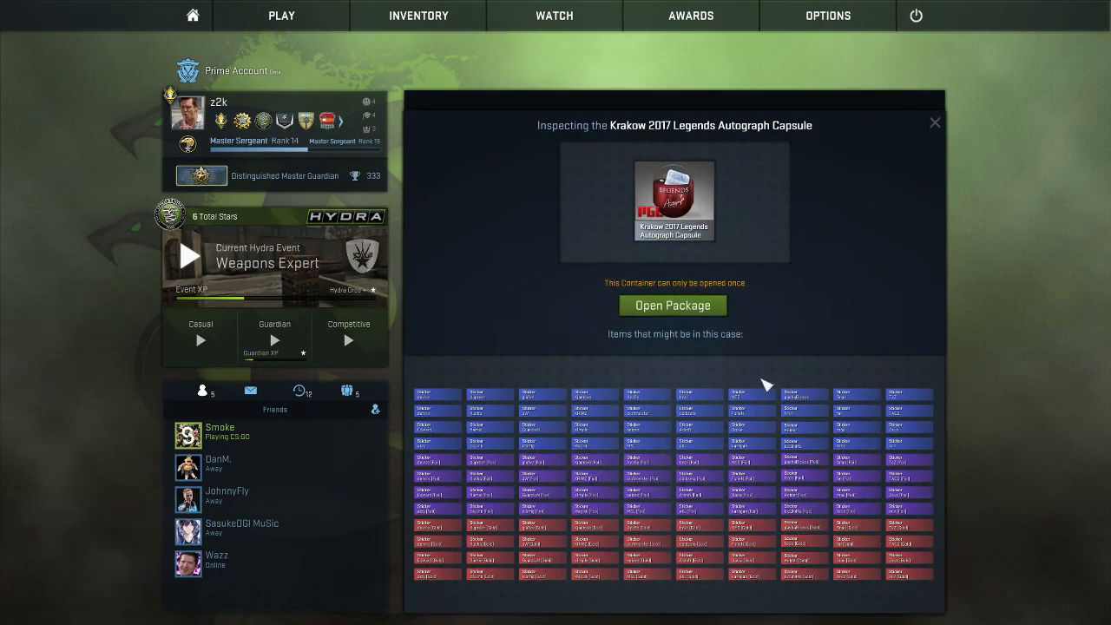
click(673, 305)
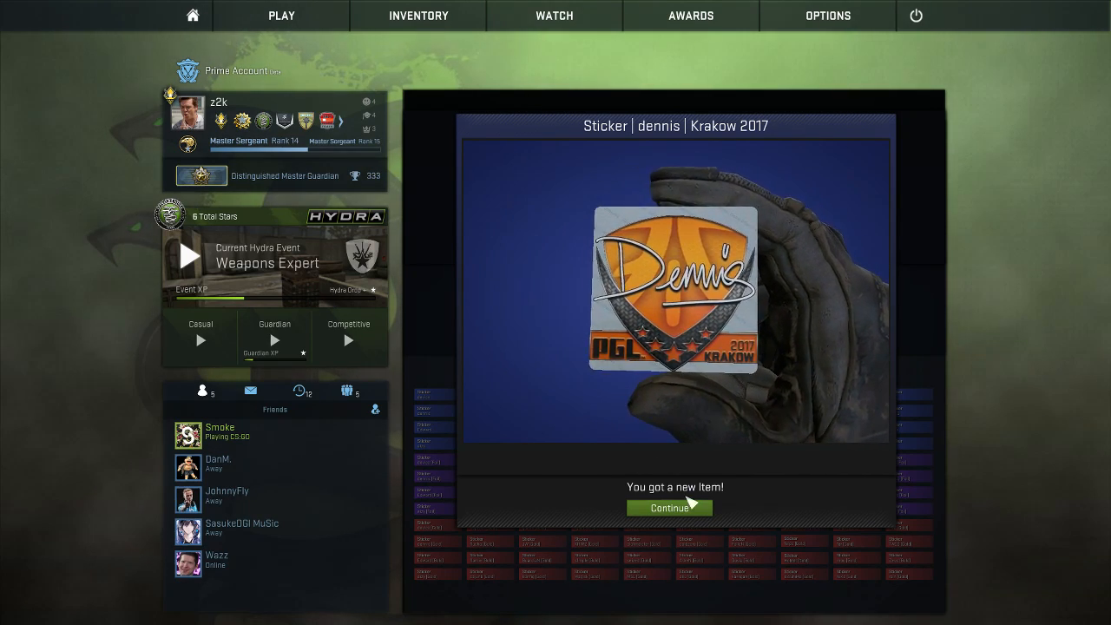
click(668, 508)
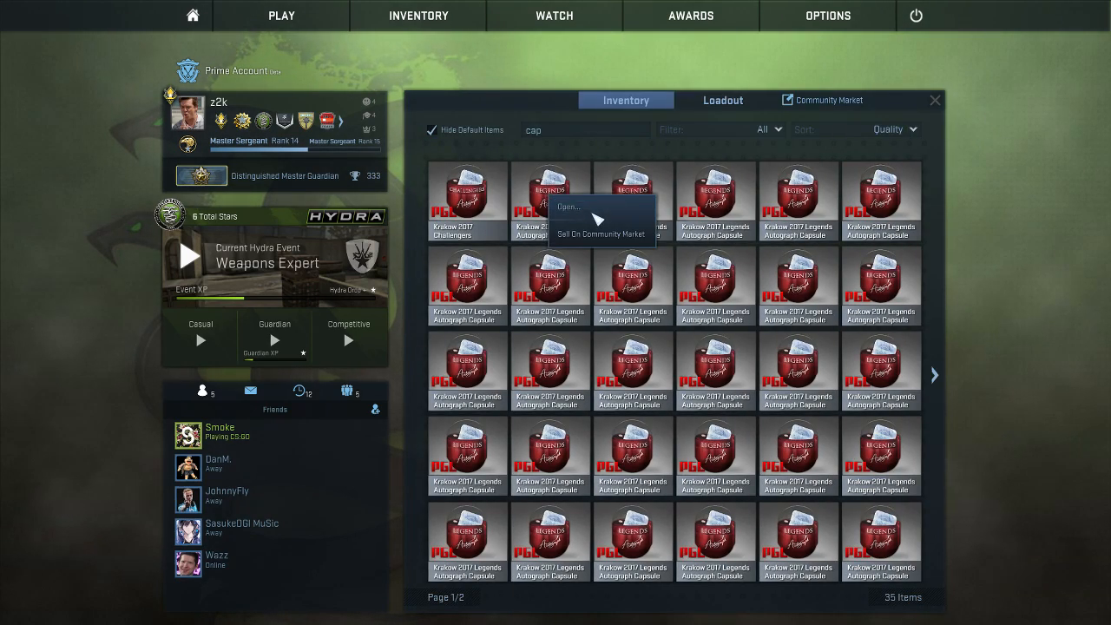
click(568, 207)
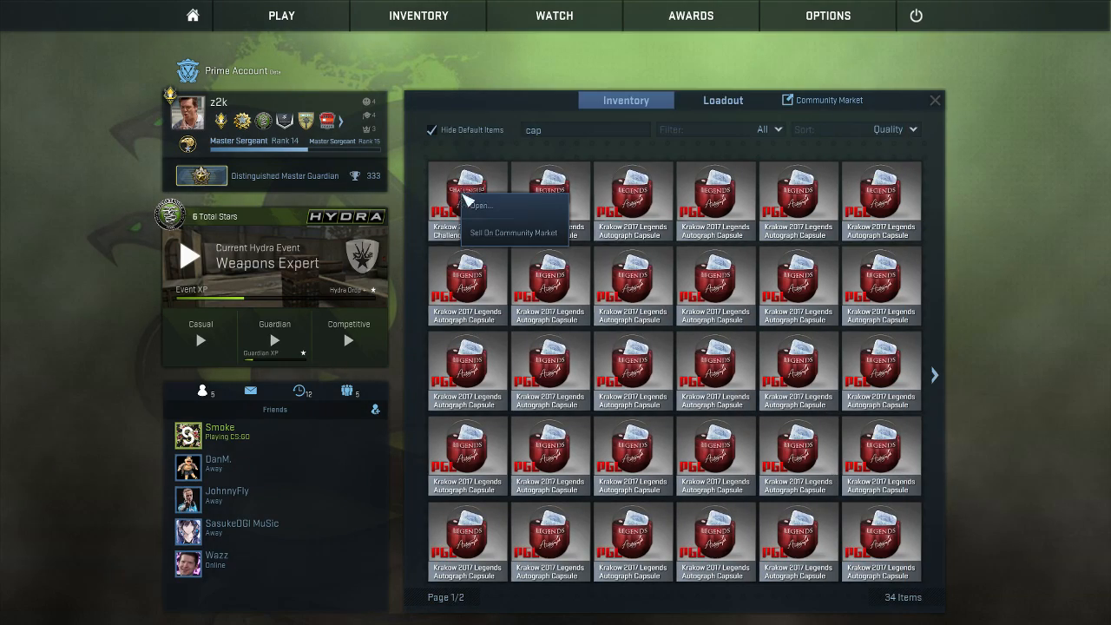
Use up the last Challengers capsule and open Legends capsules, receiving a cajunb sticker
click(480, 204)
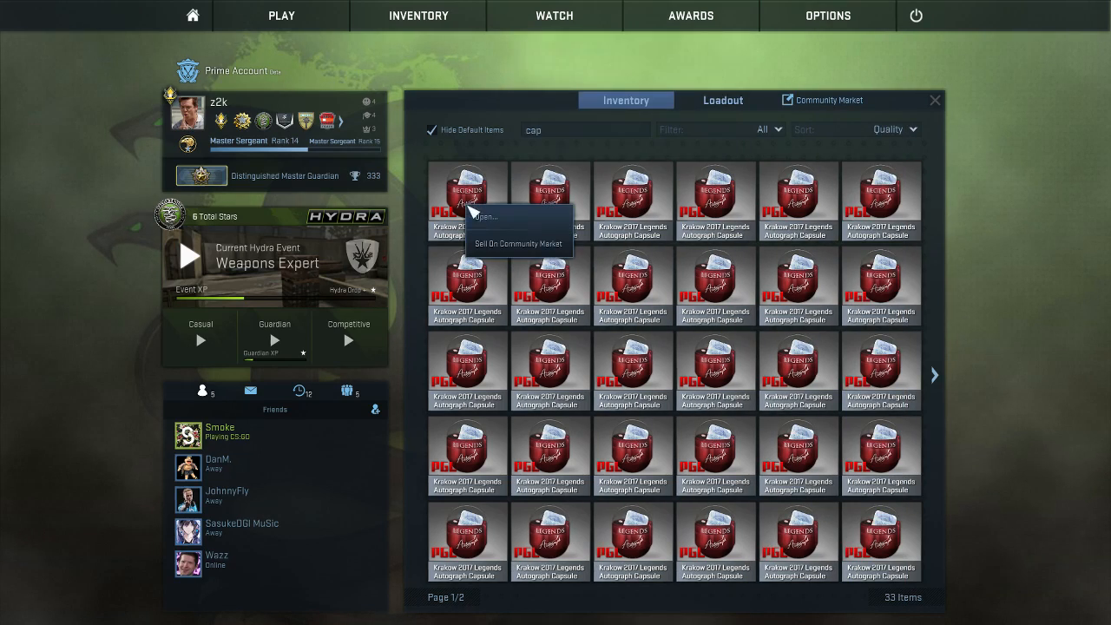
click(482, 216)
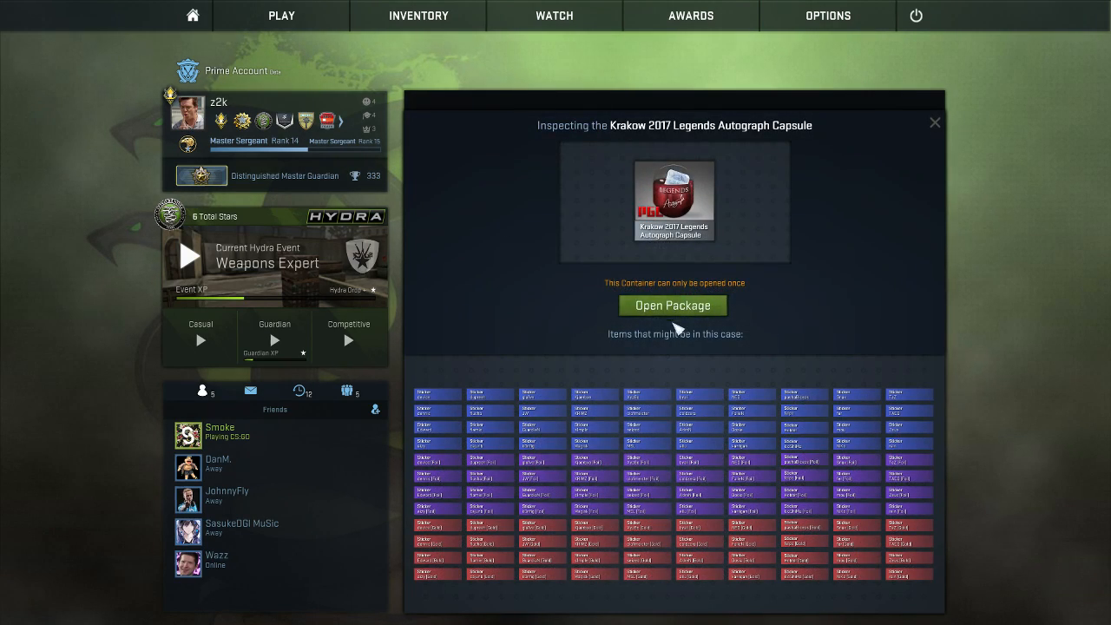
click(672, 305)
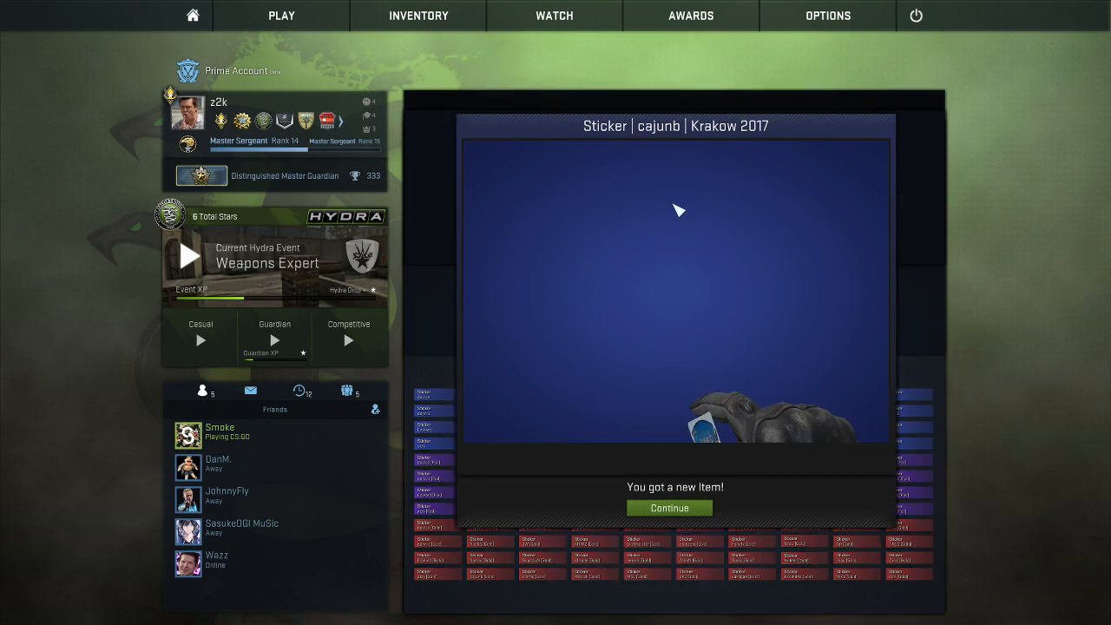
click(668, 507)
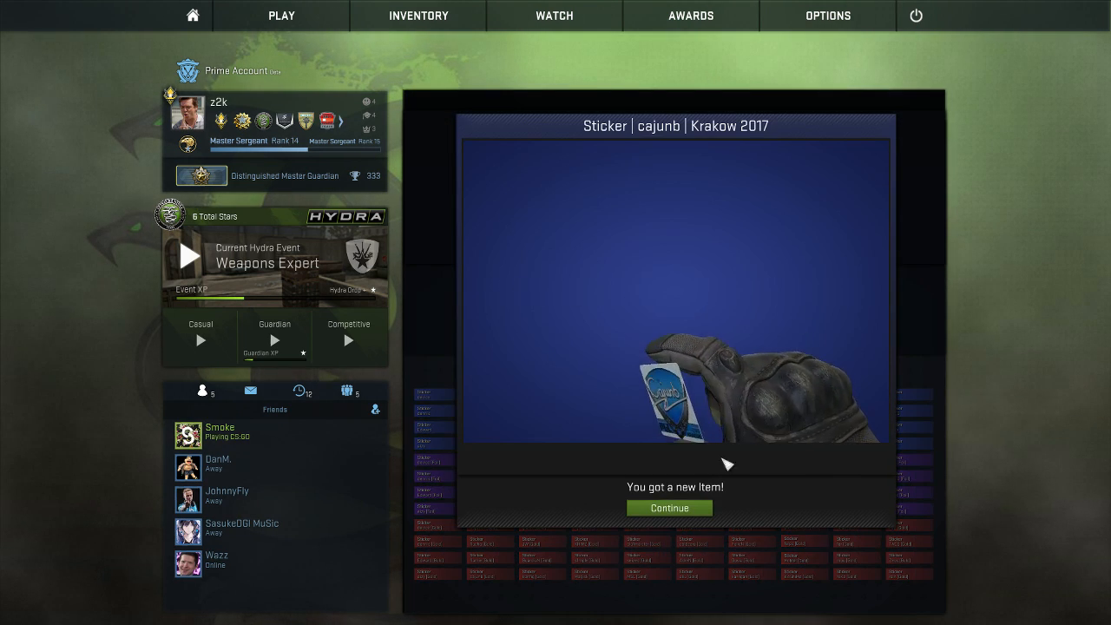
click(669, 508)
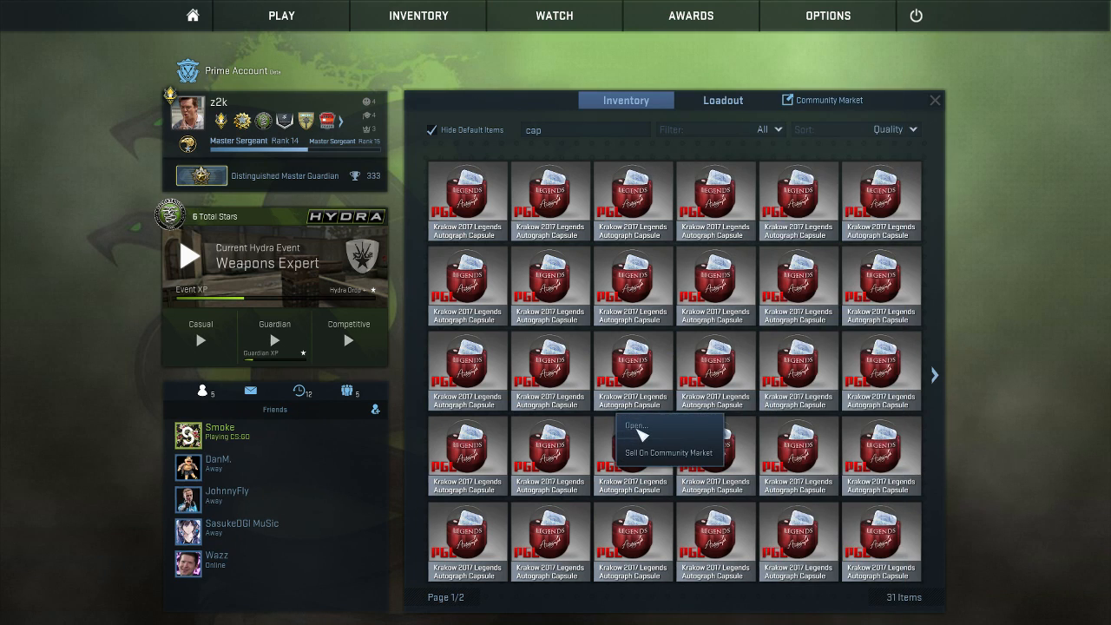
click(636, 424)
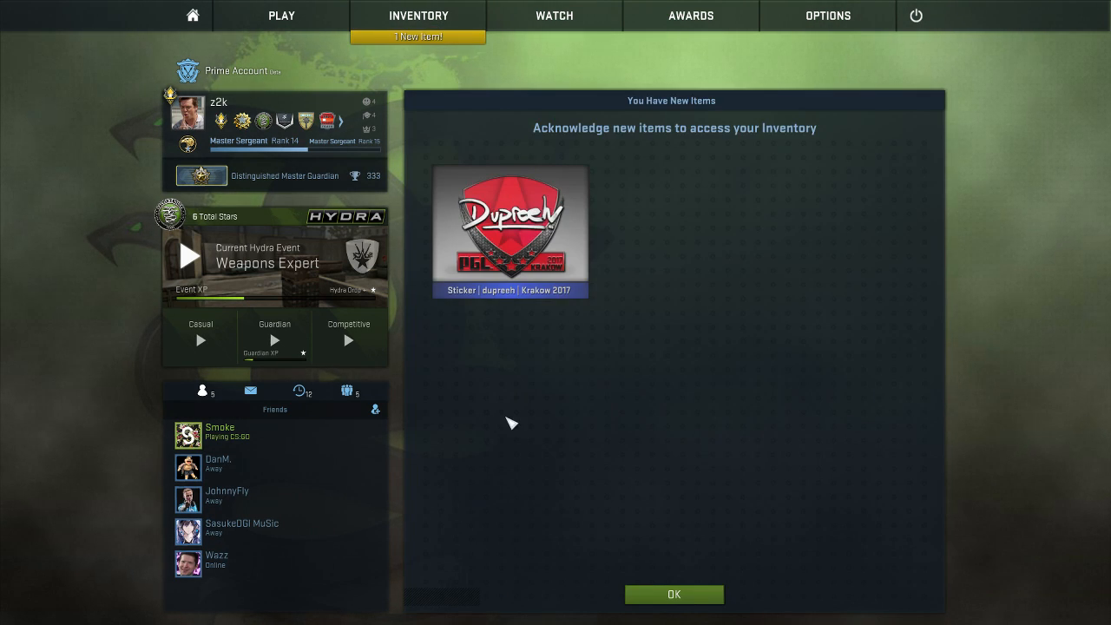
Acknowledge the dupreeh sticker and dismiss the item retrieval error
click(673, 594)
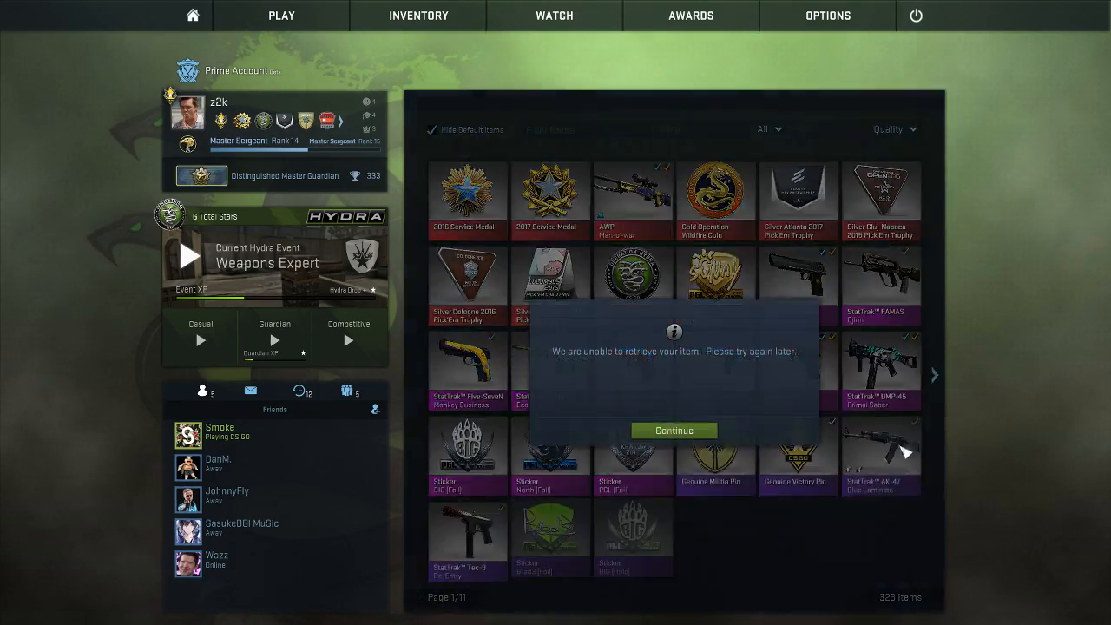
click(673, 431)
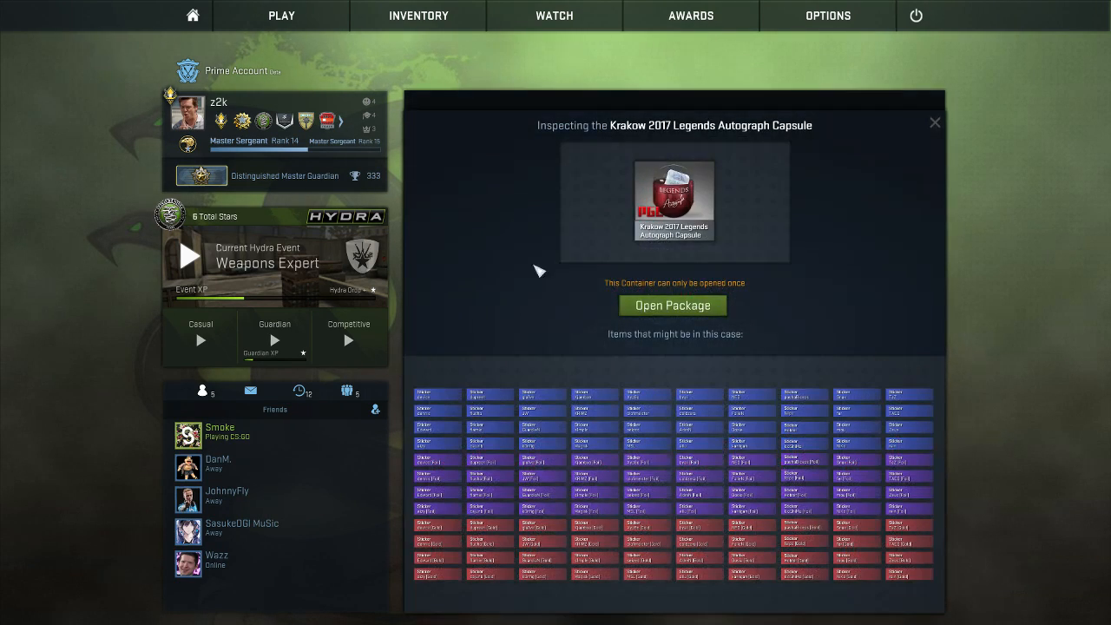
Open Legends capsules to receive Hobbit and Zeus stickers, then unseal another
click(673, 305)
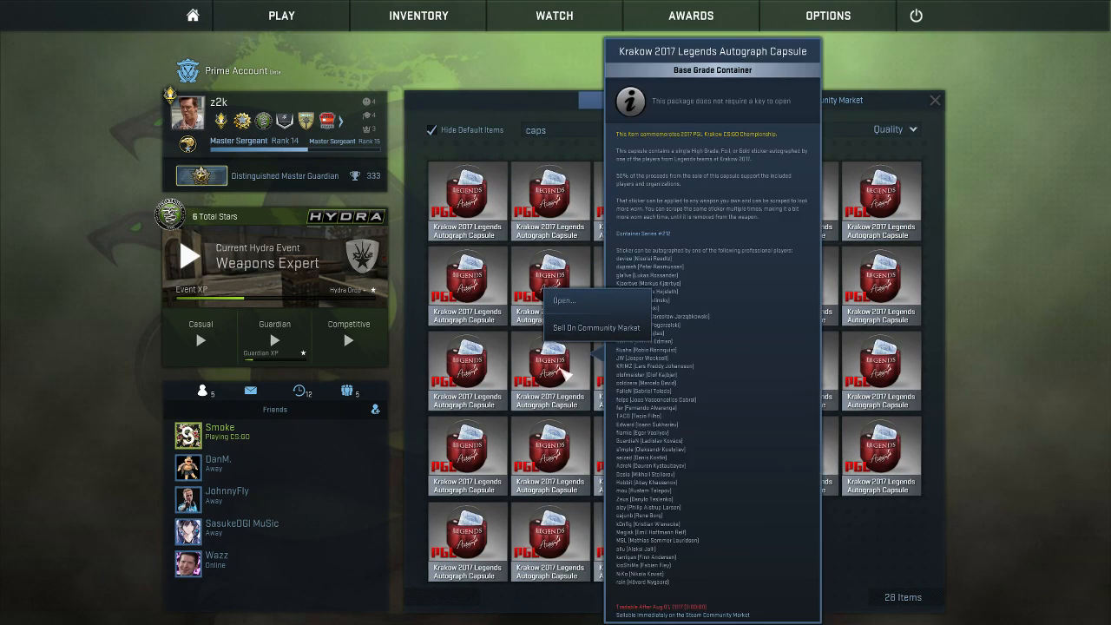
click(564, 299)
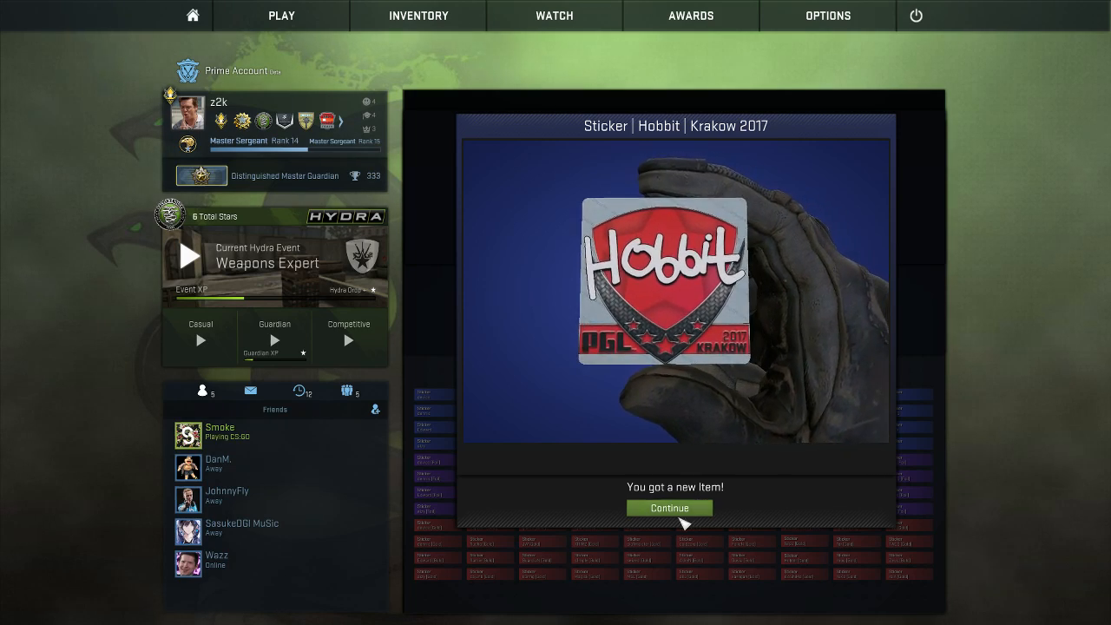
click(668, 507)
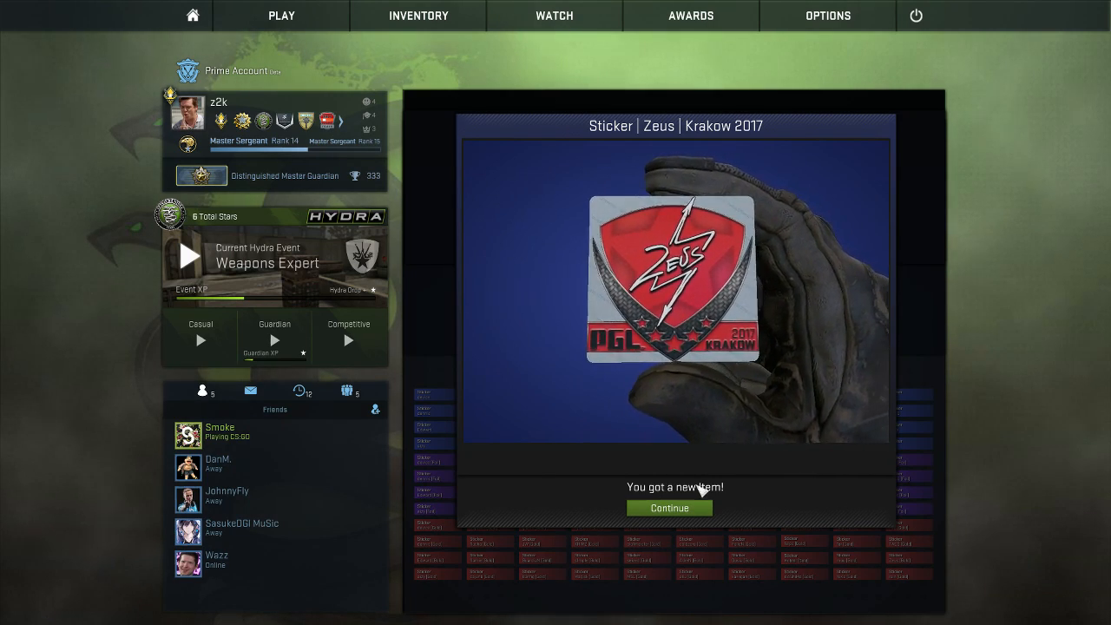
click(668, 507)
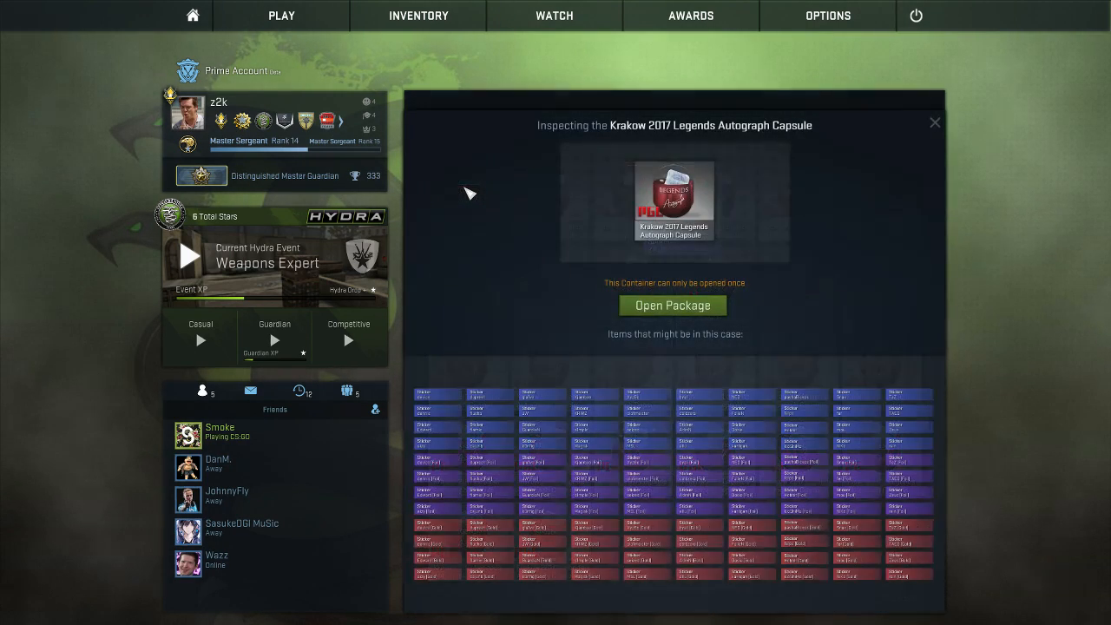
click(673, 305)
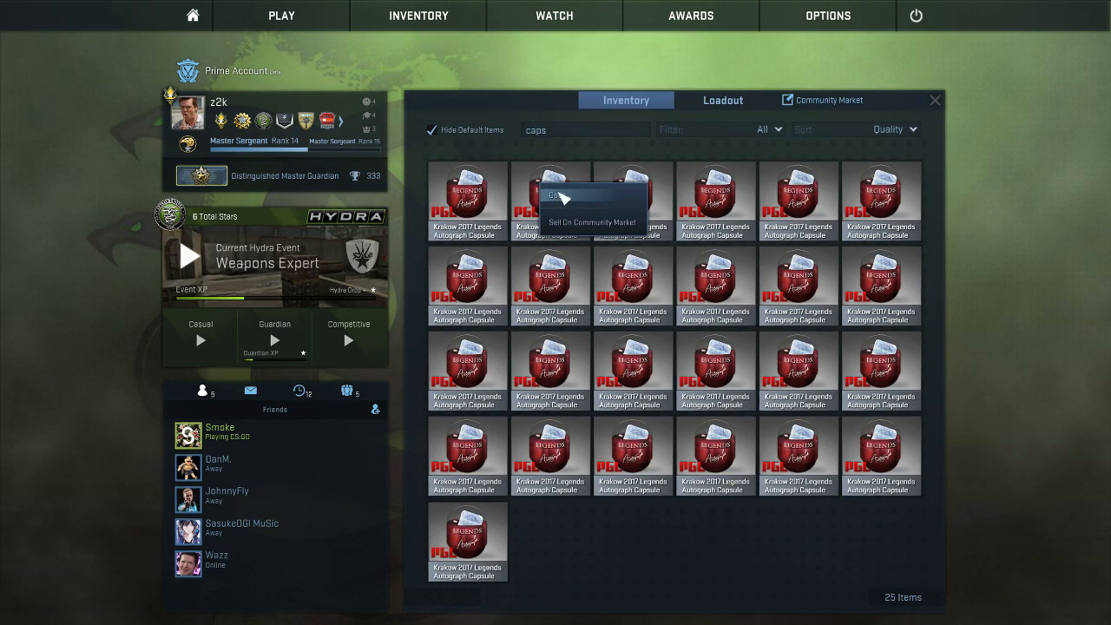
Open four Legends capsules, receiving NiKo (Foil), gla1ve, olofmeister and seized stickers
click(555, 195)
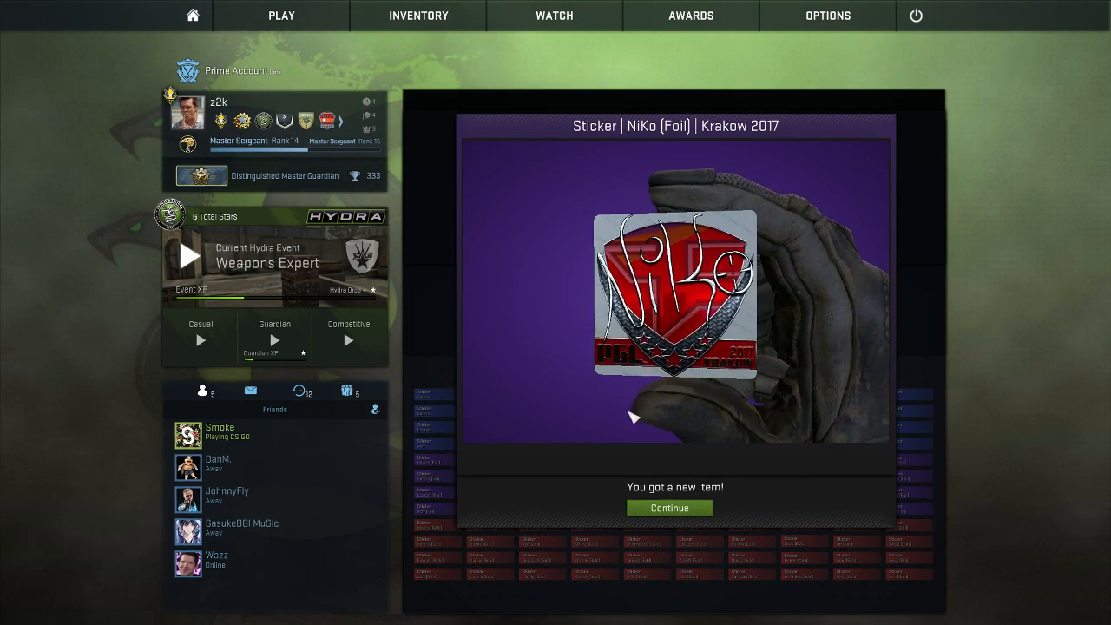
click(669, 508)
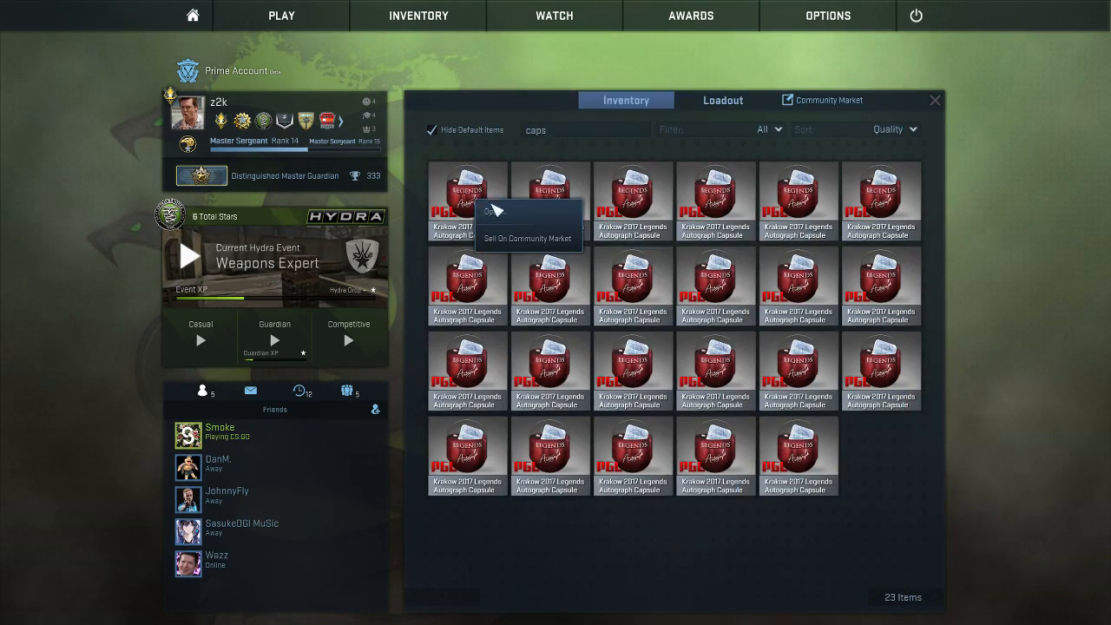
click(494, 212)
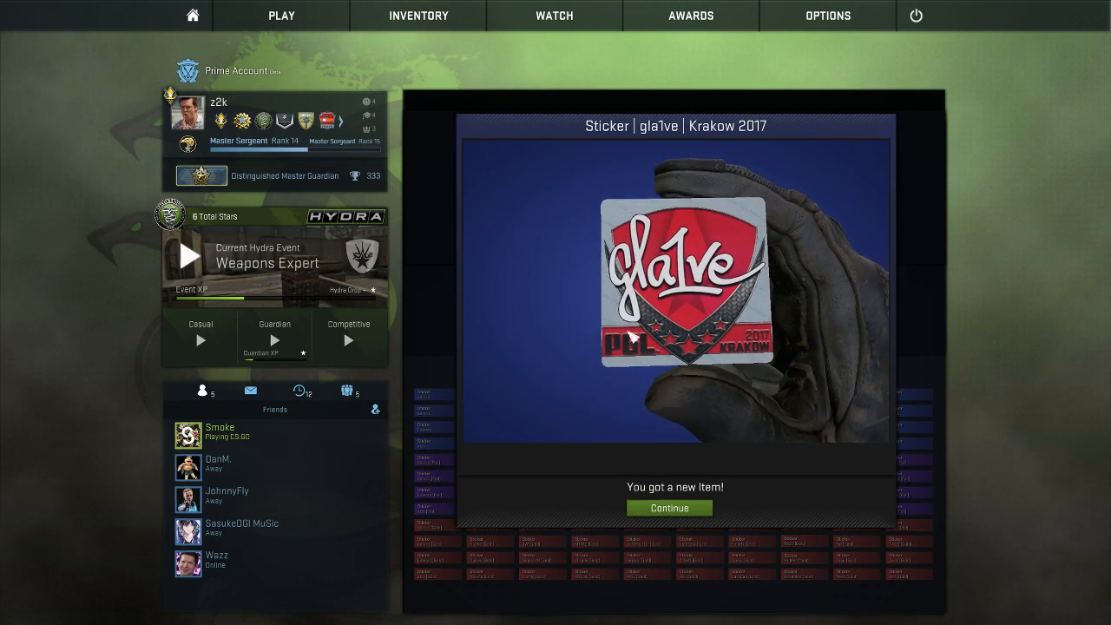
click(668, 508)
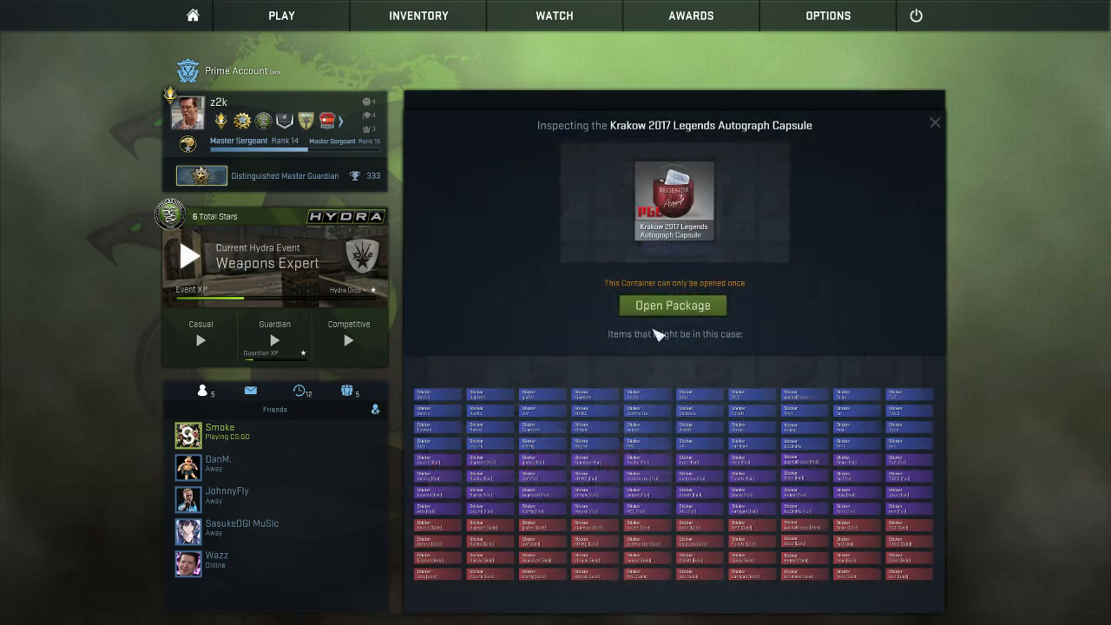
click(673, 305)
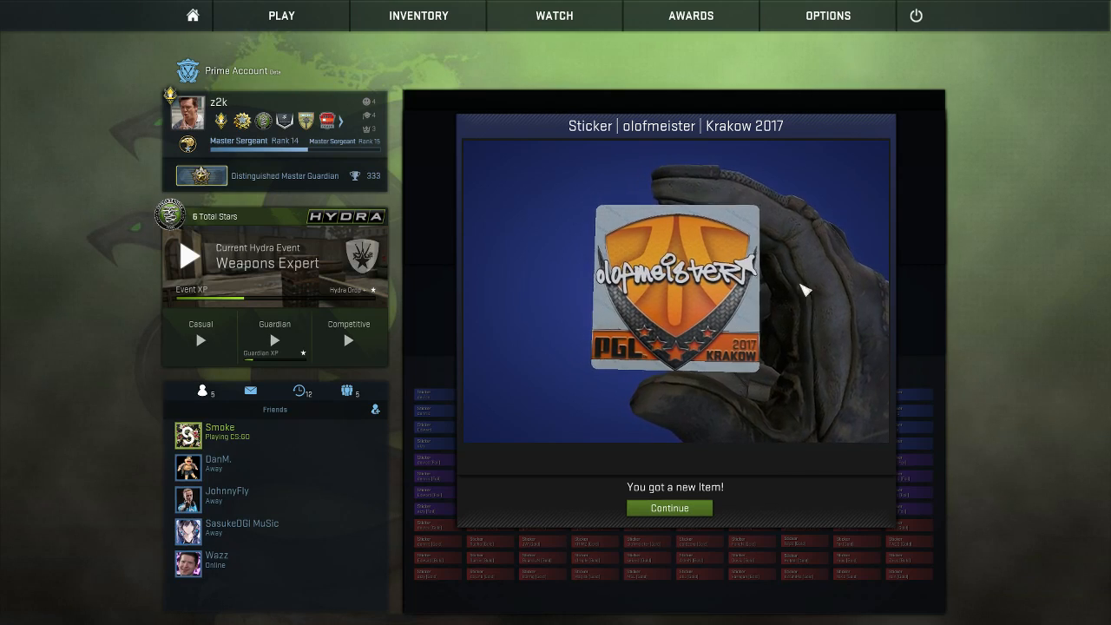
click(668, 507)
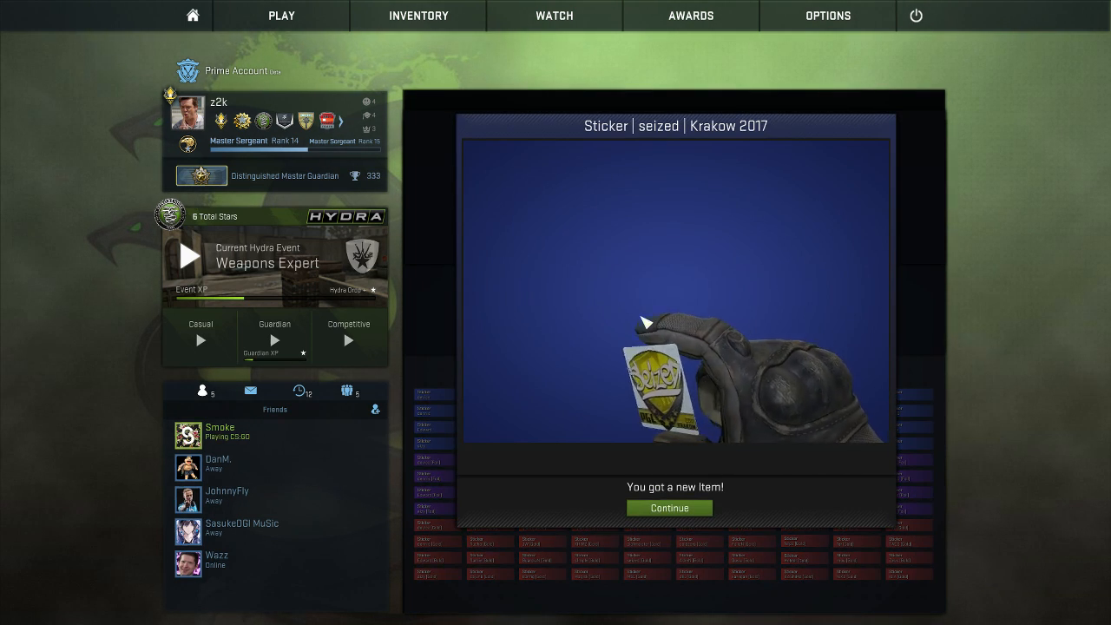
click(668, 508)
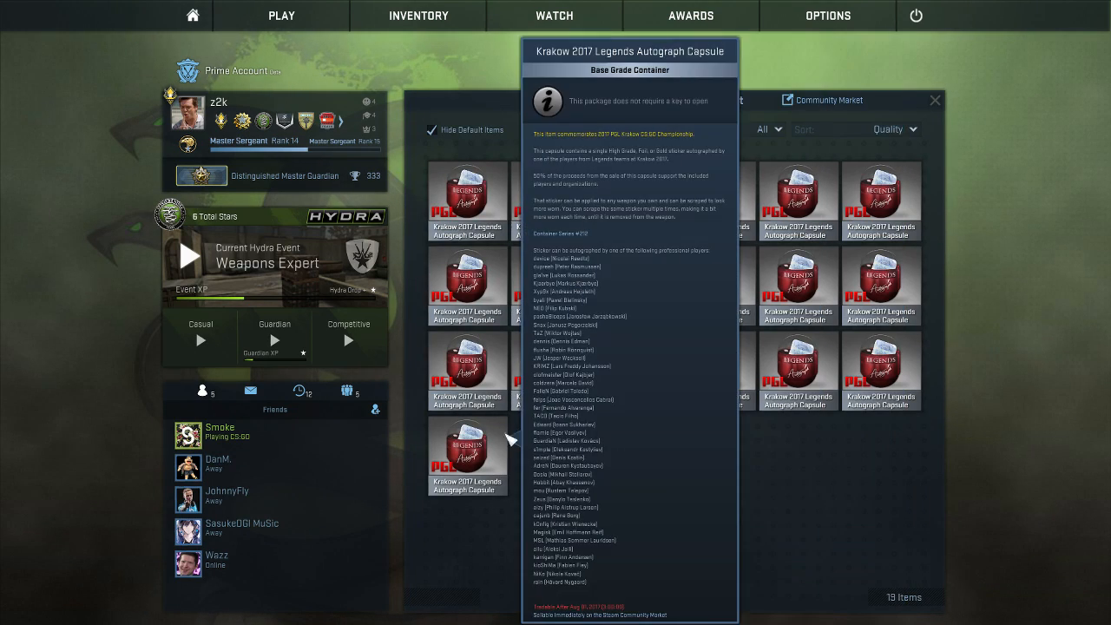
Open two Legends capsules and accept the s1mple (Foil) and coldzera stickers
right_click(467, 456)
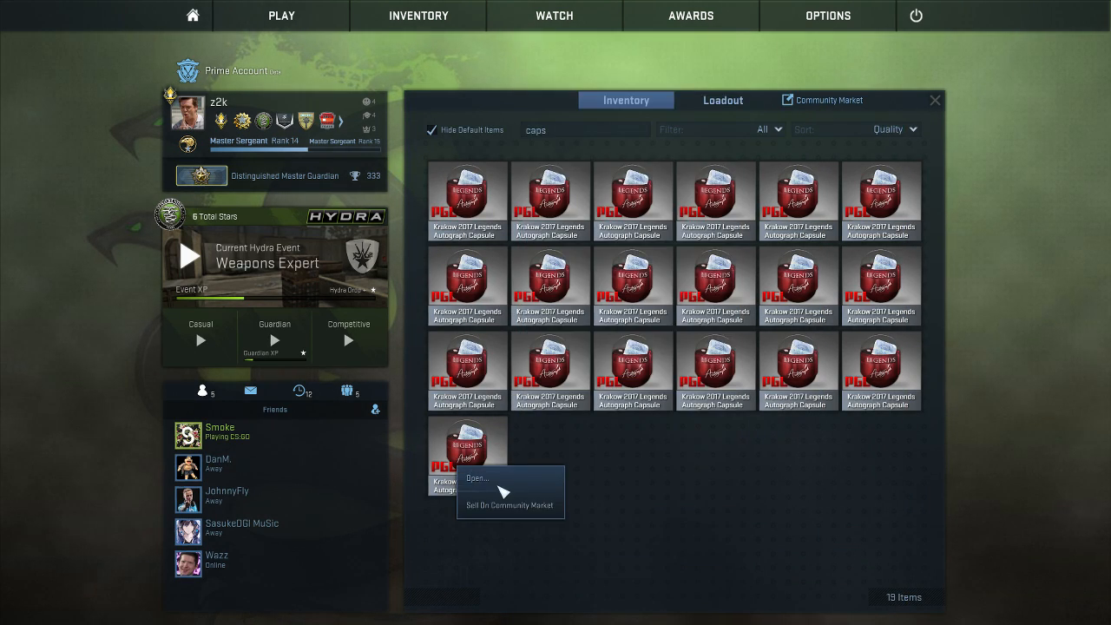
click(477, 478)
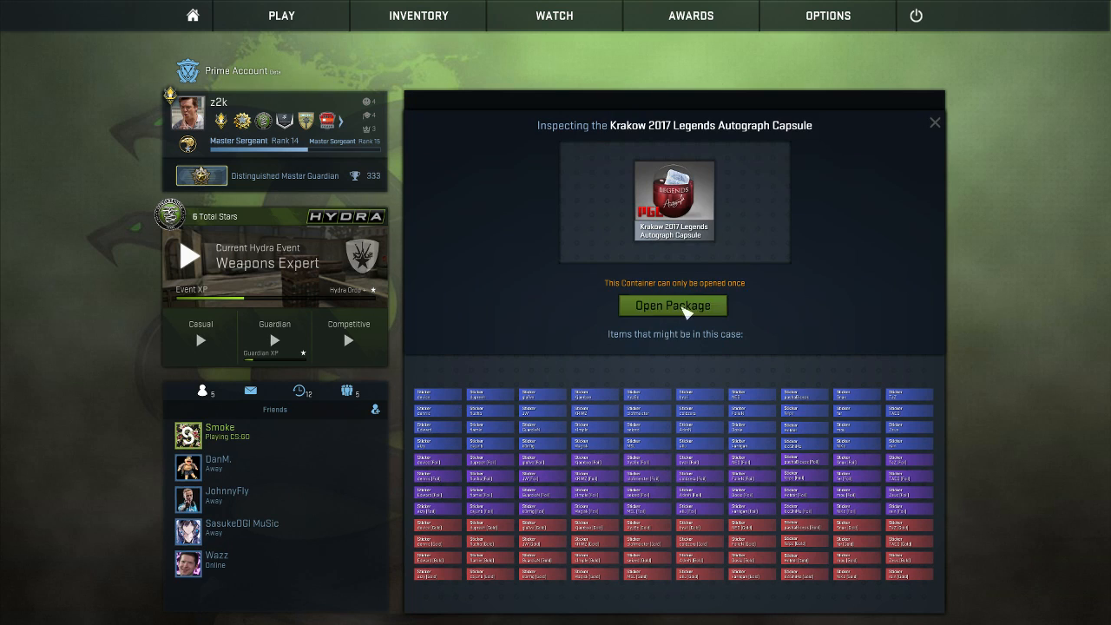
click(672, 305)
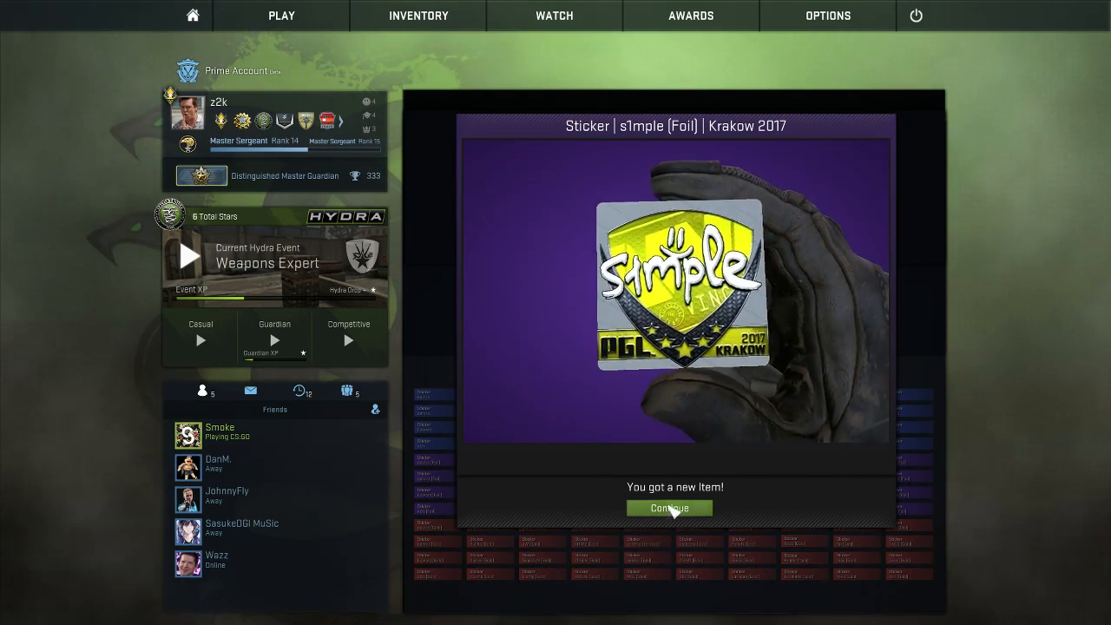
click(668, 508)
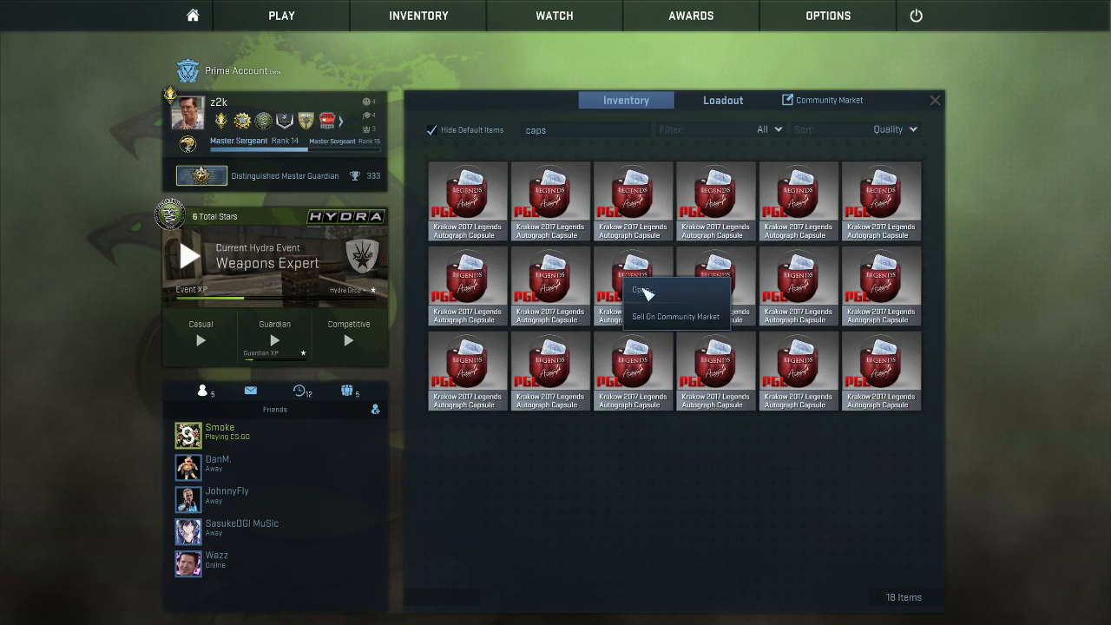
click(642, 289)
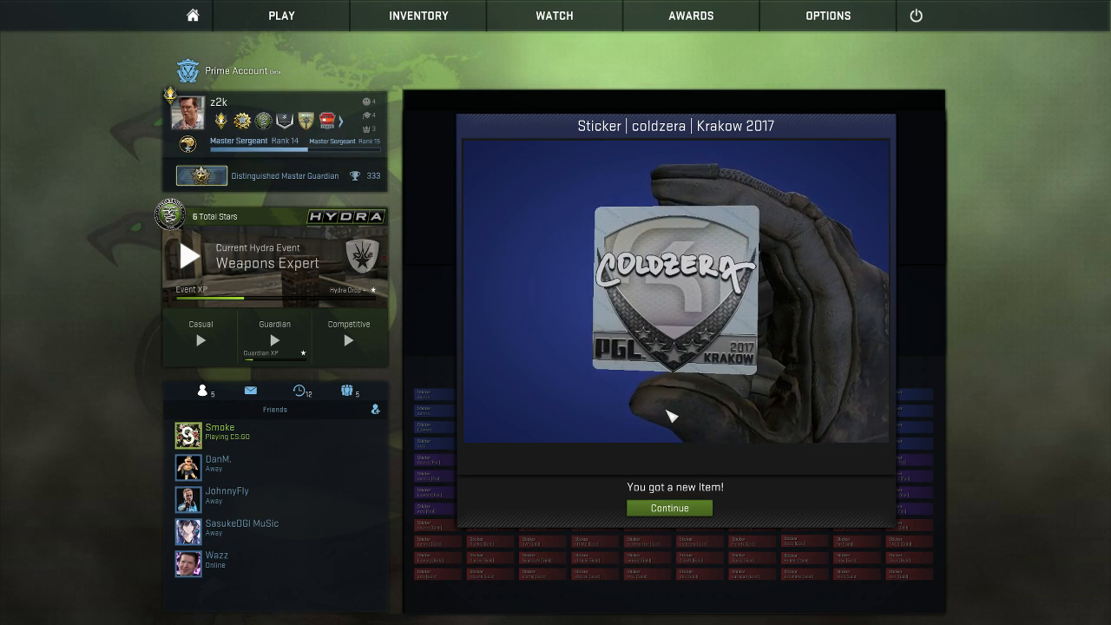
click(668, 507)
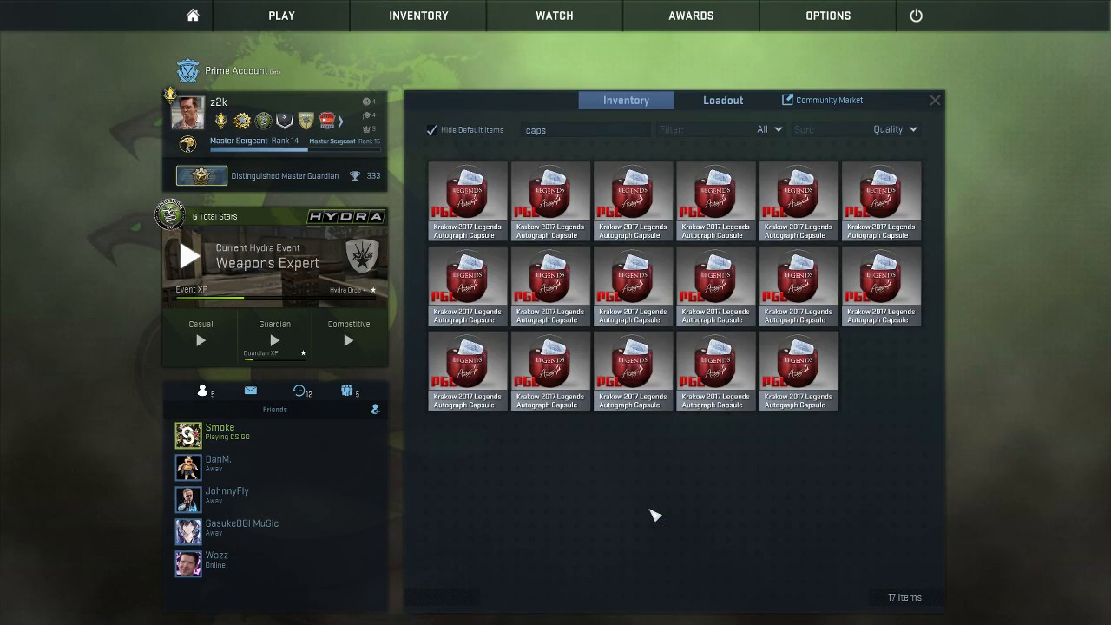
Open two more Legends capsules, receiving Snax and KRIMZ stickers
right_click(467, 285)
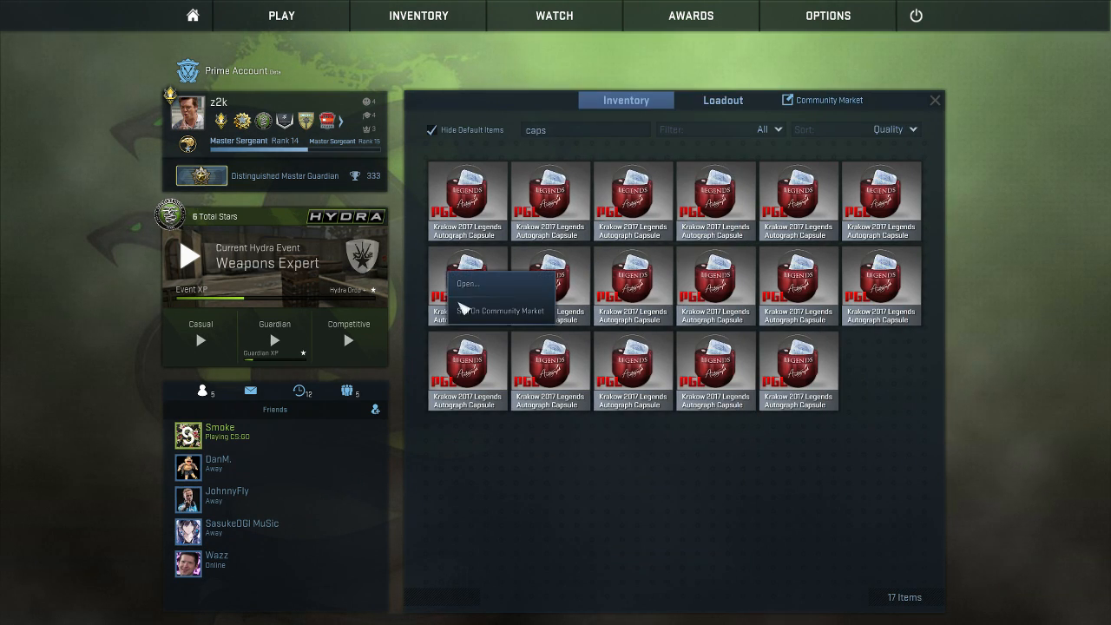
click(468, 283)
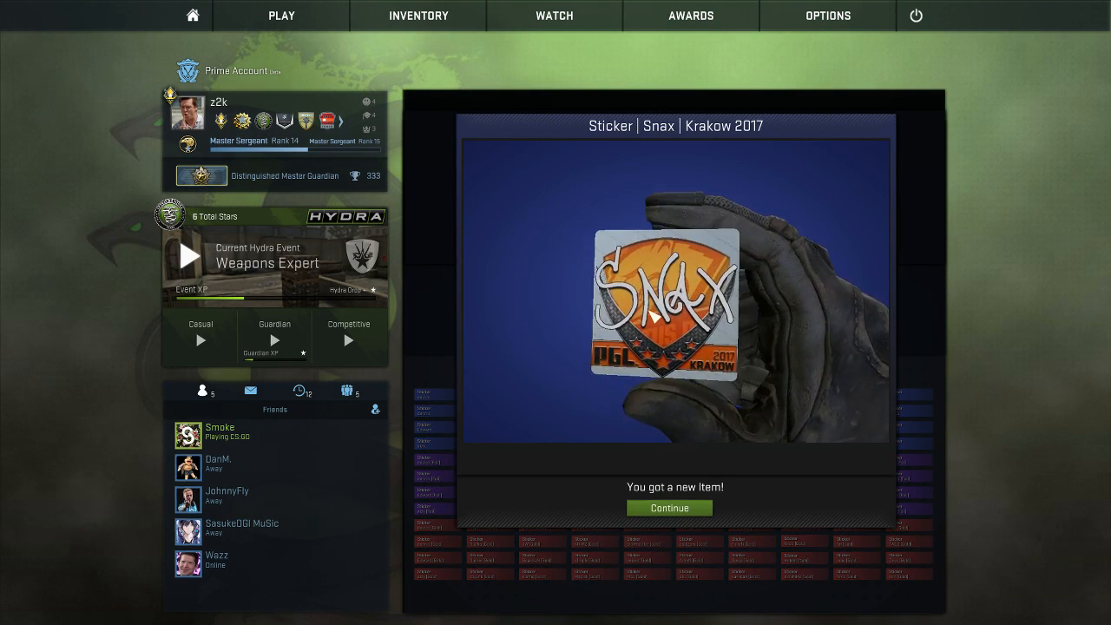
click(668, 508)
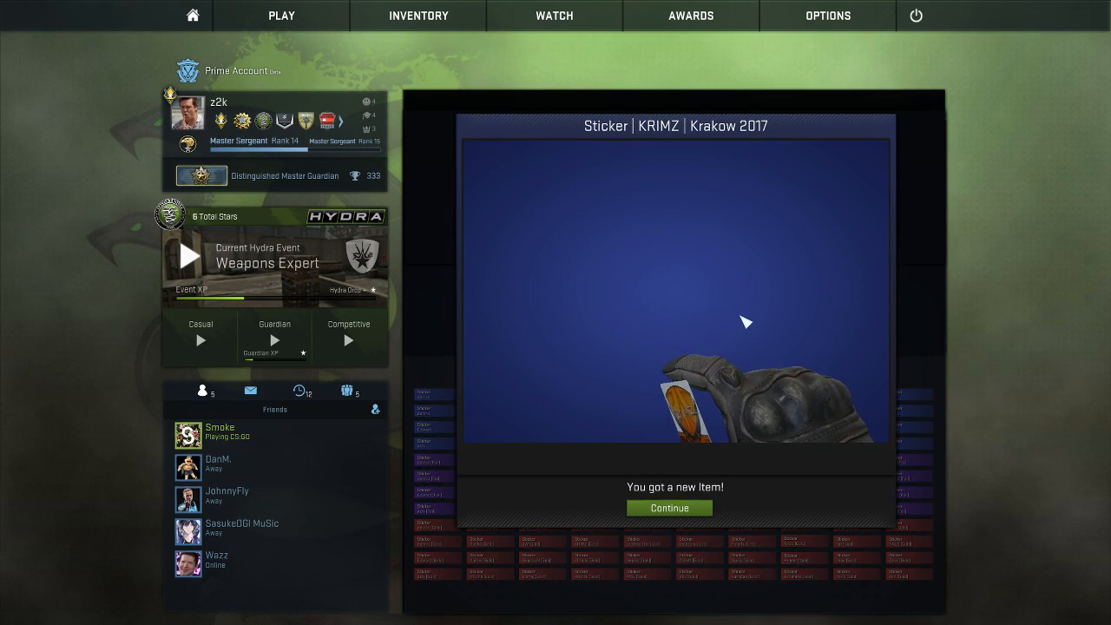
click(668, 508)
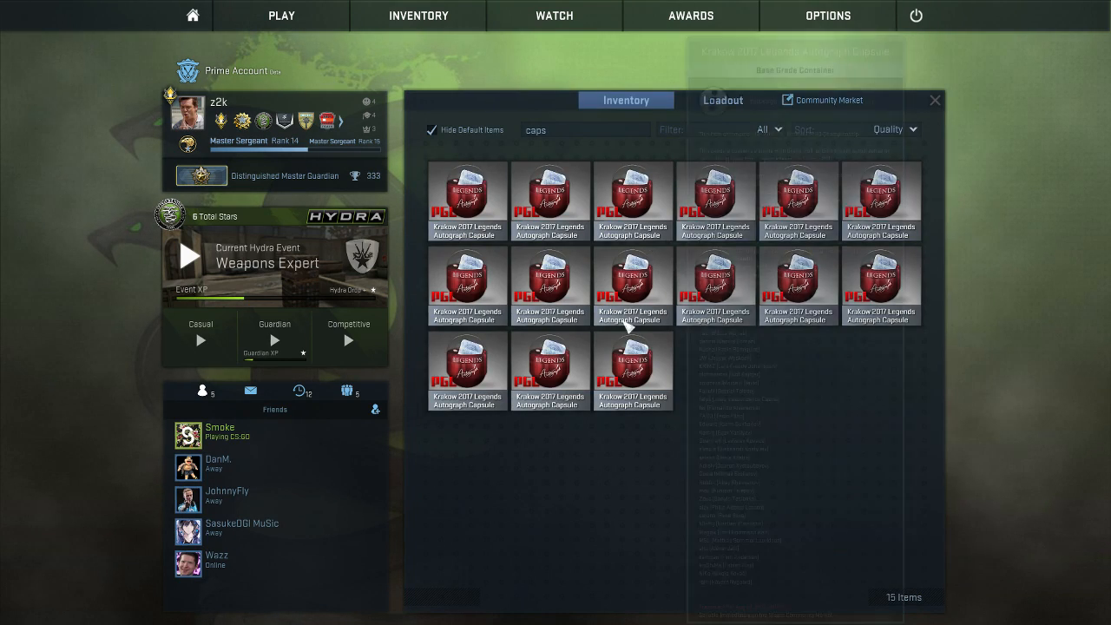
Open a Legends capsule for an allu sticker, then open the next capsule
double_click(633, 285)
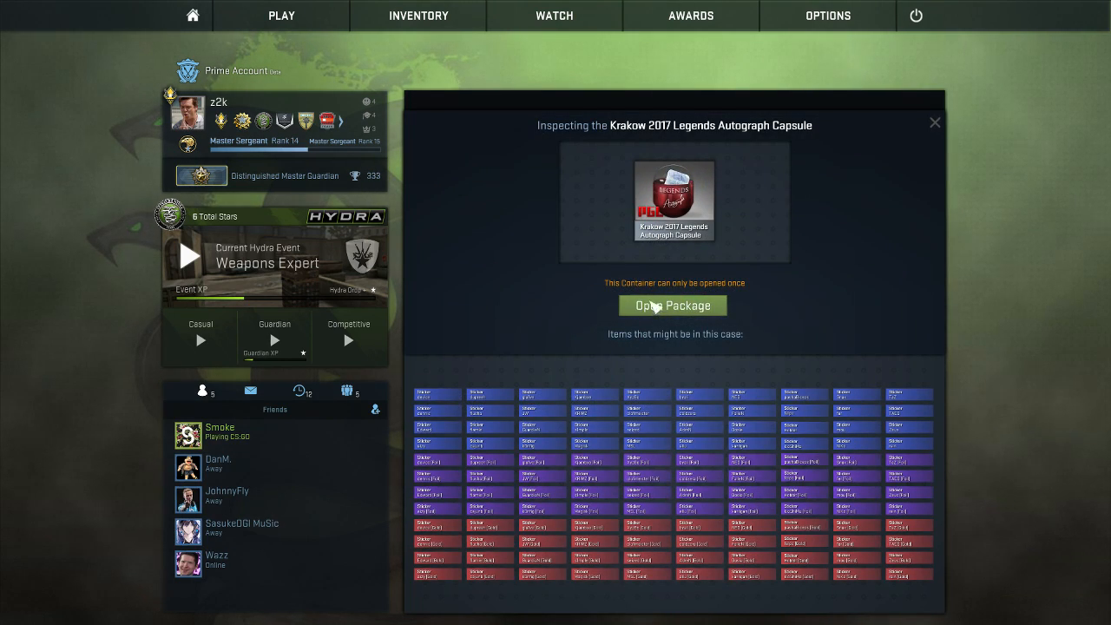
click(673, 305)
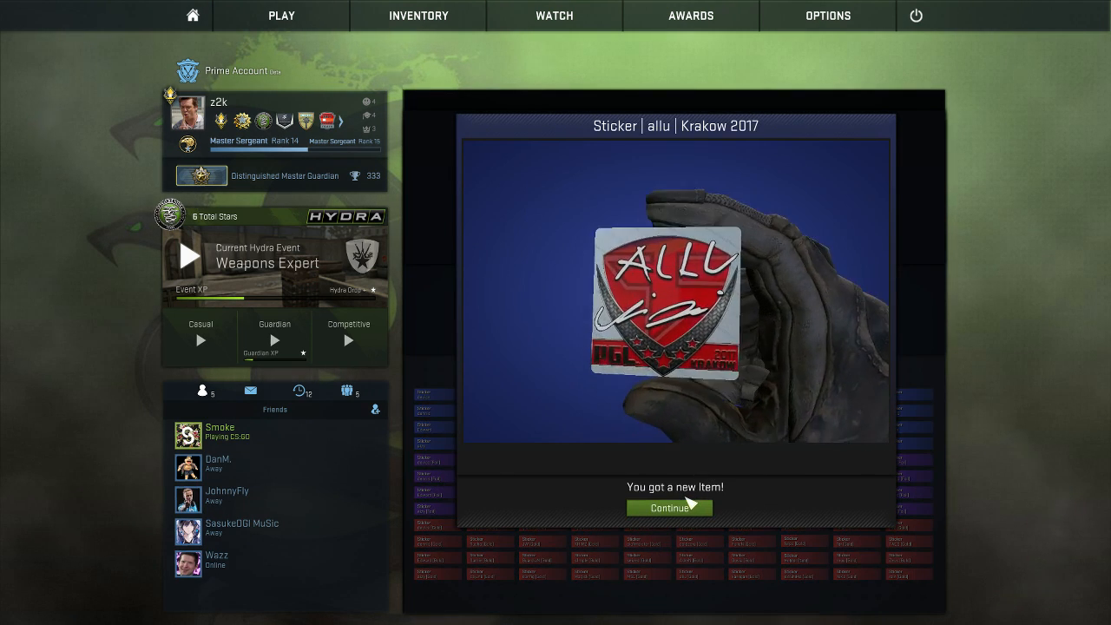
click(668, 508)
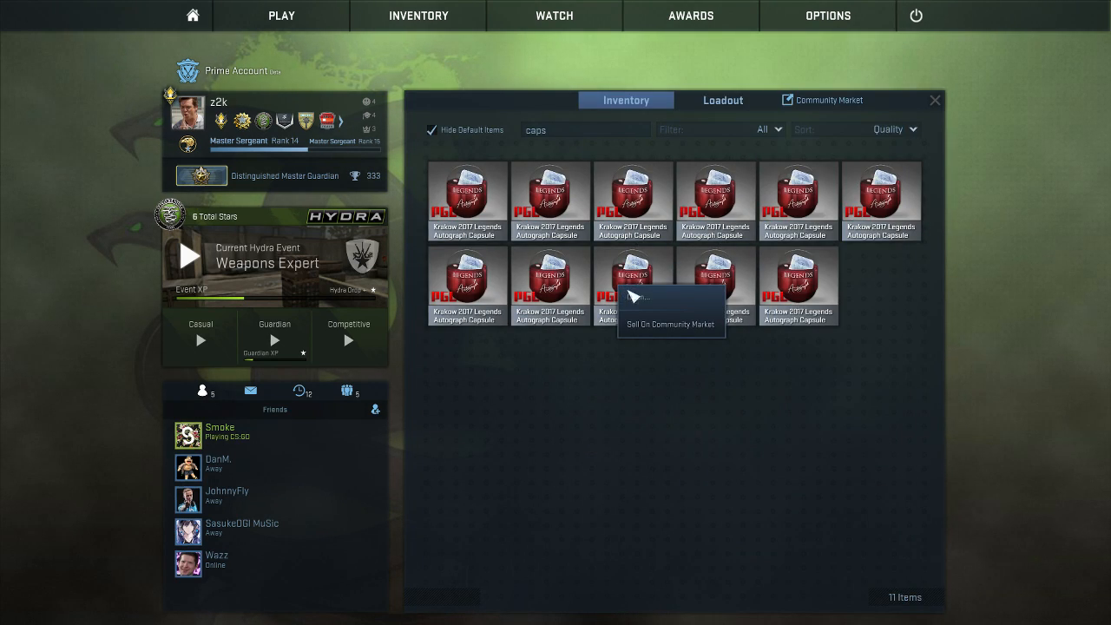
click(637, 297)
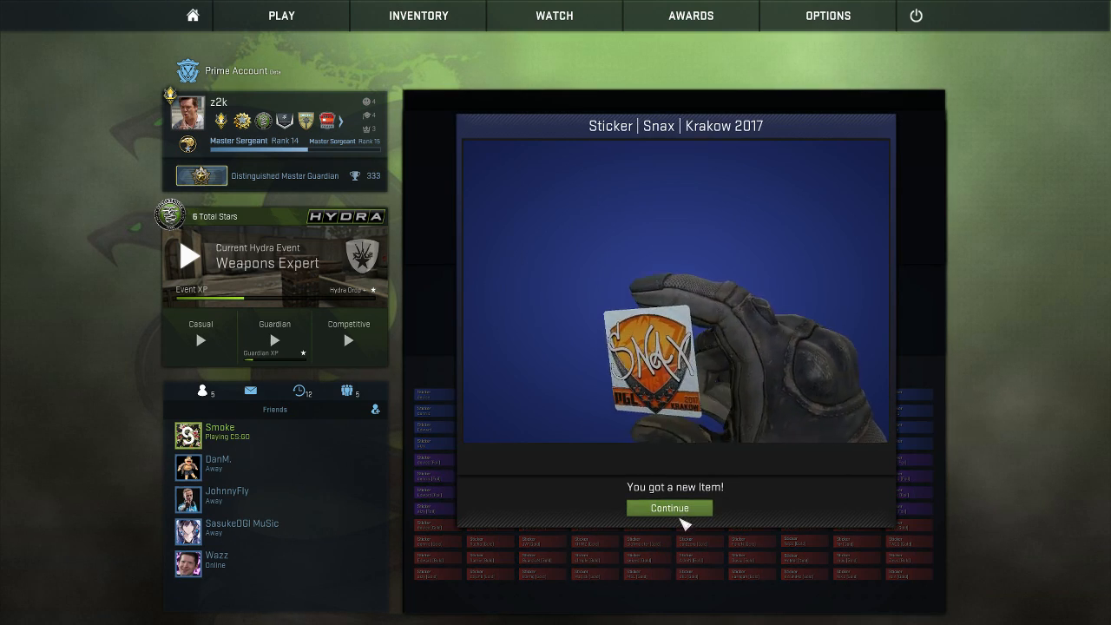
Accept Snax, then open two capsules yielding allu (Foil) and kioShiMa stickers
click(668, 508)
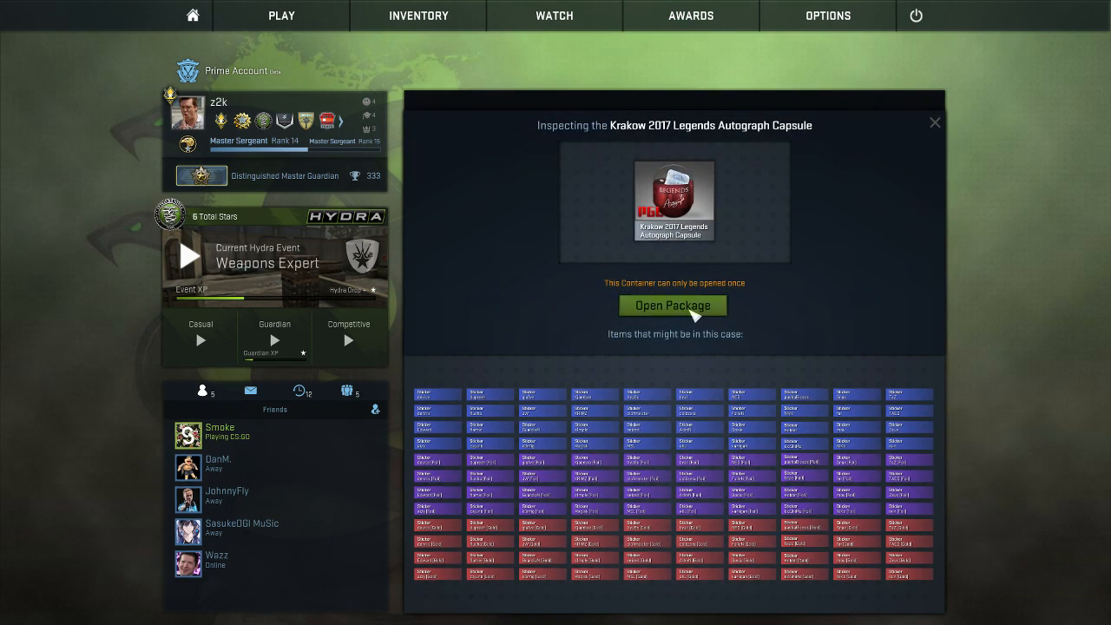
click(672, 305)
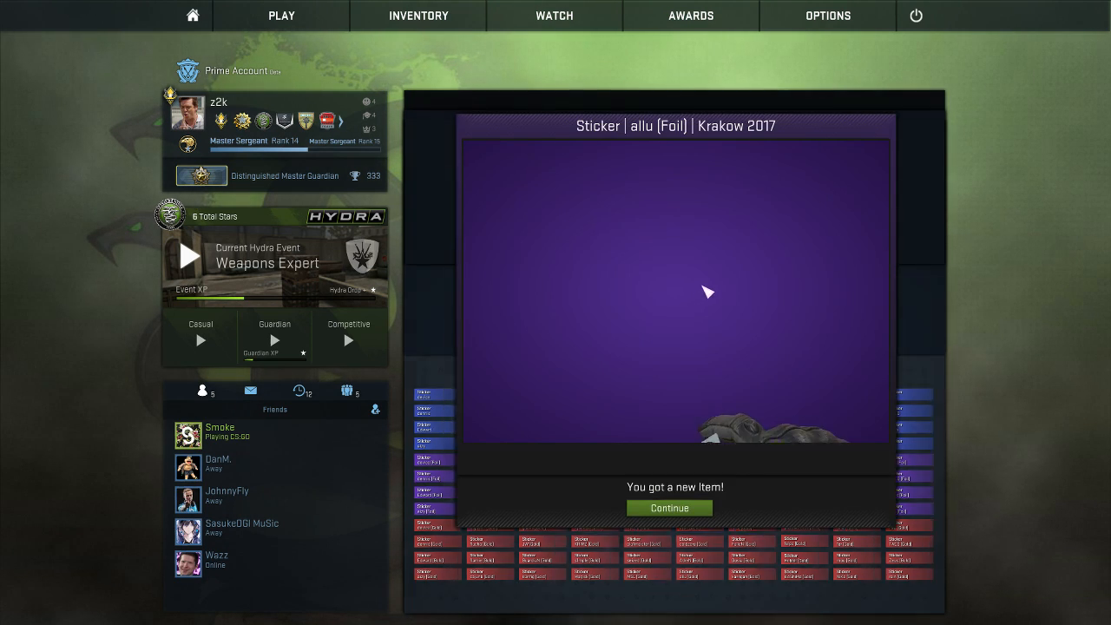
click(668, 507)
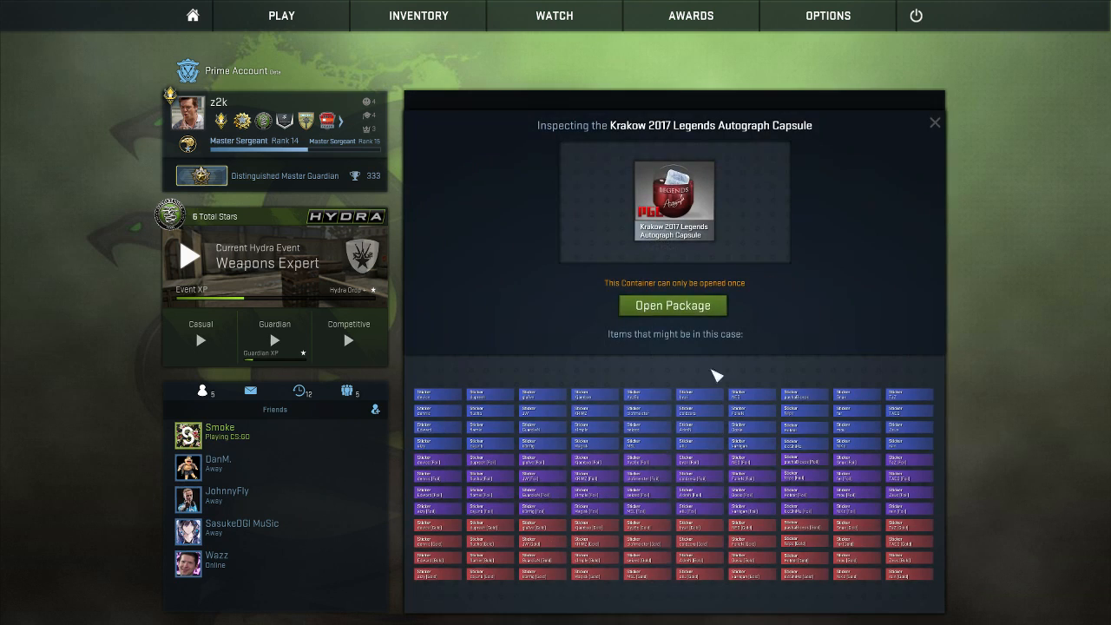
click(673, 305)
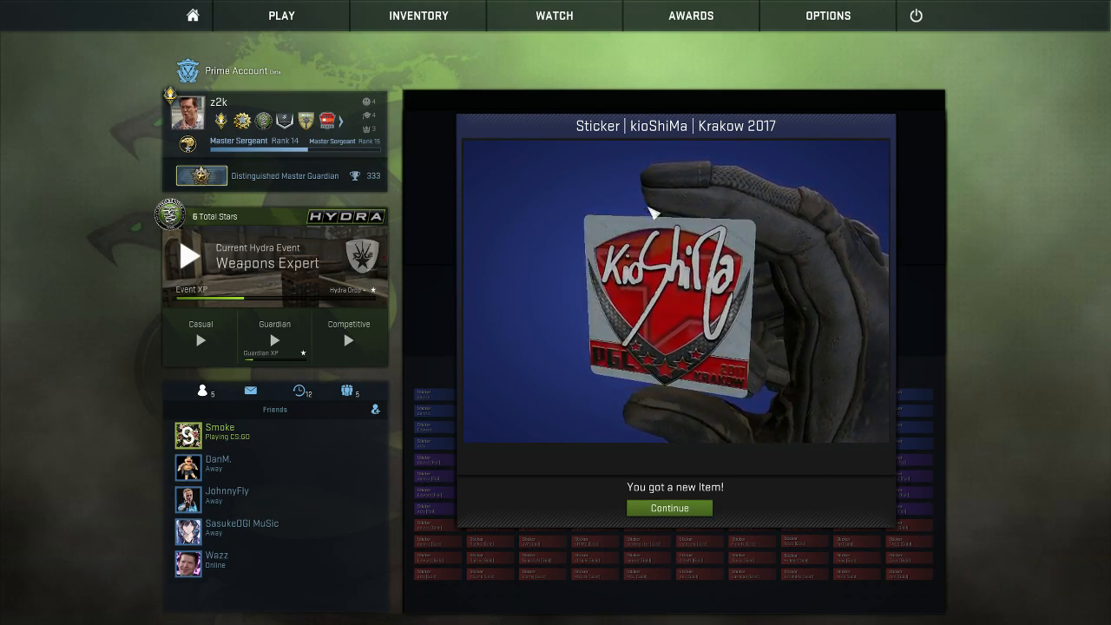
click(668, 507)
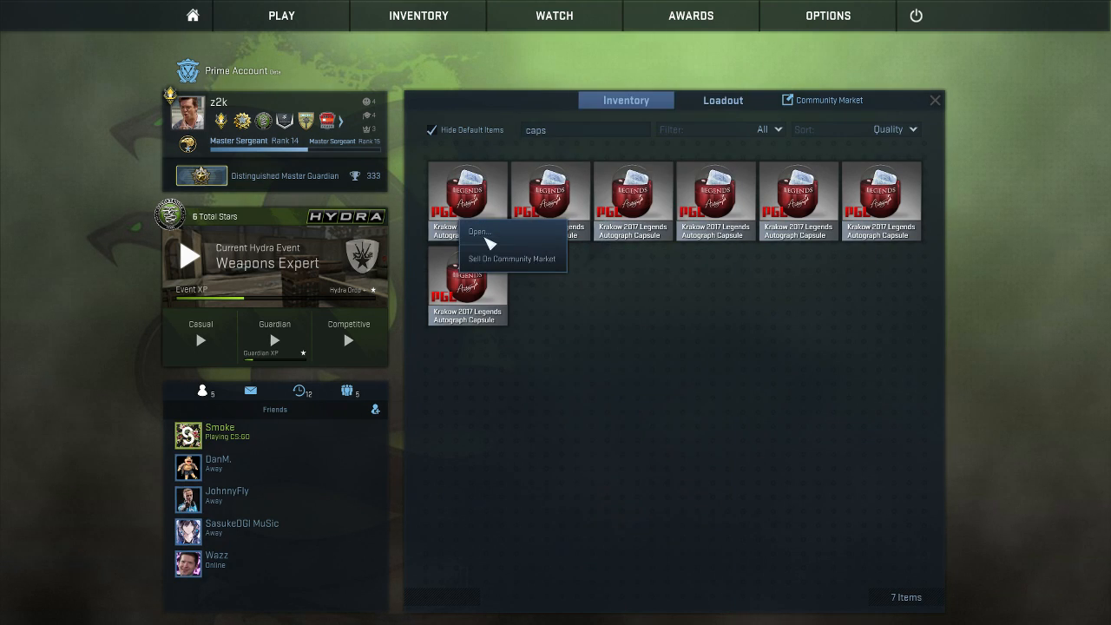
Open more Legends capsules, getting byali and a second kioShiMa sticker, leaving three
click(479, 231)
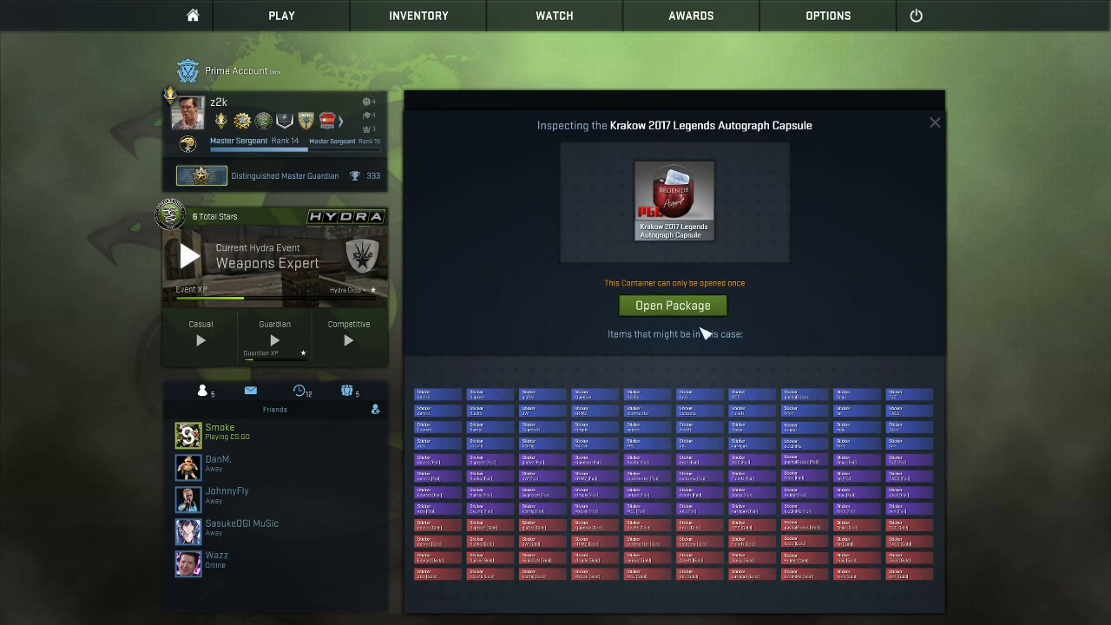
click(673, 305)
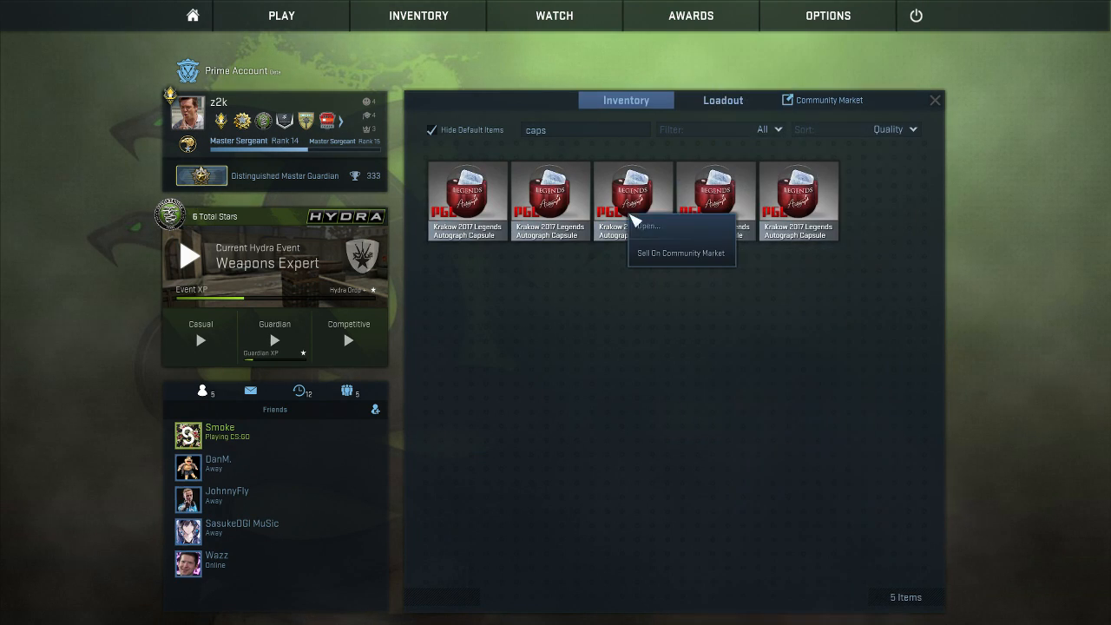
click(647, 225)
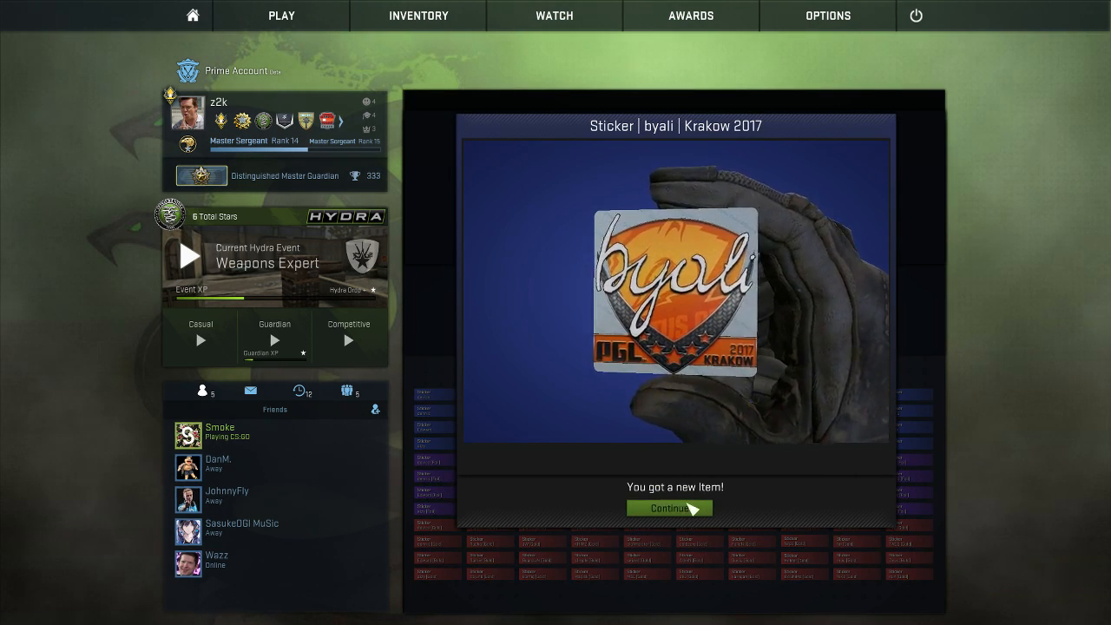
click(668, 507)
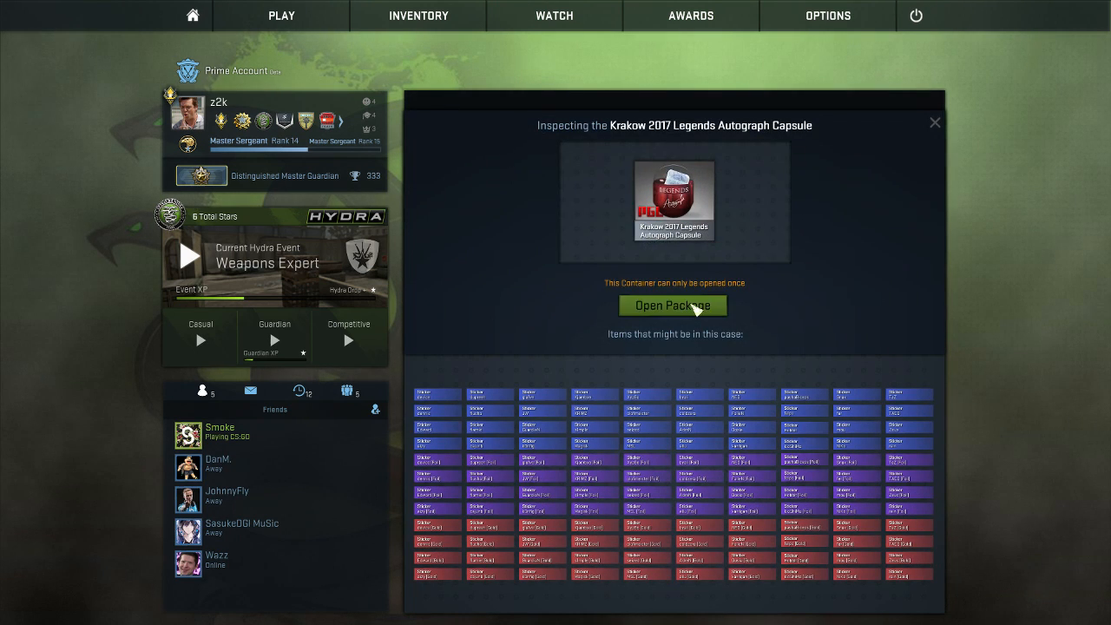
click(672, 305)
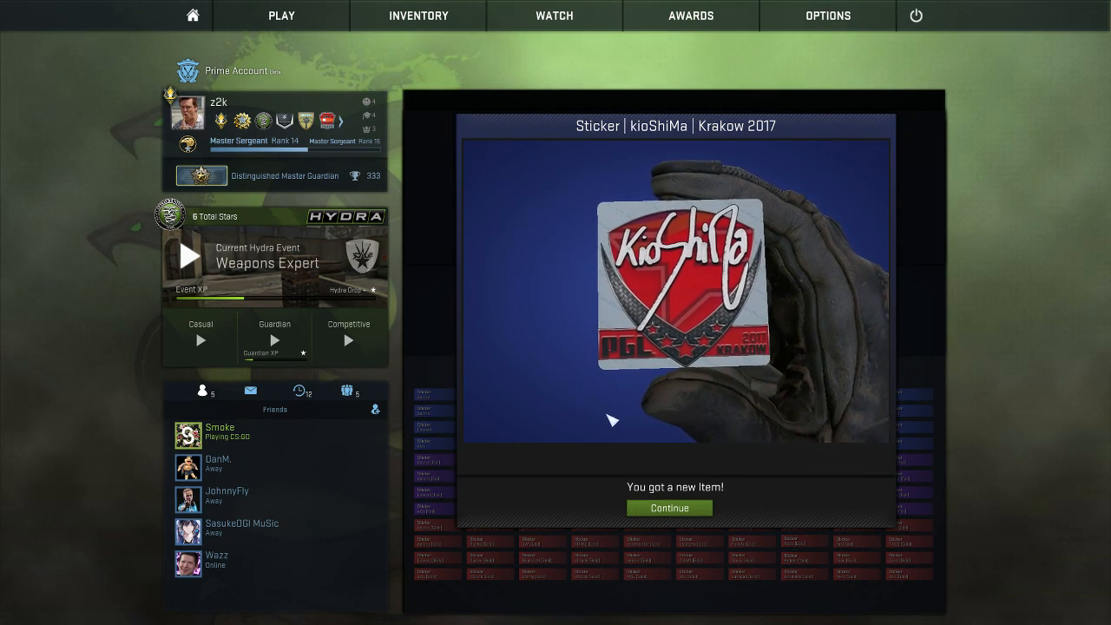
click(668, 507)
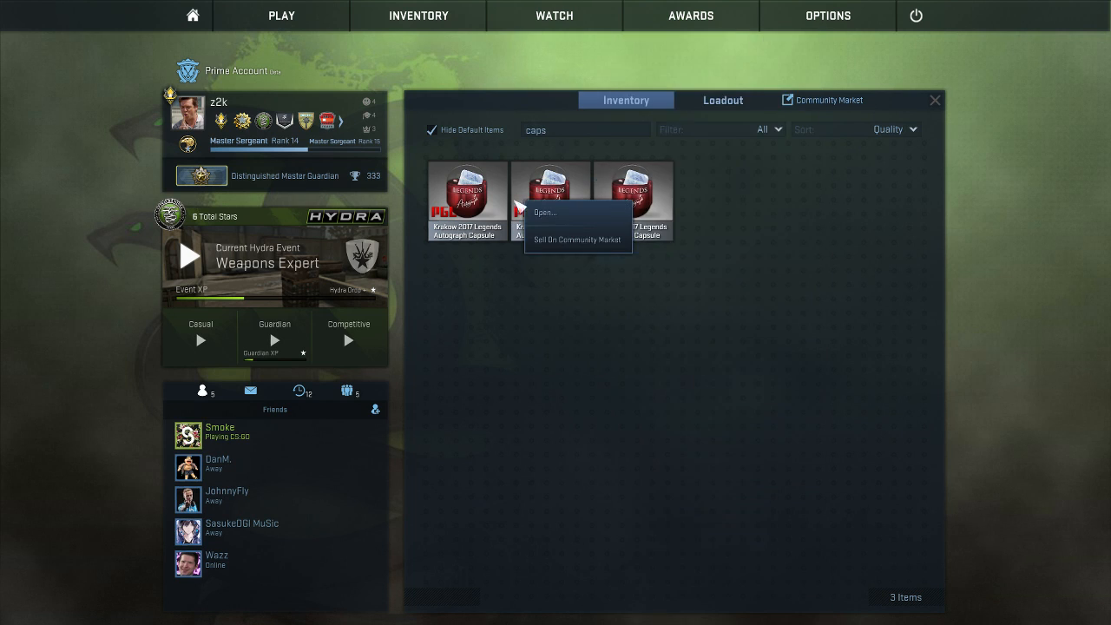
Open two more Legends capsules, revealing AdreN and device stickers
click(544, 212)
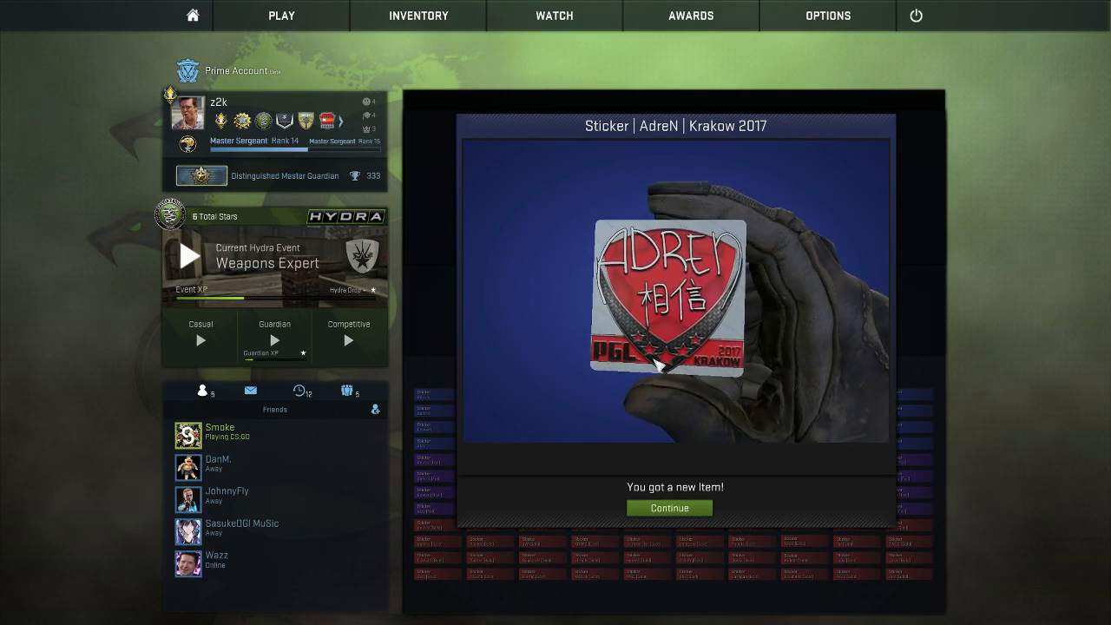
click(668, 508)
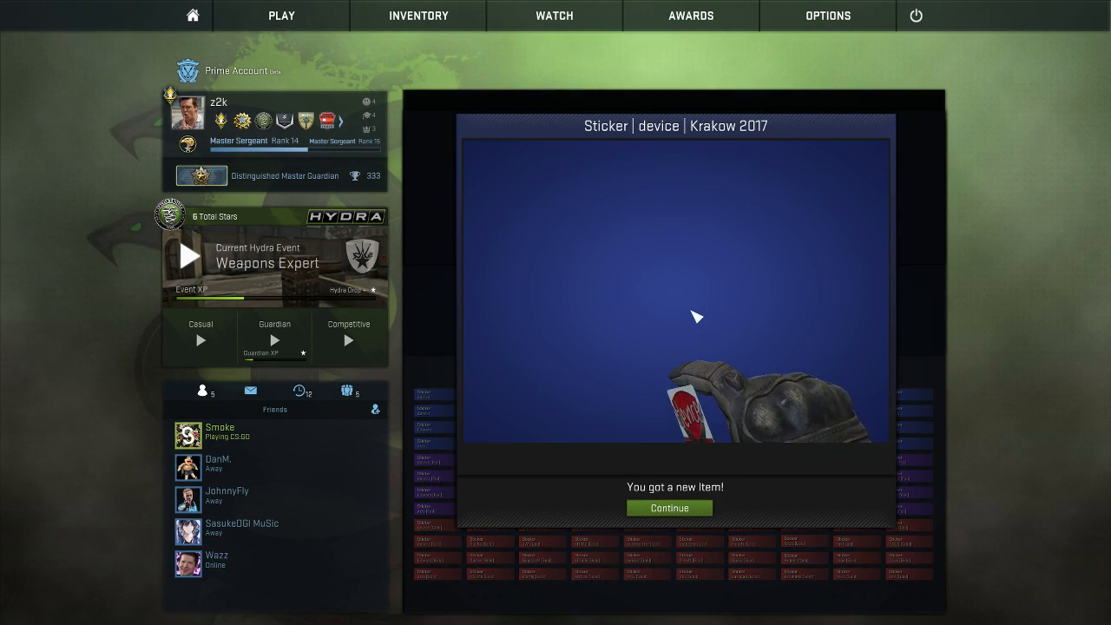
click(668, 507)
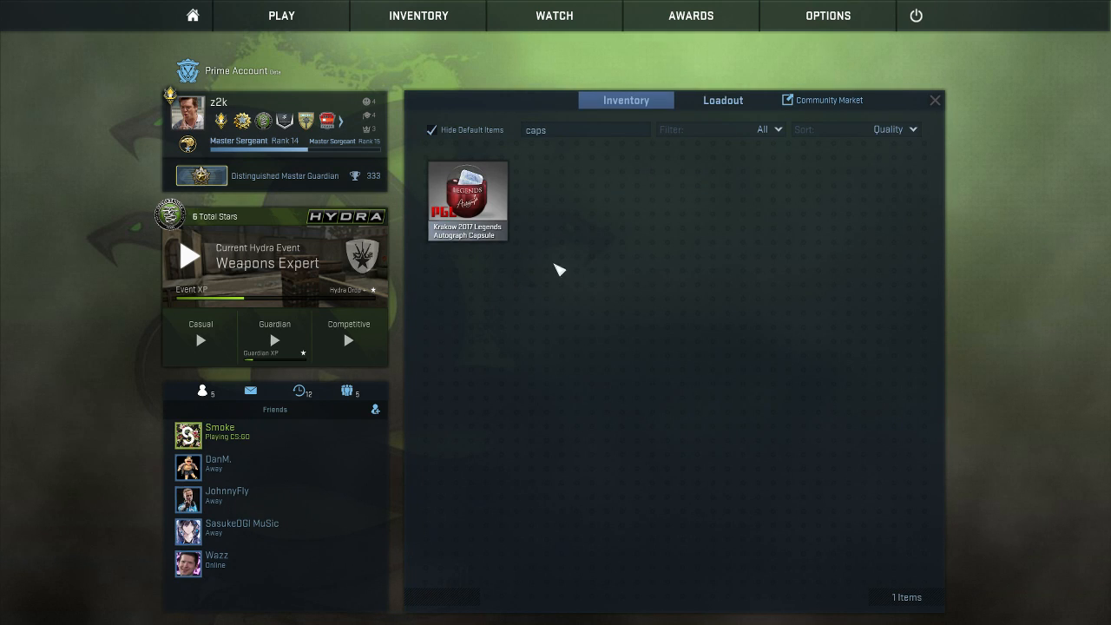
Open the final Krakow 2017 Legends capsule and dismiss the MSL (Foil) sticker reveal
right_click(467, 200)
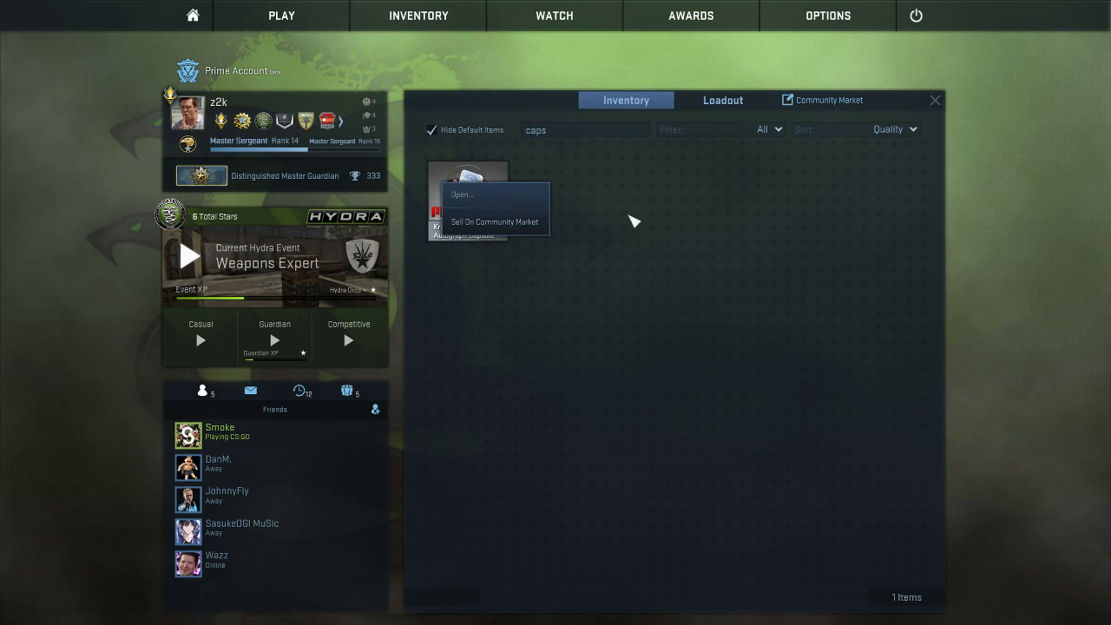
click(462, 193)
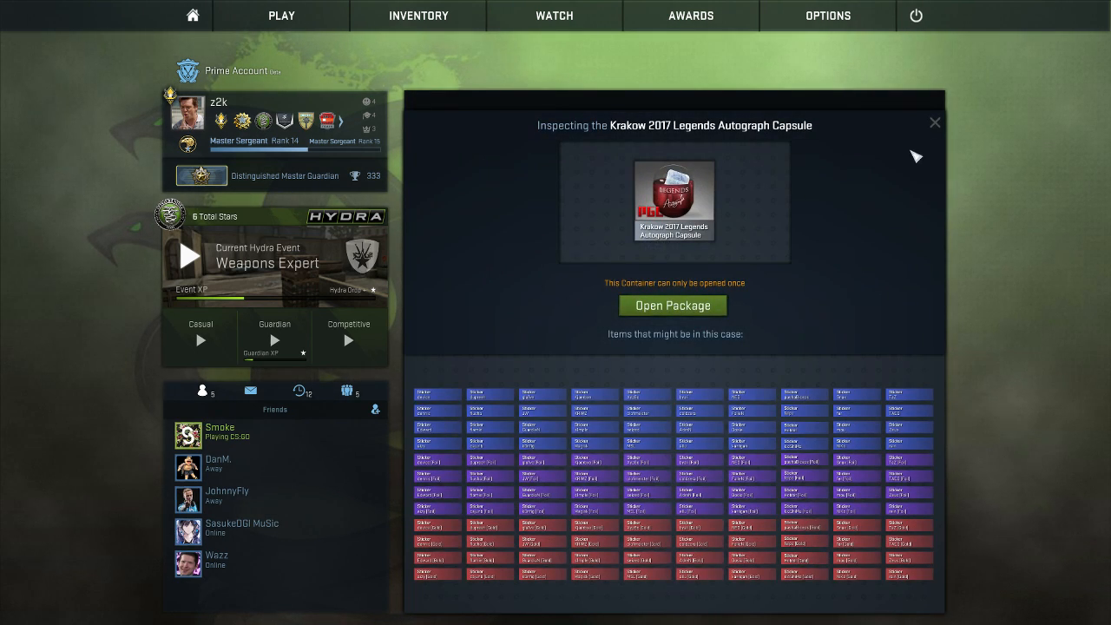
click(934, 122)
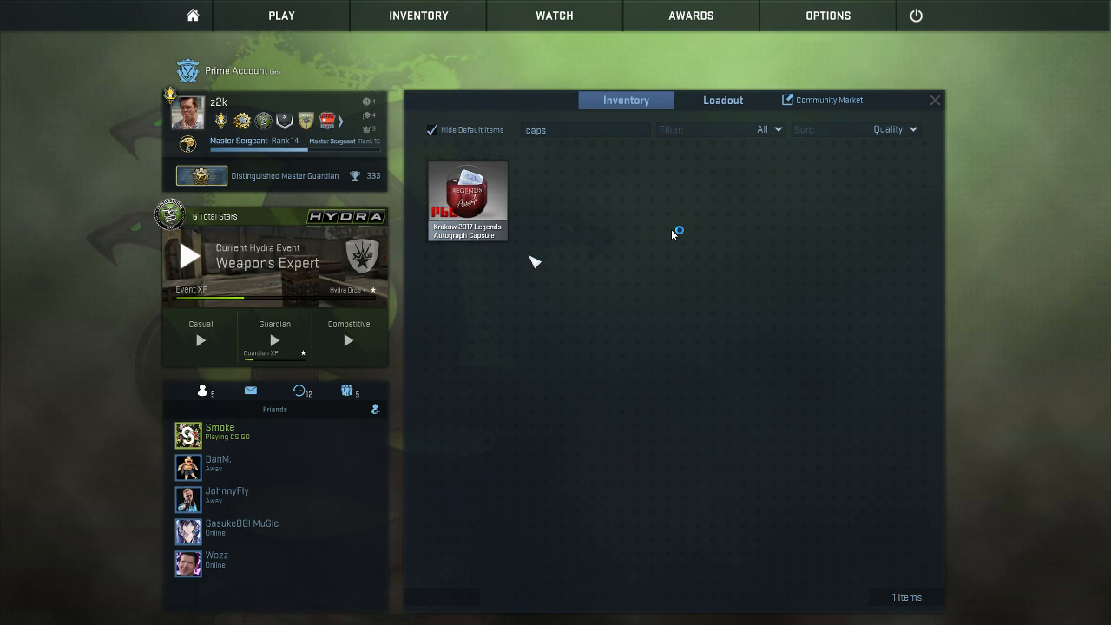
mouse_move(551, 426)
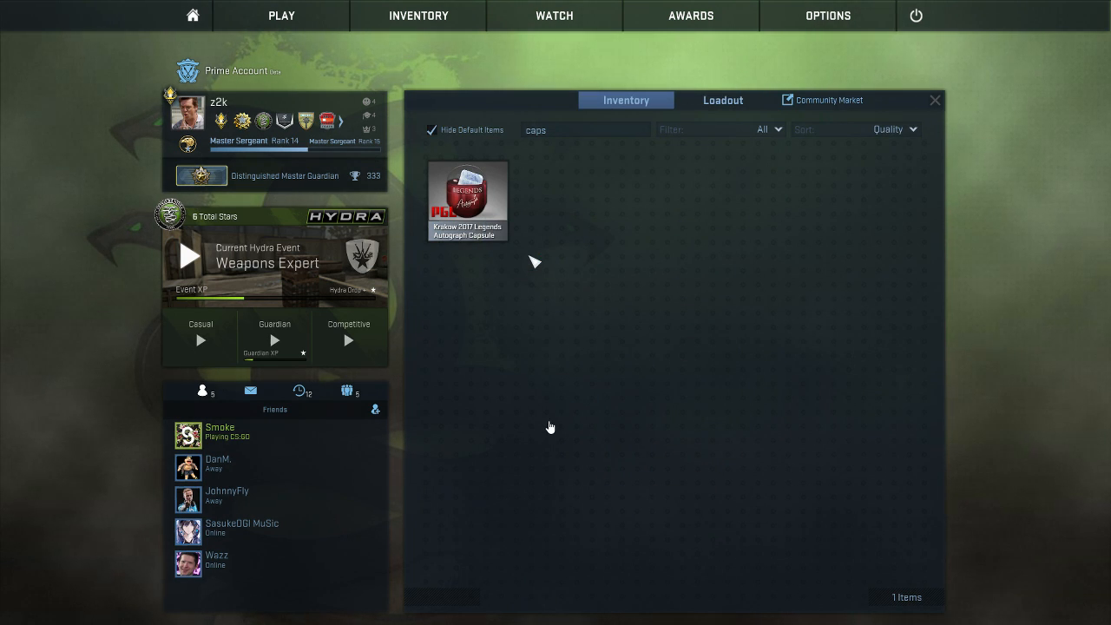
mouse_move(557, 438)
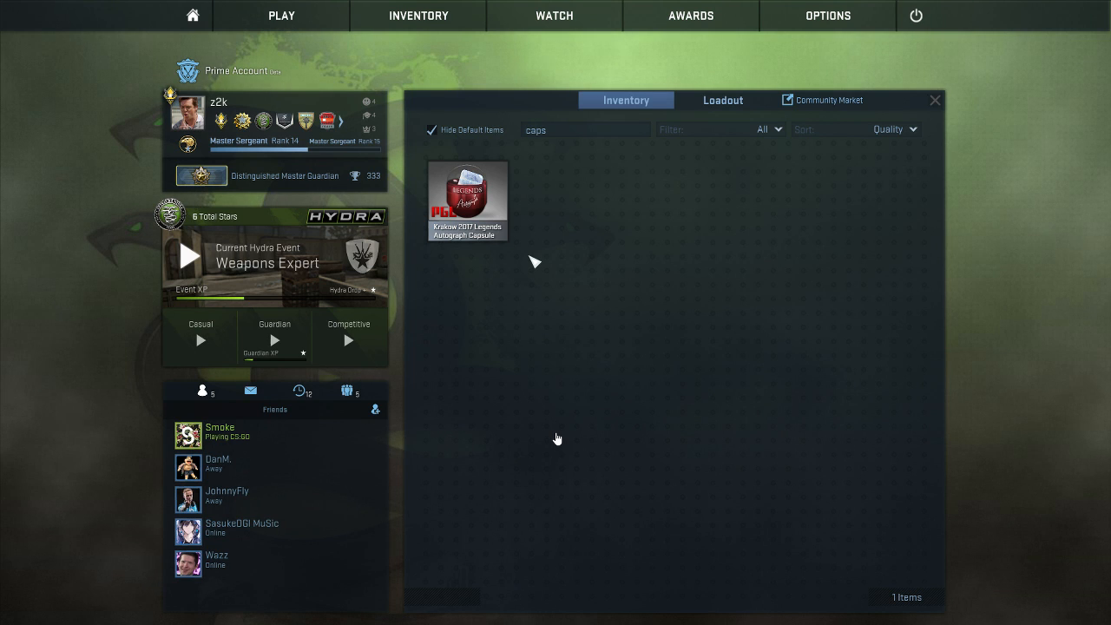
mouse_move(500, 299)
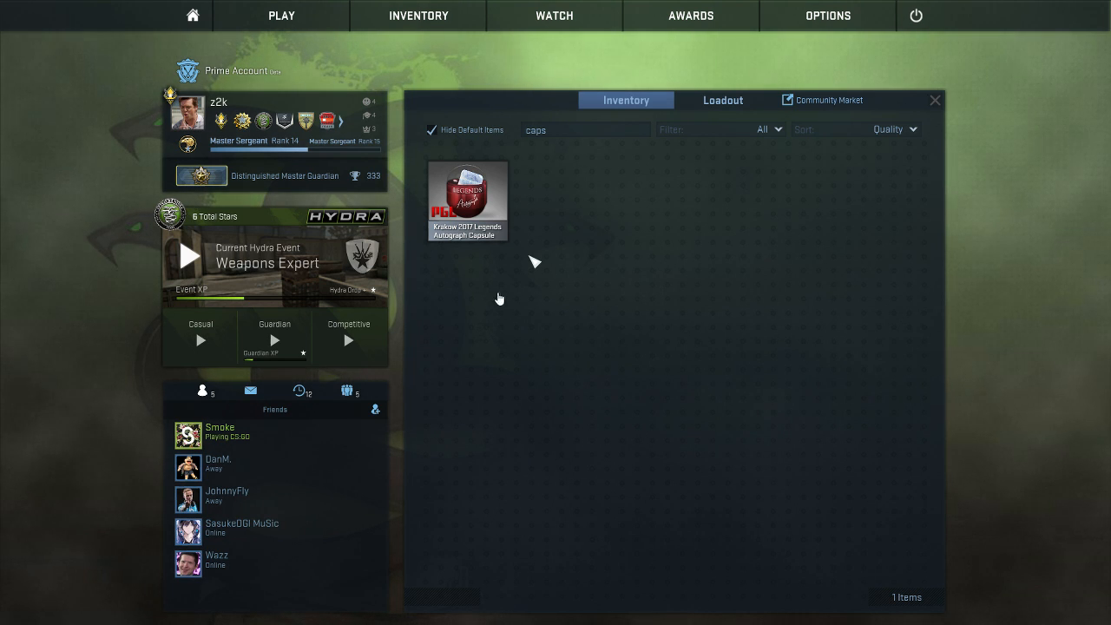
mouse_move(941, 318)
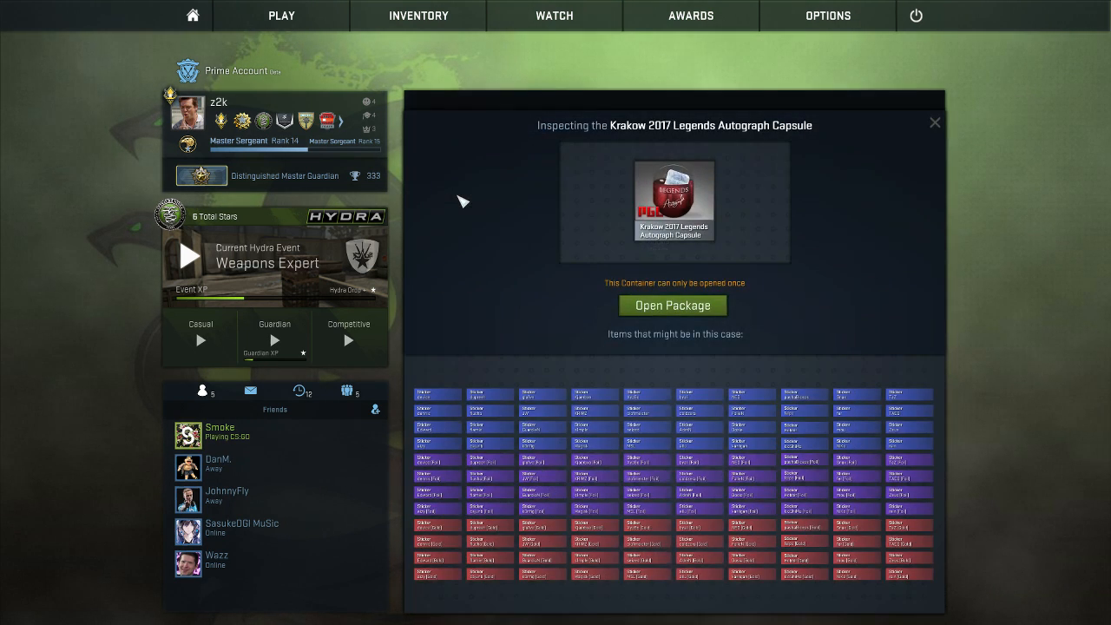
click(673, 305)
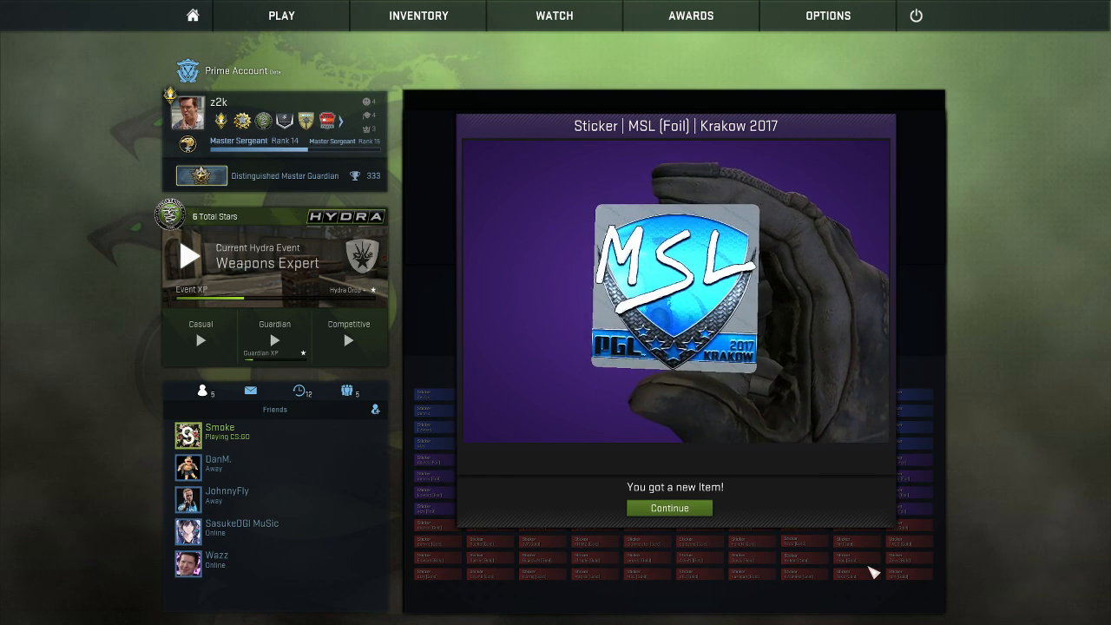
click(669, 508)
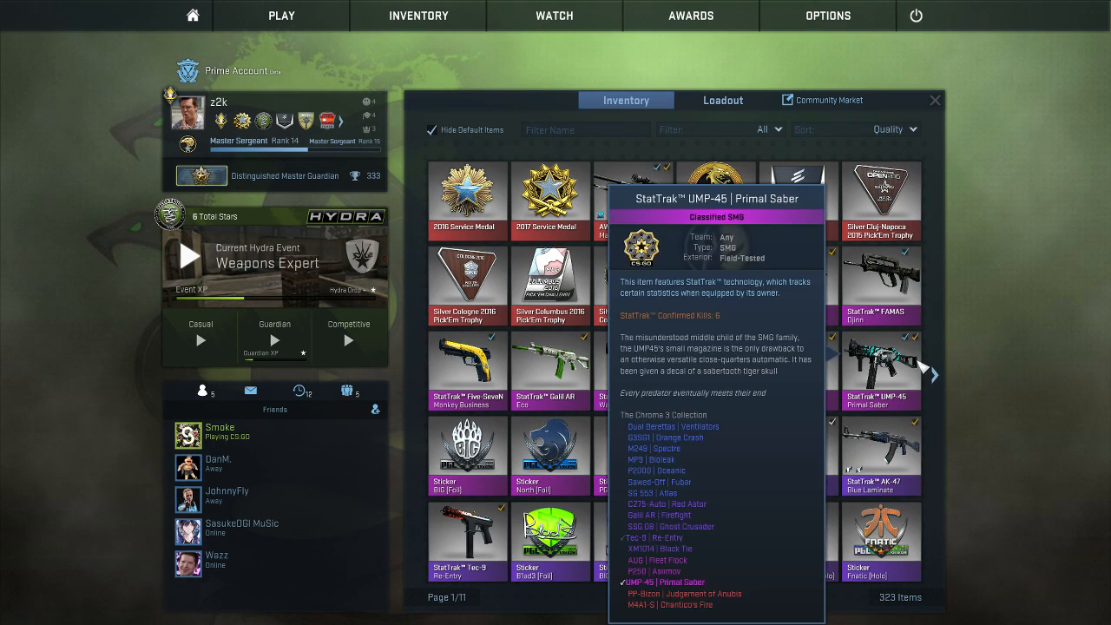
Sort the inventory by Acquired and page forward through the results to page 3
click(894, 129)
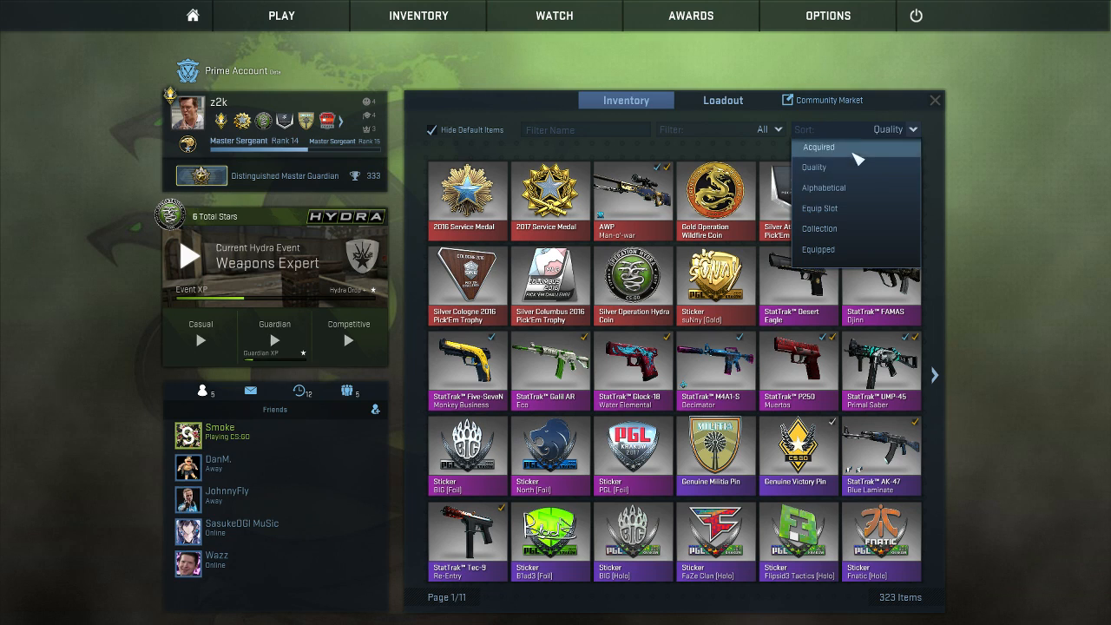
click(817, 147)
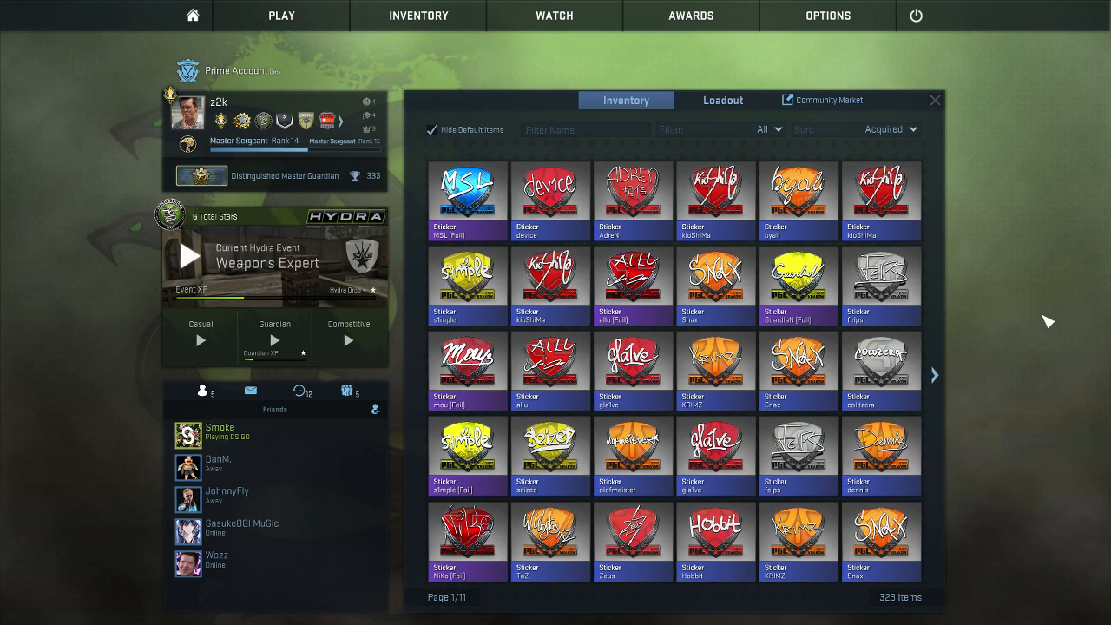
mouse_move(881, 363)
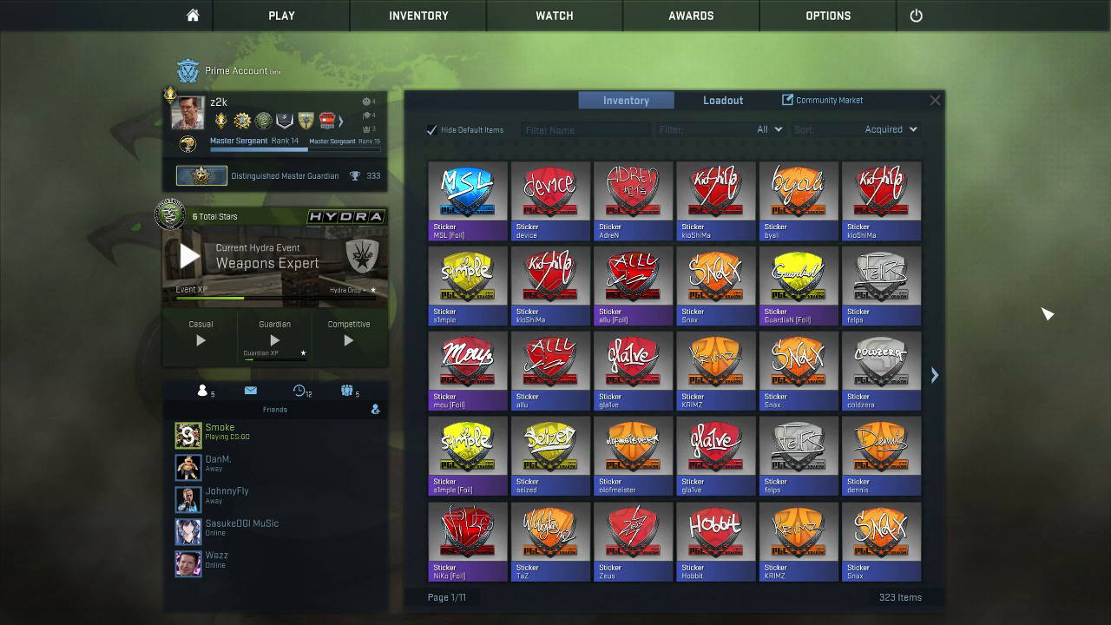
mouse_move(1030, 315)
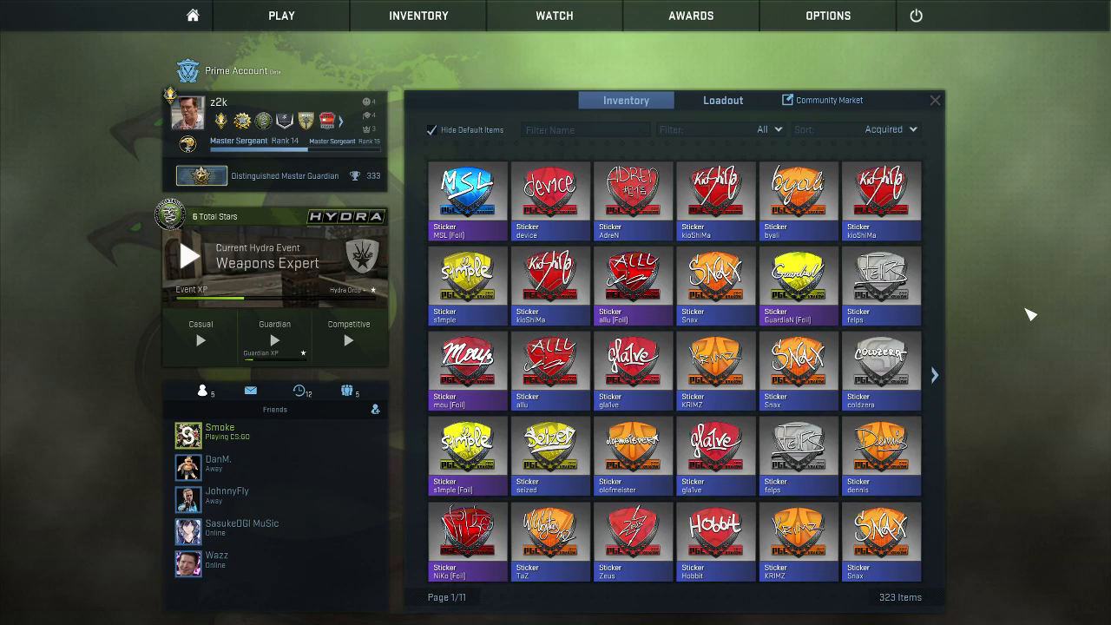
click(935, 374)
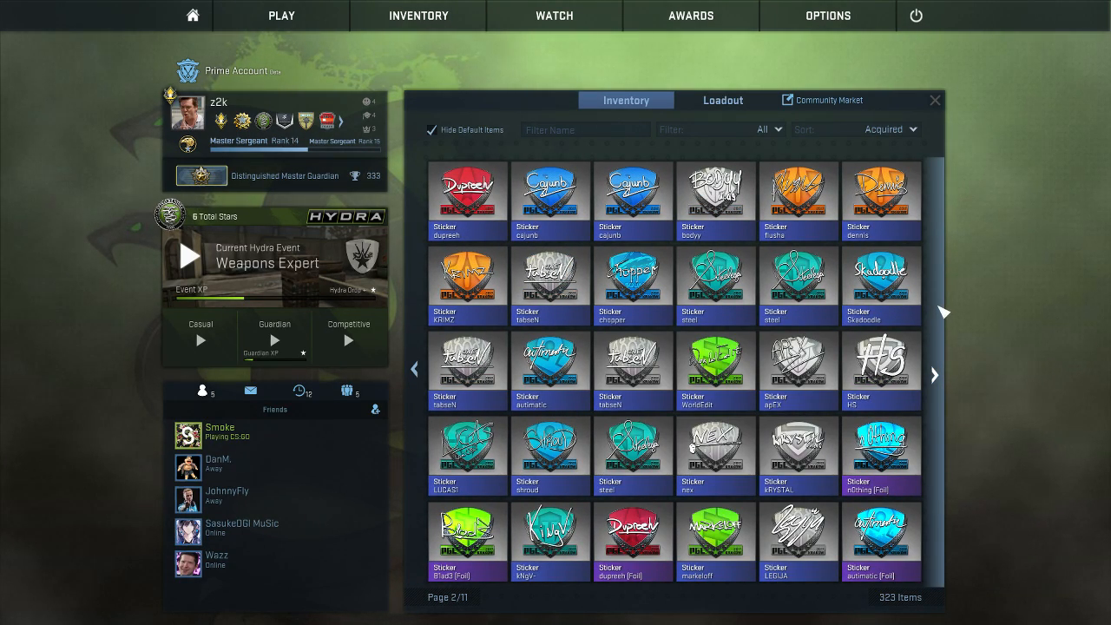
click(934, 375)
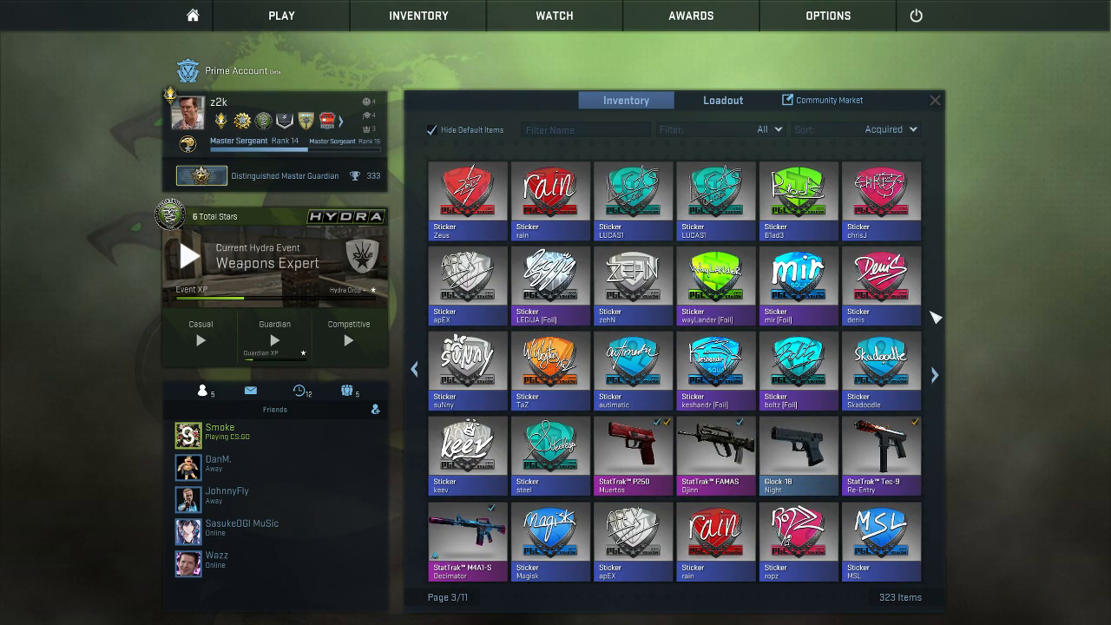
mouse_move(550, 452)
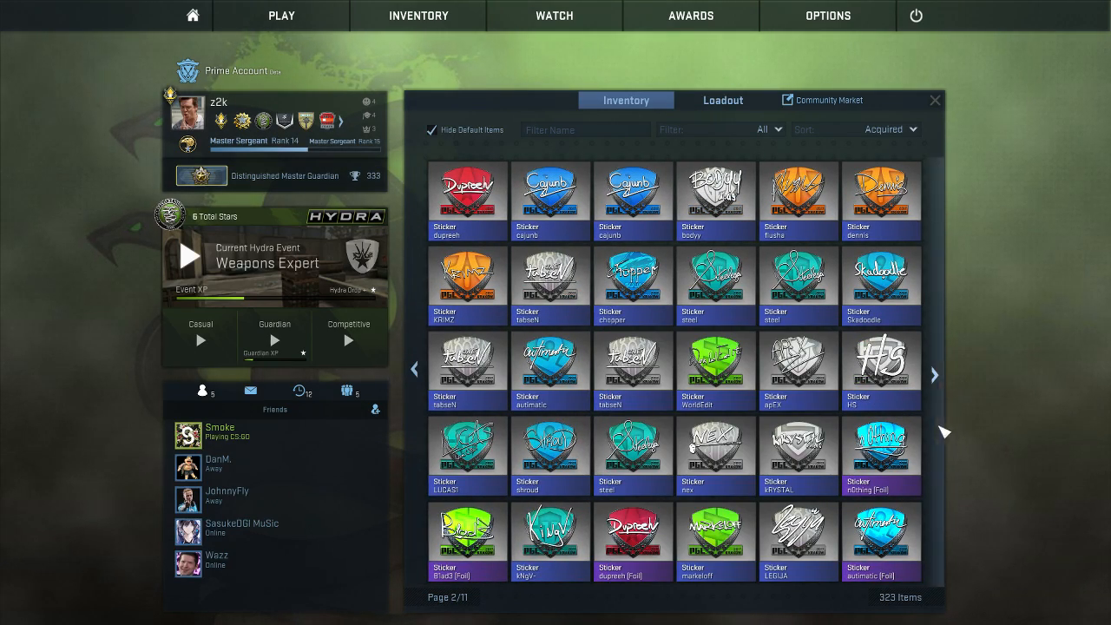
click(934, 375)
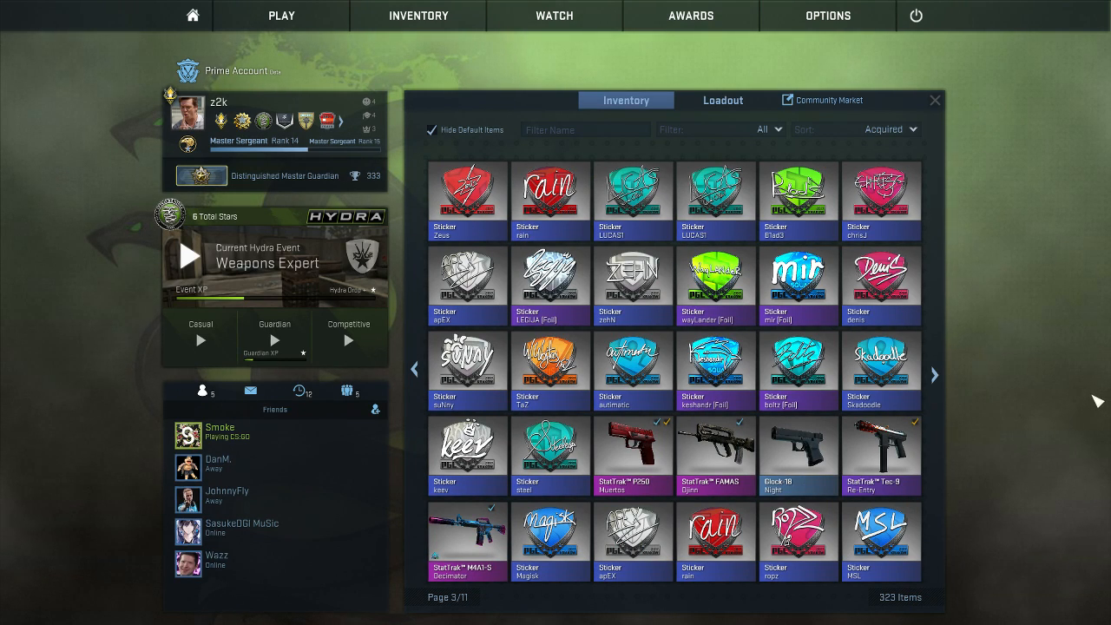
mouse_move(798, 275)
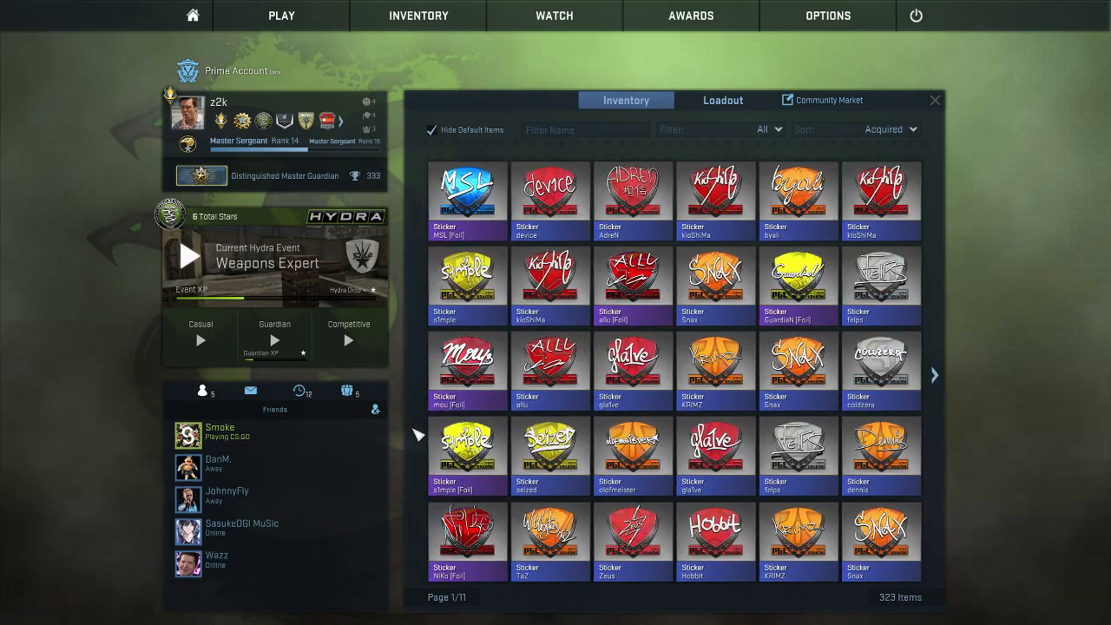
Close the inventory to reach the main menu's PGL Krakow 2017 banner
click(935, 100)
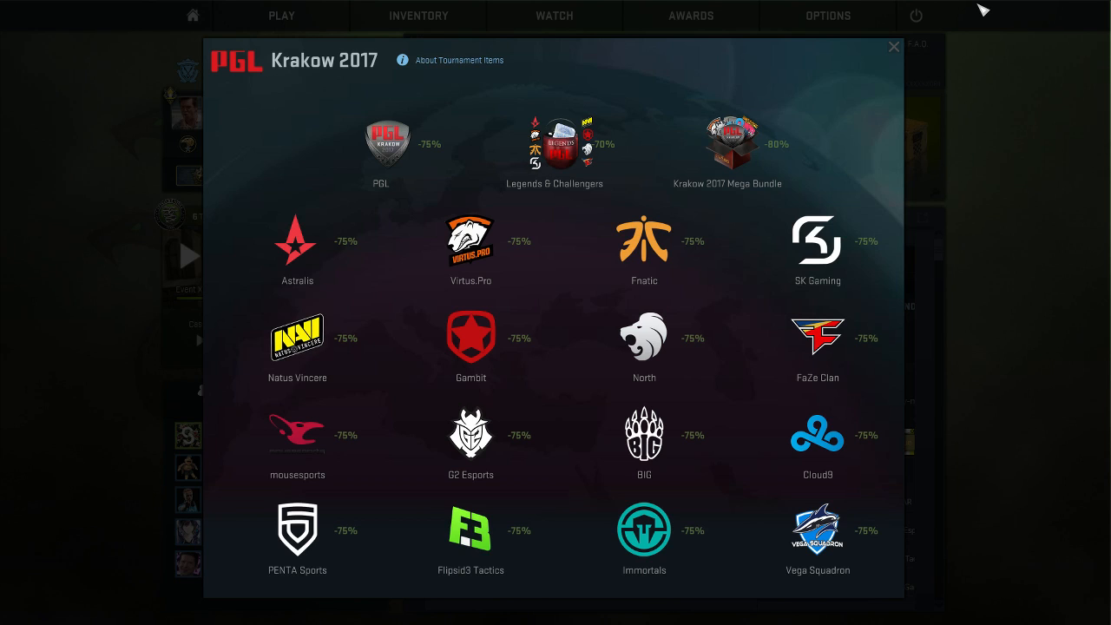
mouse_move(961, 29)
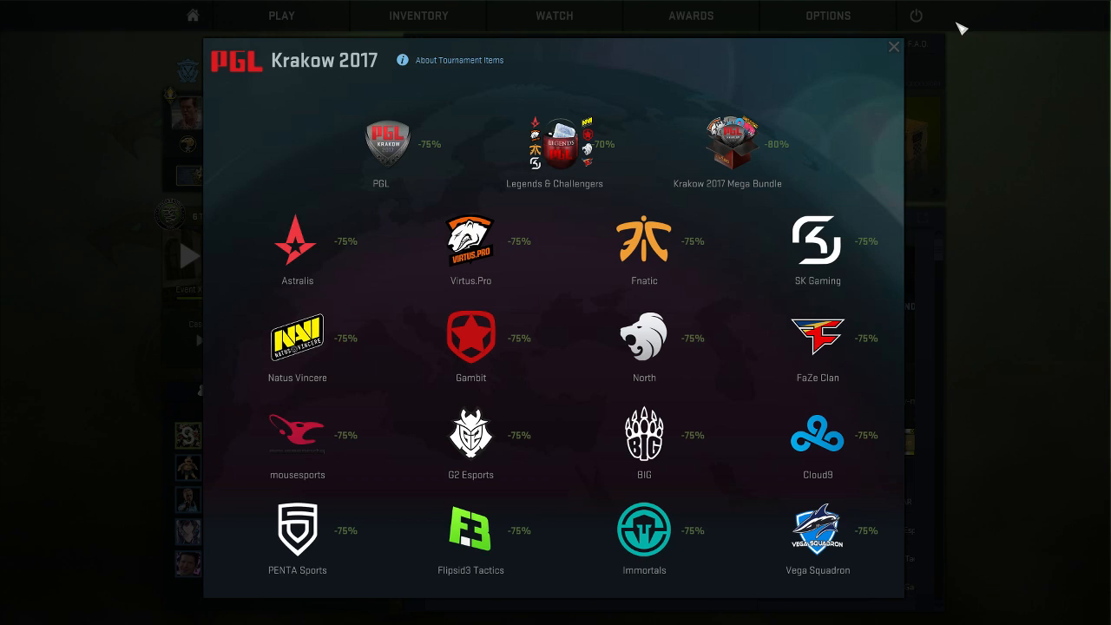
mouse_move(979, 25)
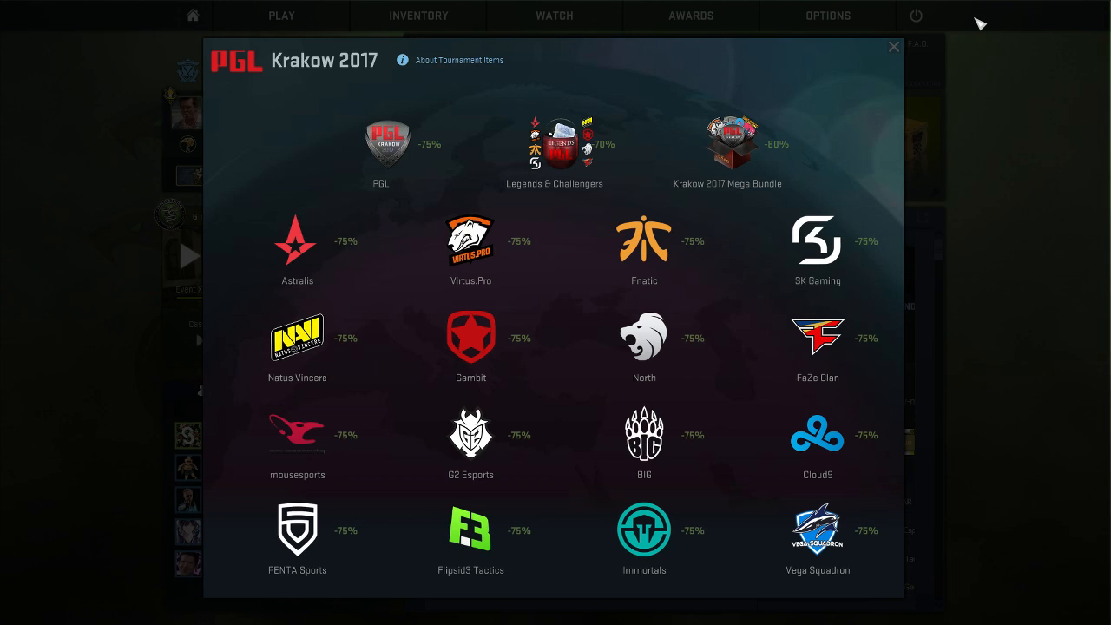